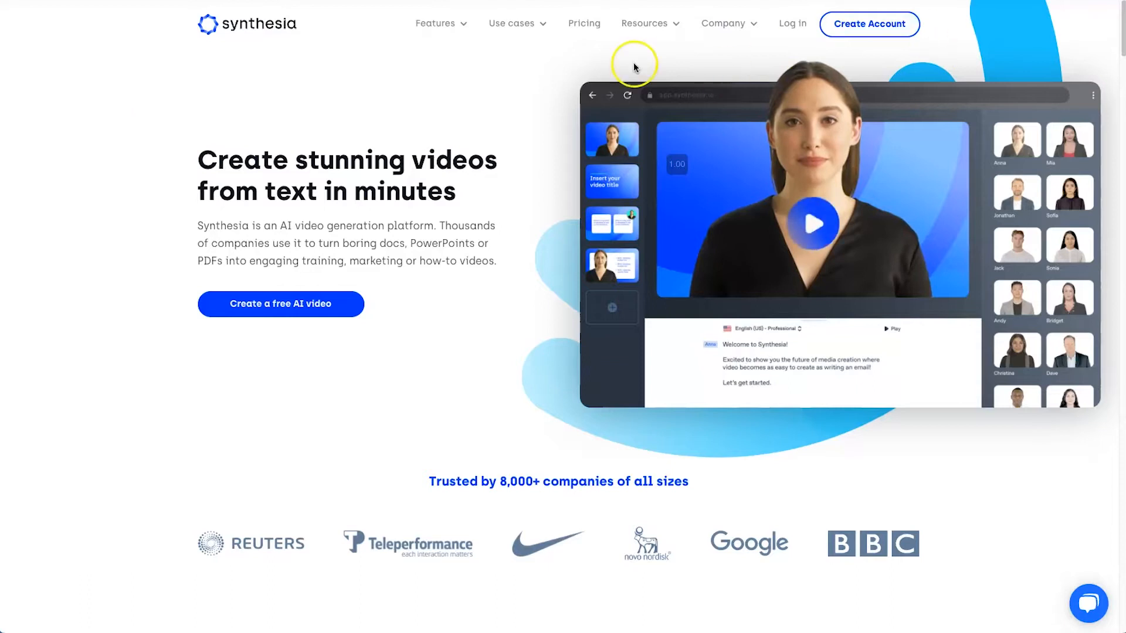
mouse_move(810, 14)
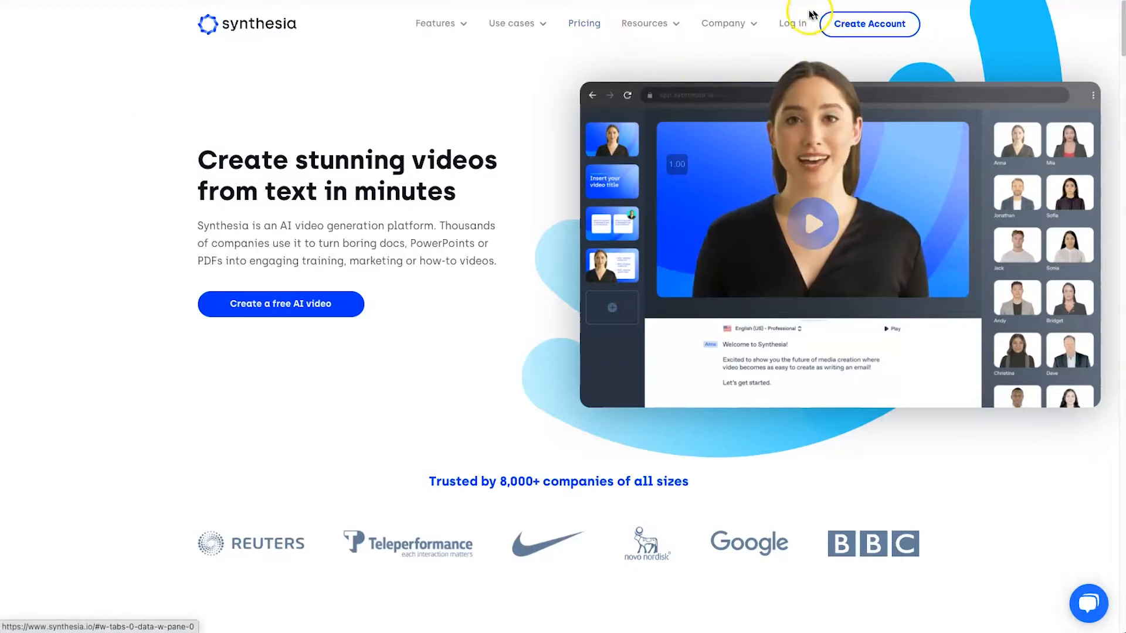
mouse_move(277, 176)
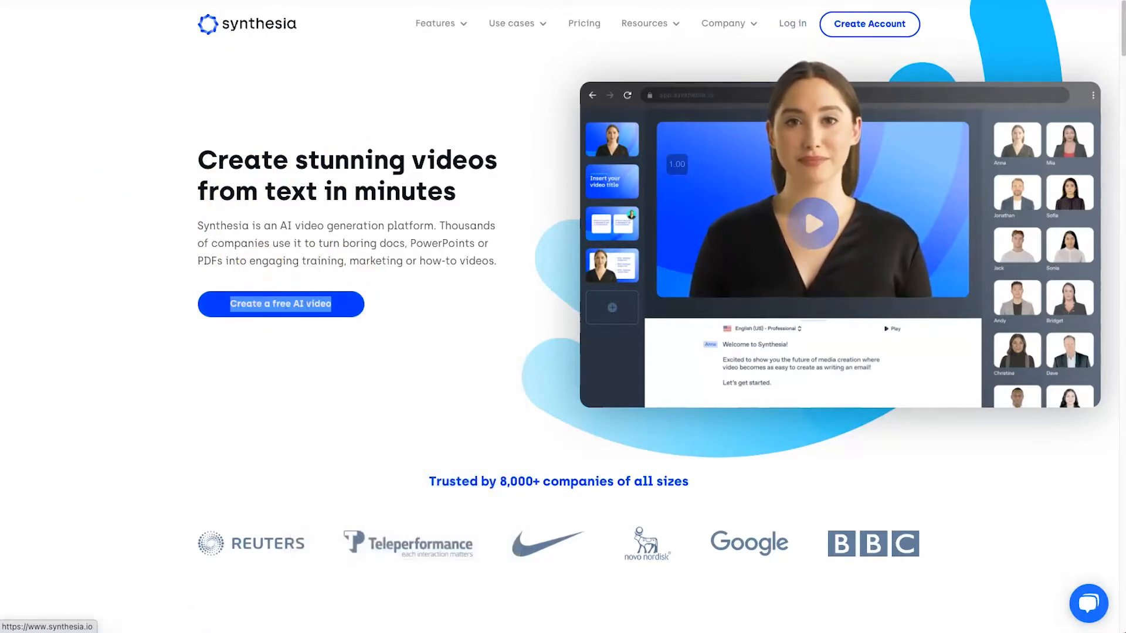
- Scroll to the 'See how it works' demo and view its 'Add visual elements' step
left_click(281, 304)
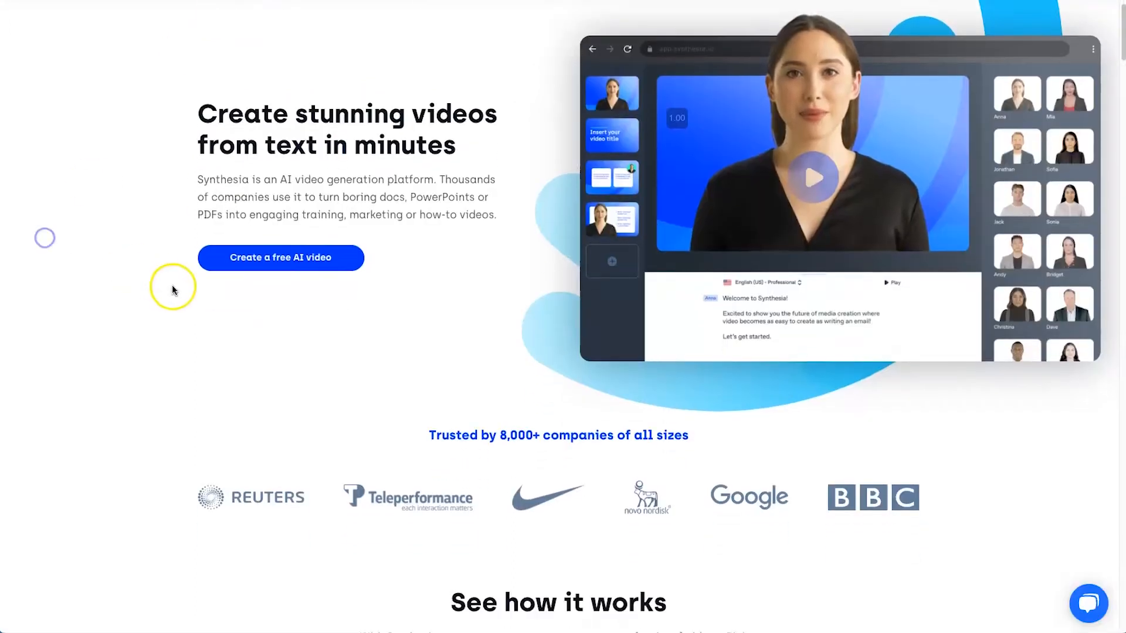
scroll("down", 3)
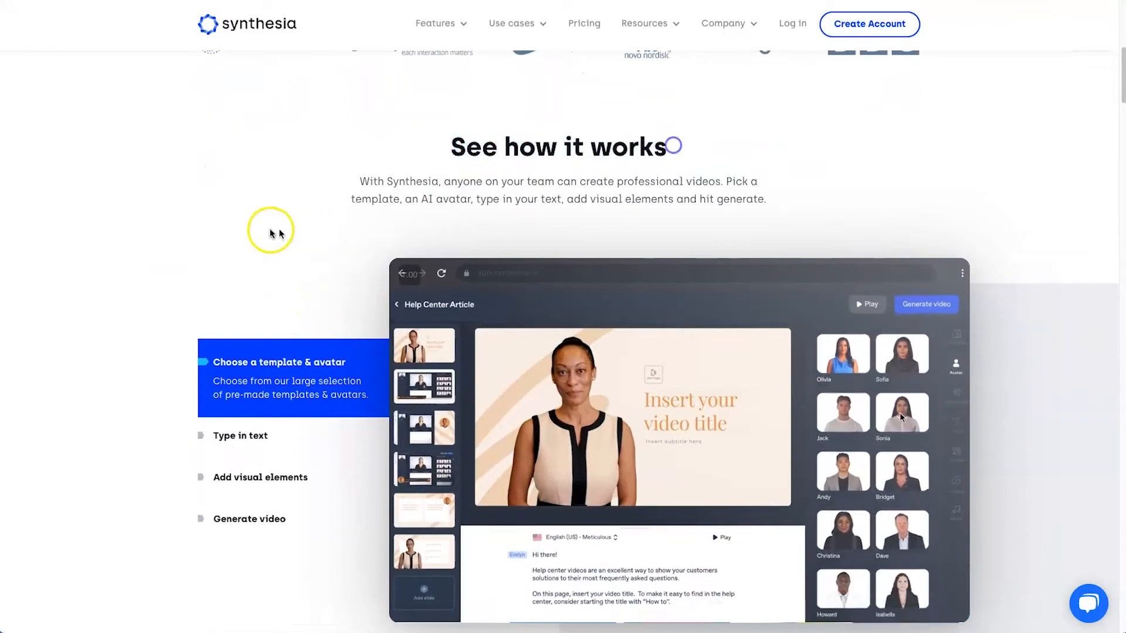
scroll("down", 3)
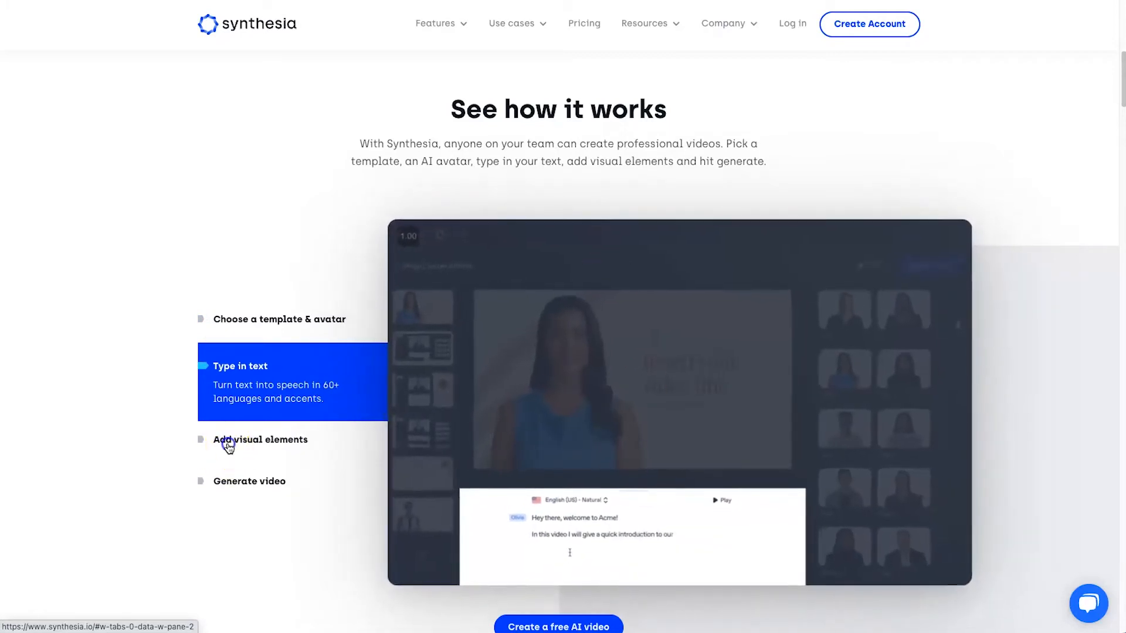
left_click(260, 439)
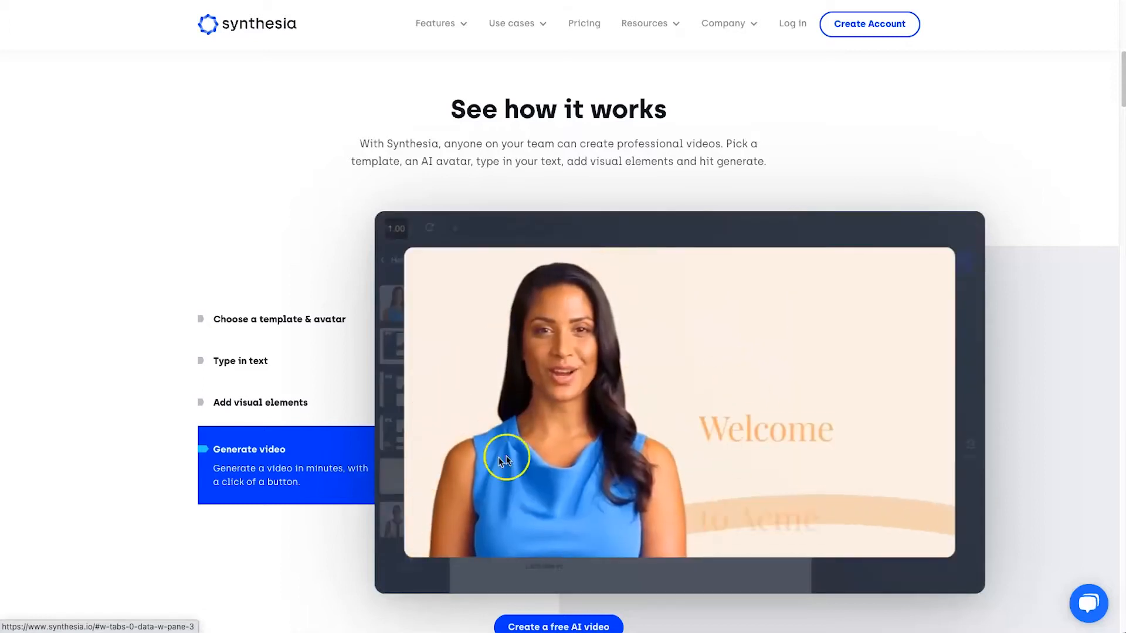
scroll("down", 3)
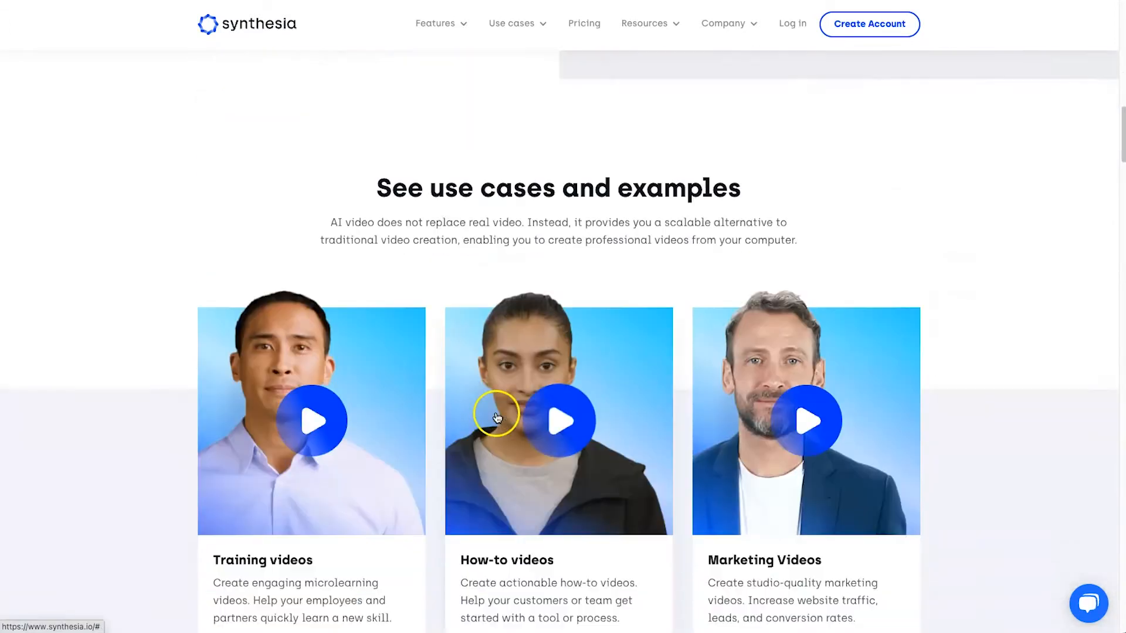
scroll("down", 3)
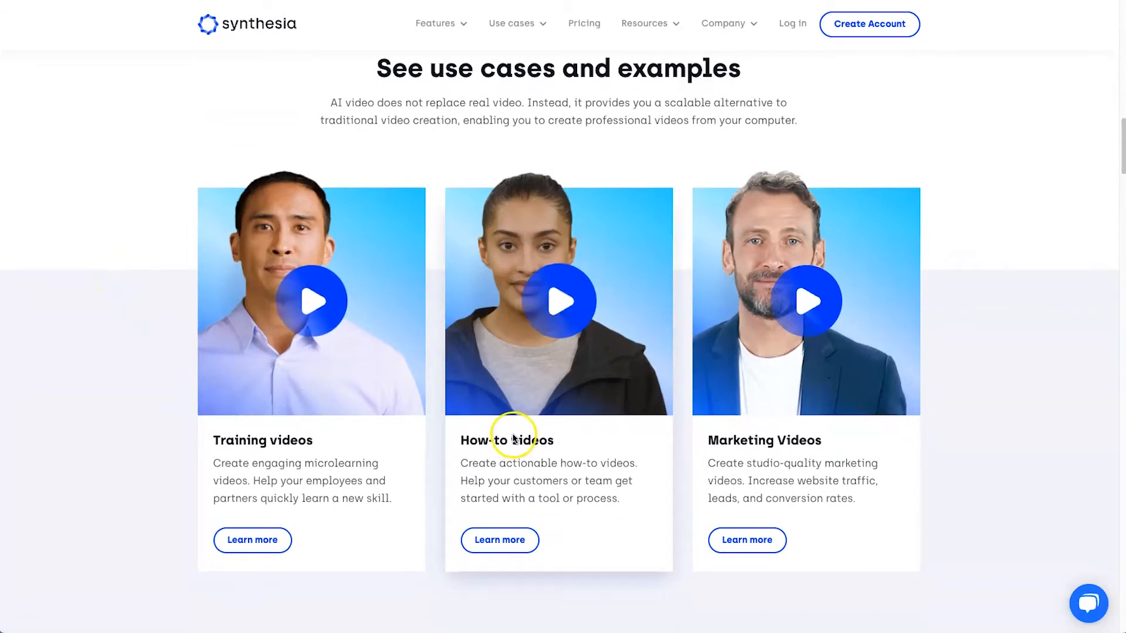
mouse_move(786, 453)
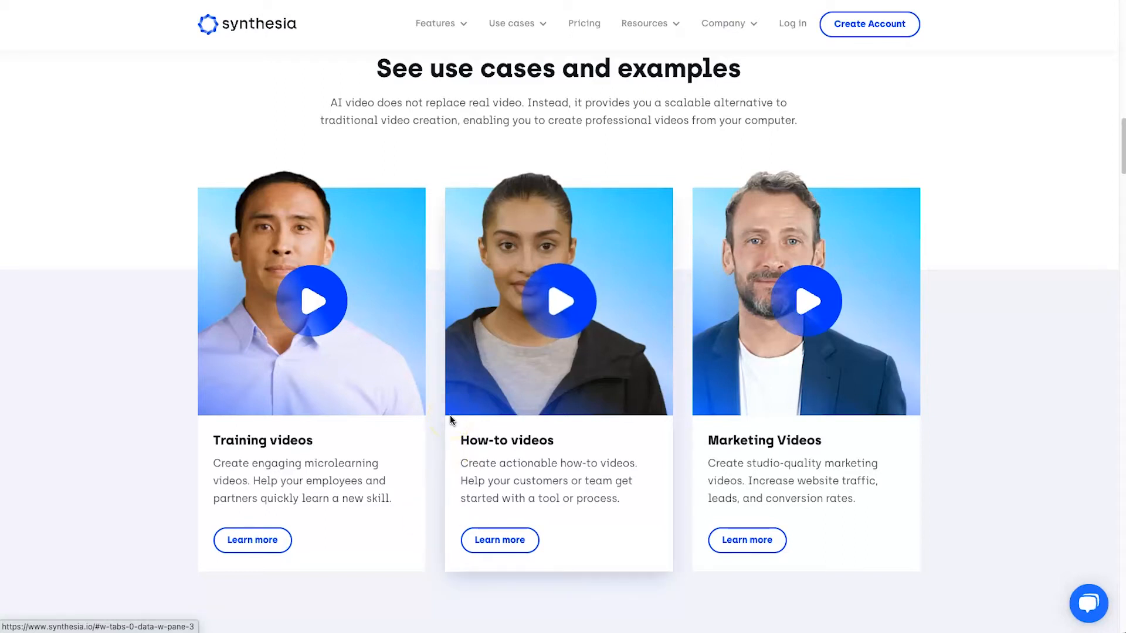
mouse_move(423, 358)
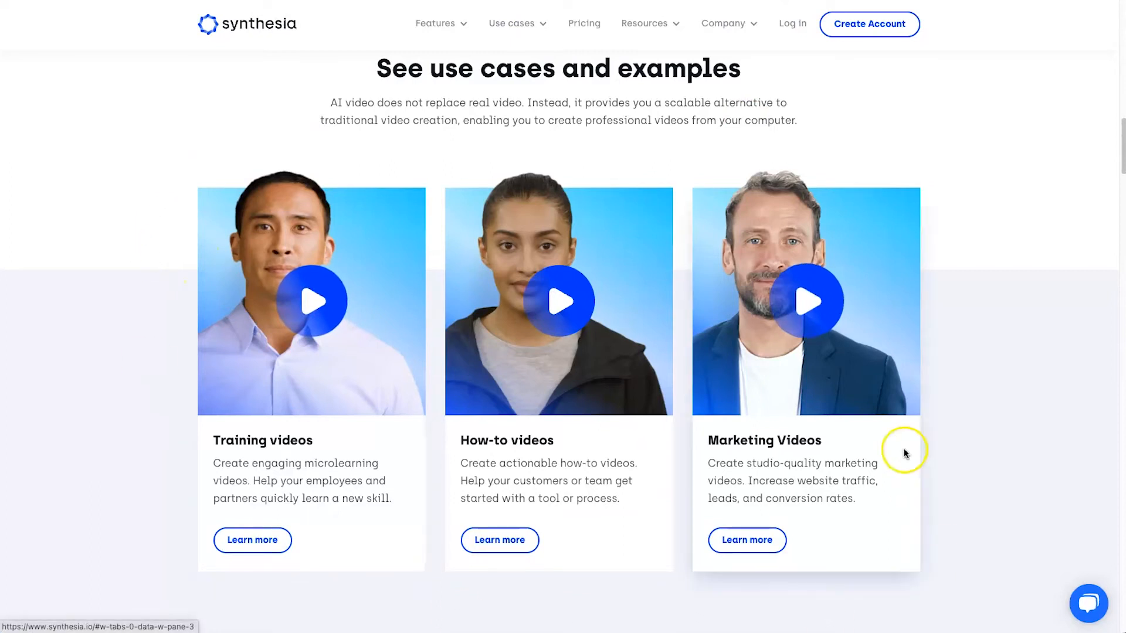
scroll("down", 3)
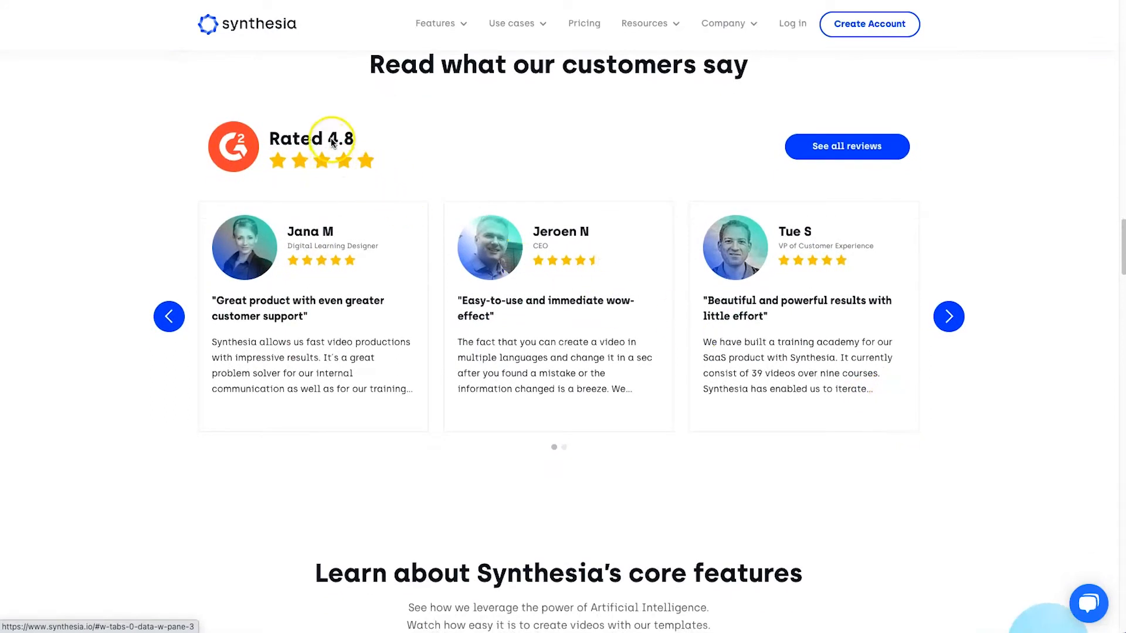
scroll("down", 3)
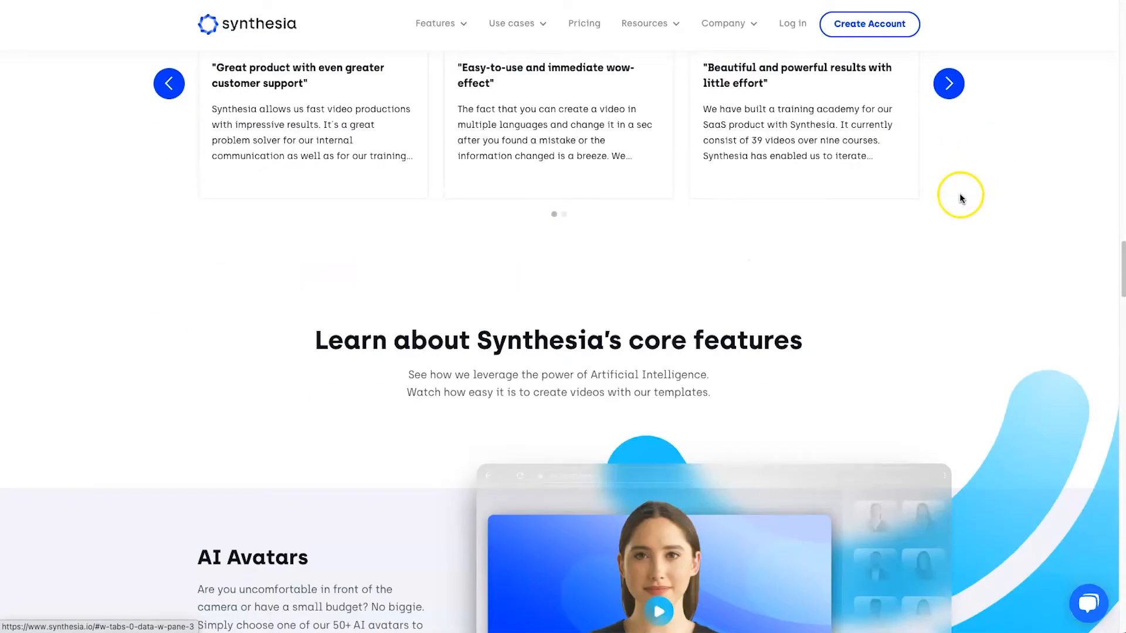
scroll("down", 3)
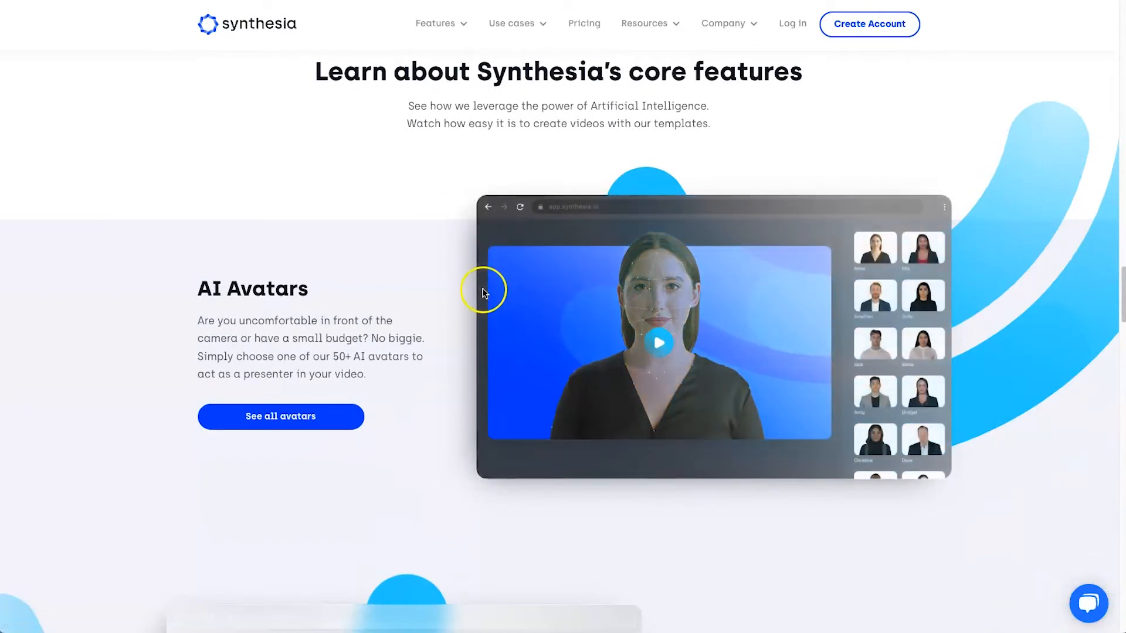
scroll("down", 3)
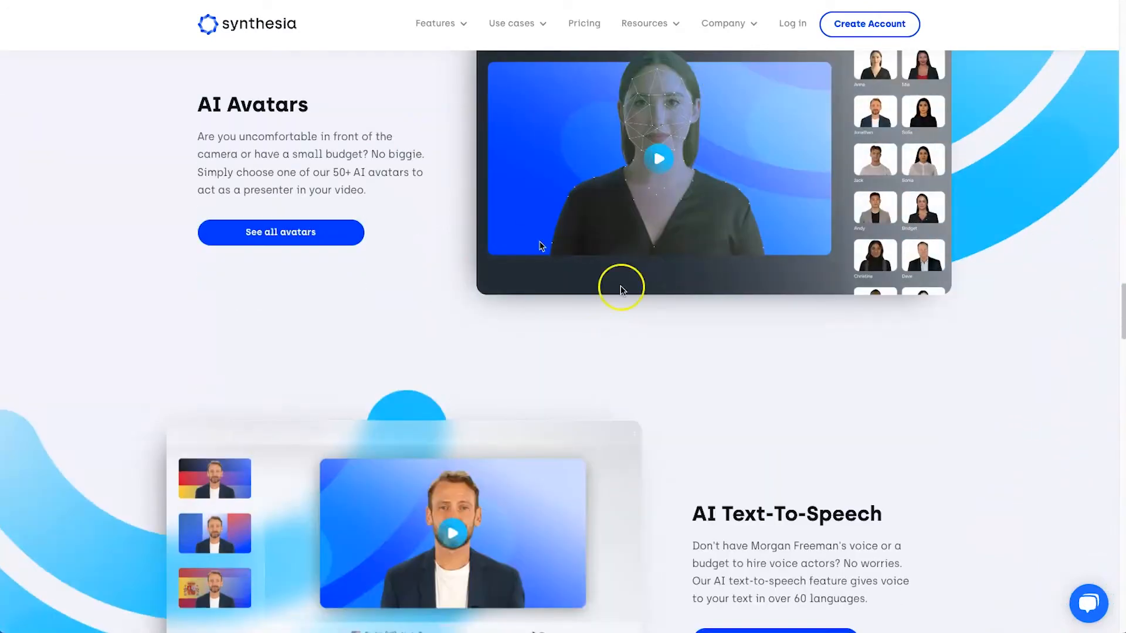
scroll("down", 3)
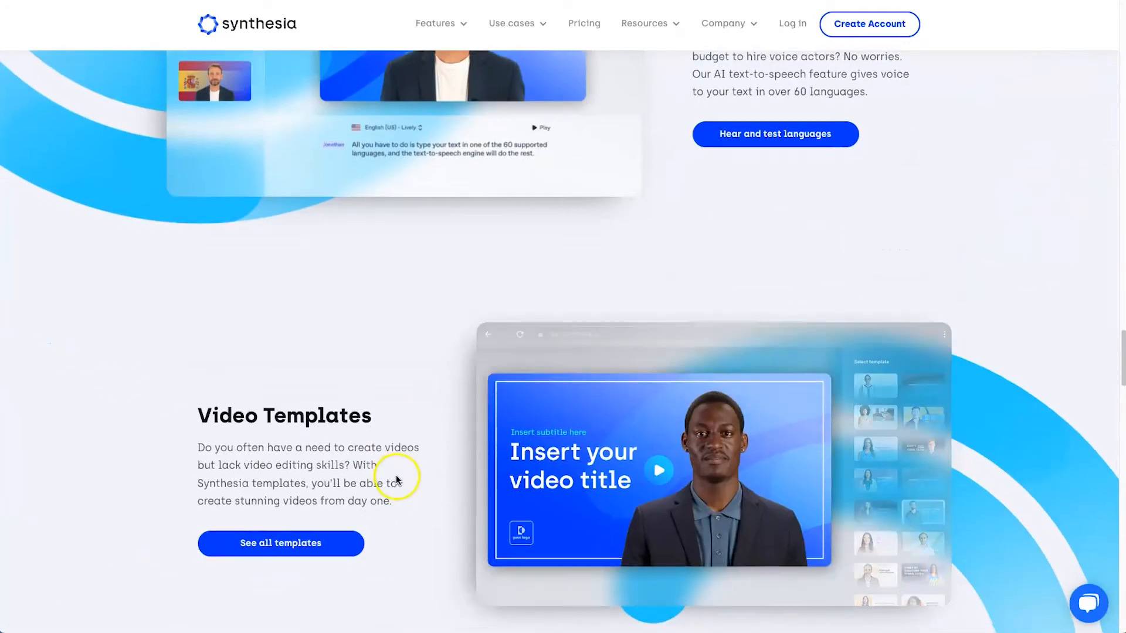
scroll("down", 3)
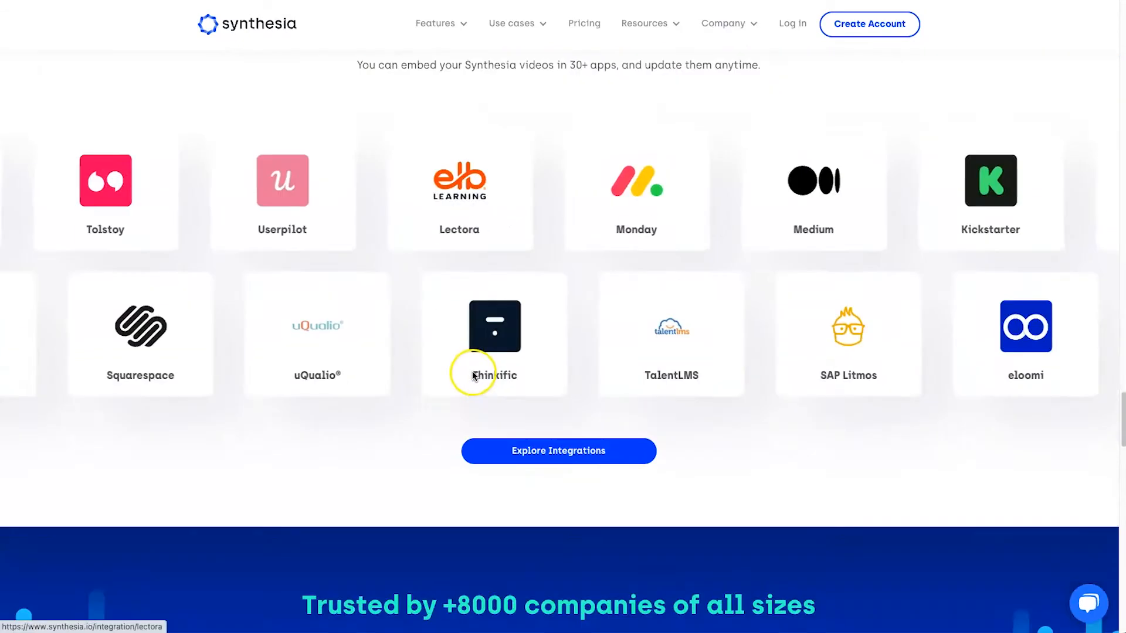
scroll("down", 3)
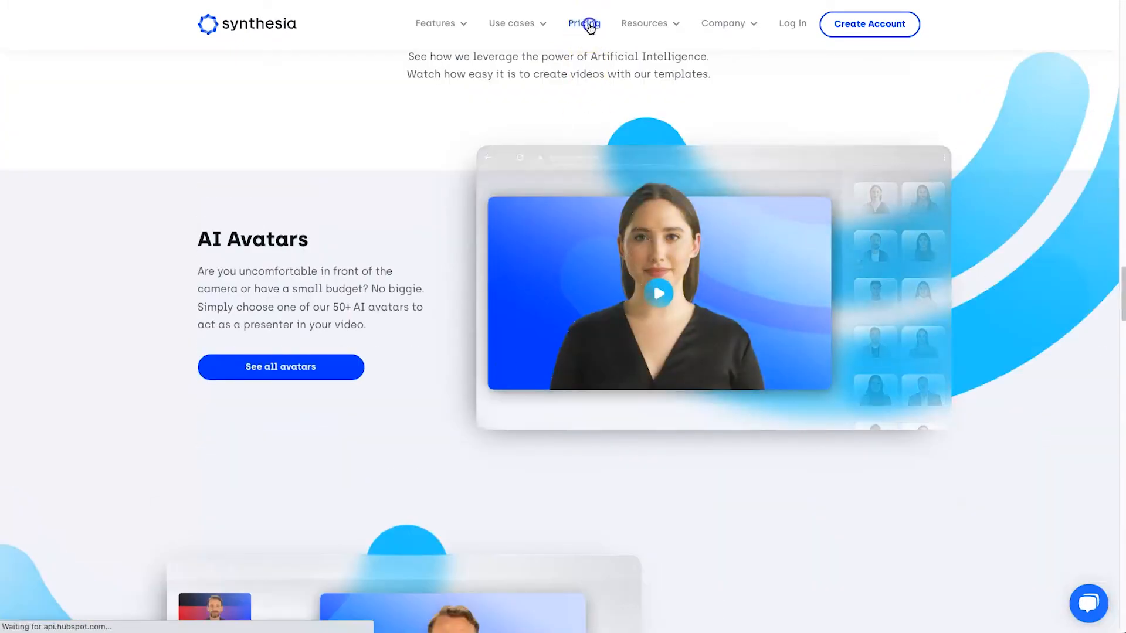
- Open the Pricing page and highlight the Corporate plan name
left_click(582, 23)
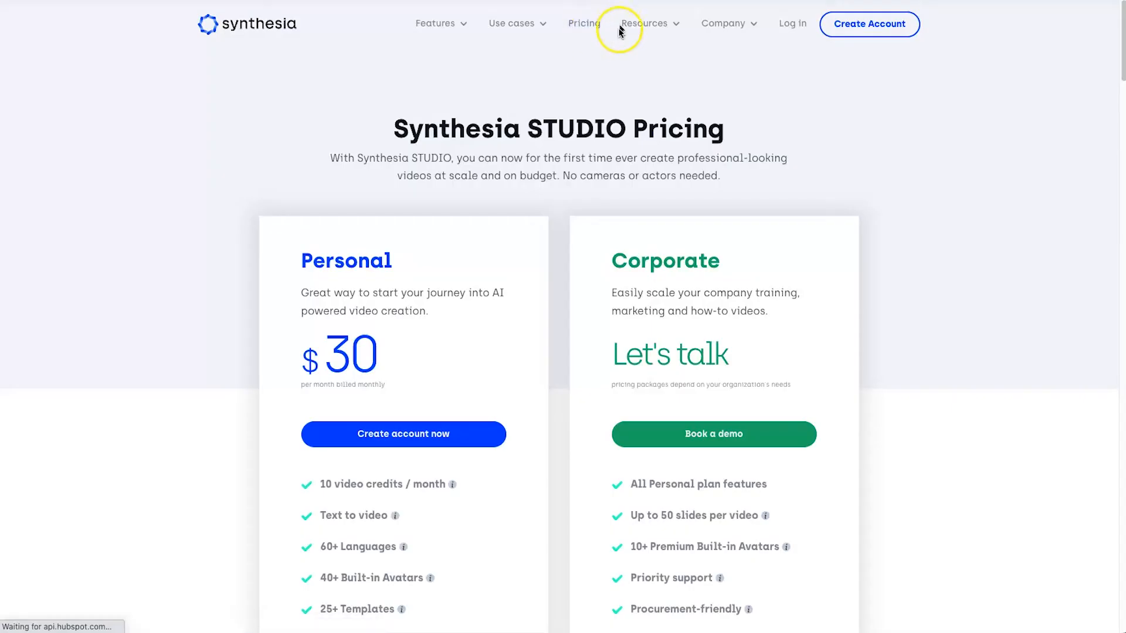
double_click(346, 260)
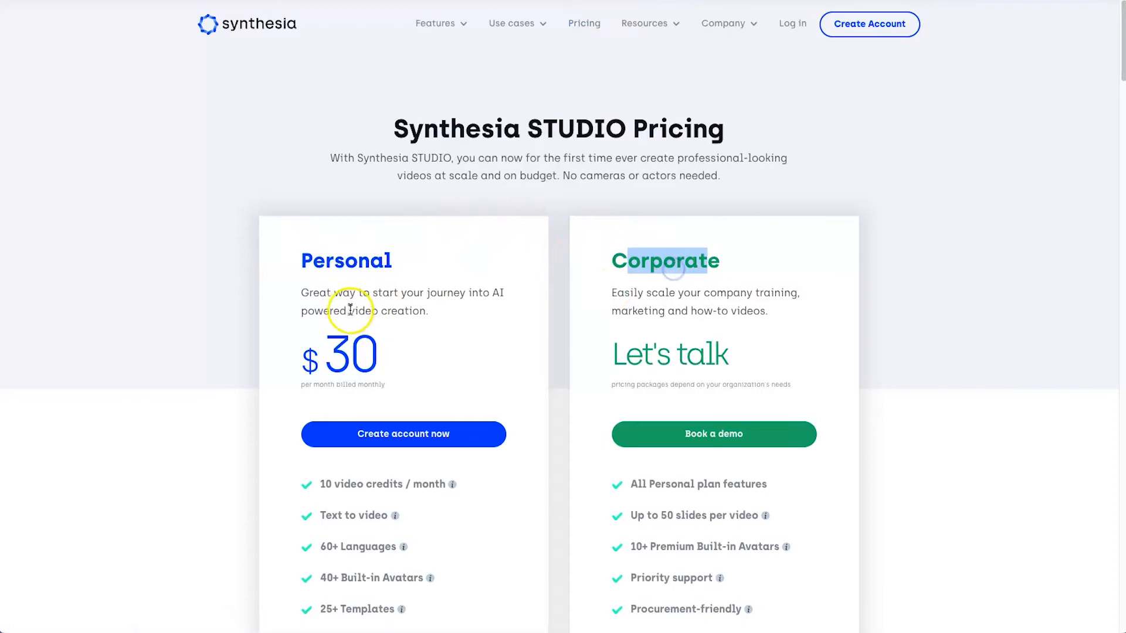
scroll("down", 3)
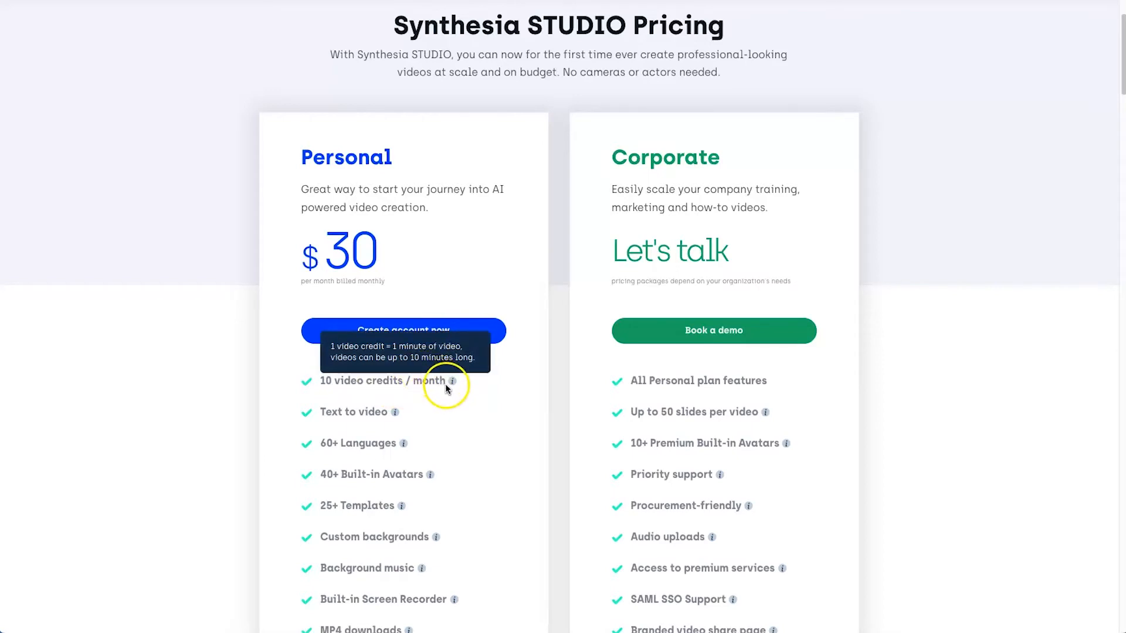
- Expand the FAQ on exceeding the monthly limit and highlight the no-overage explanation
scroll("down", 3)
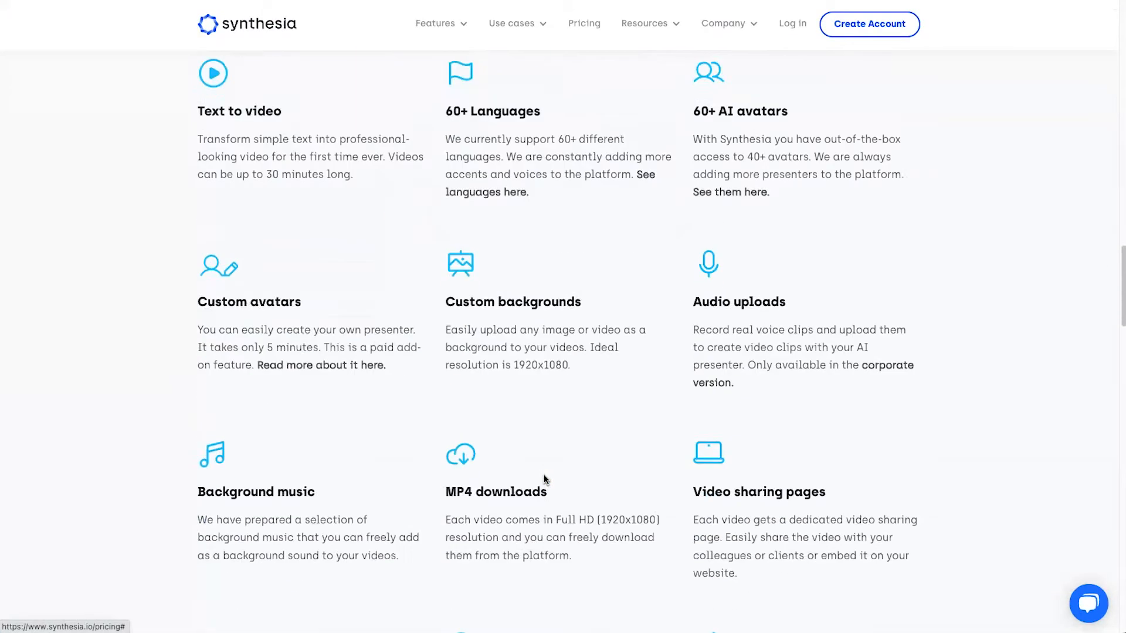
scroll("down", 3)
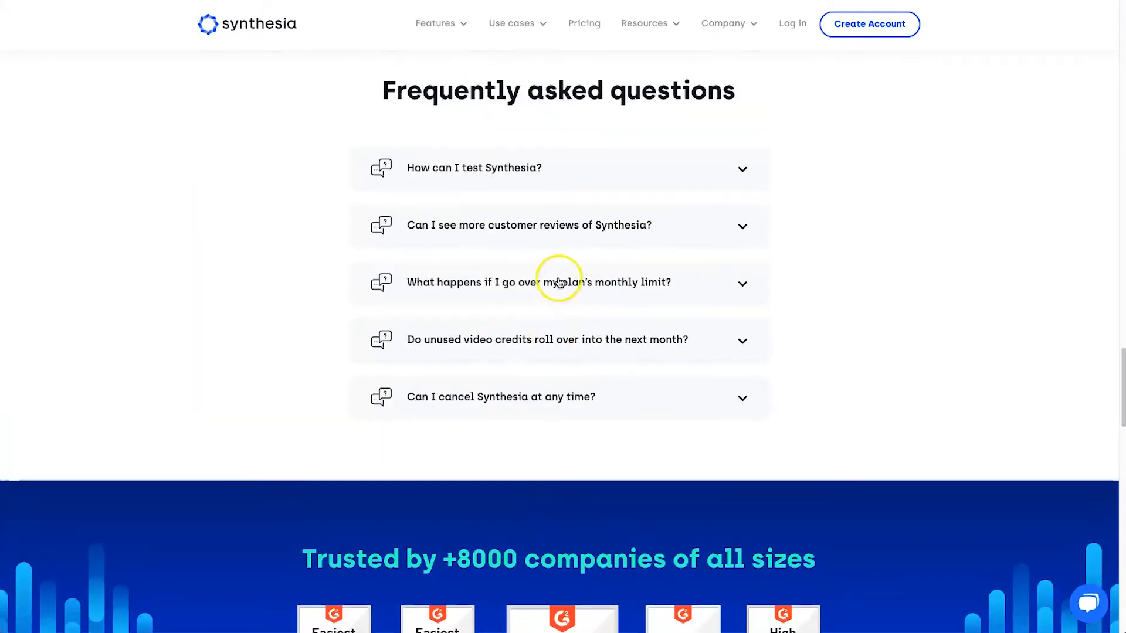
left_click(559, 282)
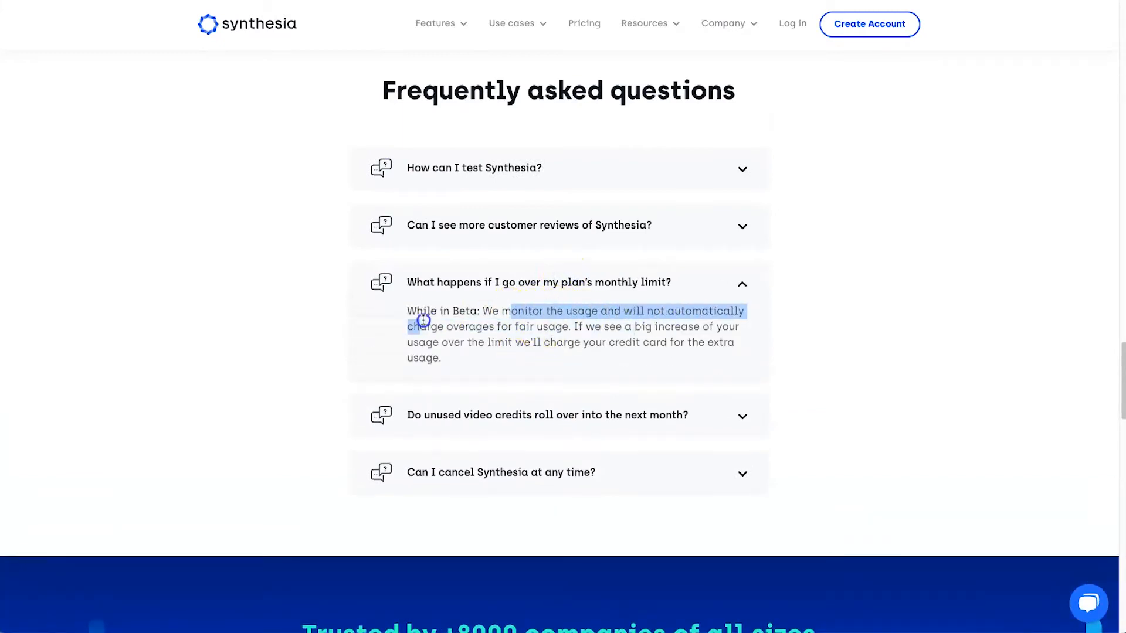
left_click_drag(422, 318, 540, 327)
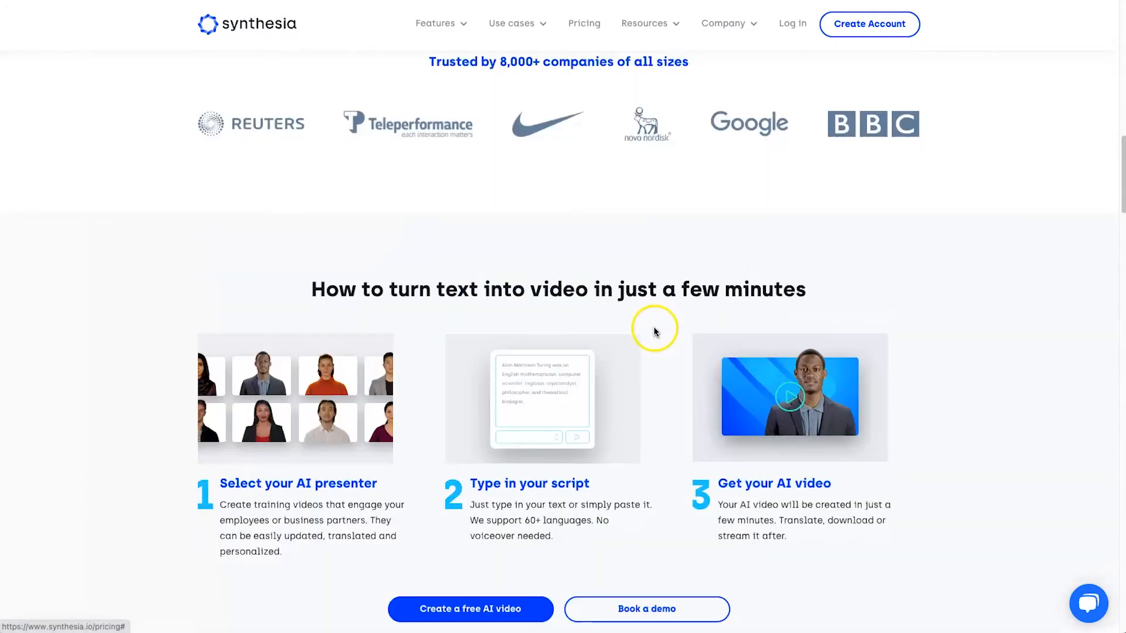
- Scroll back to the $30/month Personal and 'Let's talk' Corporate plan cards
scroll("down", 3)
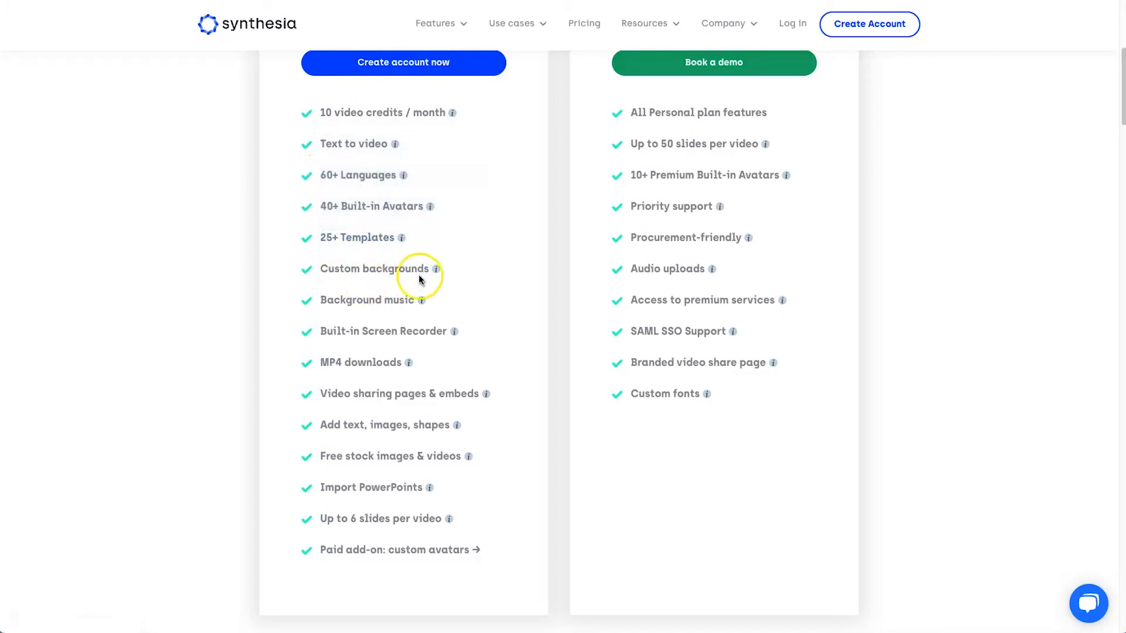
mouse_move(454, 331)
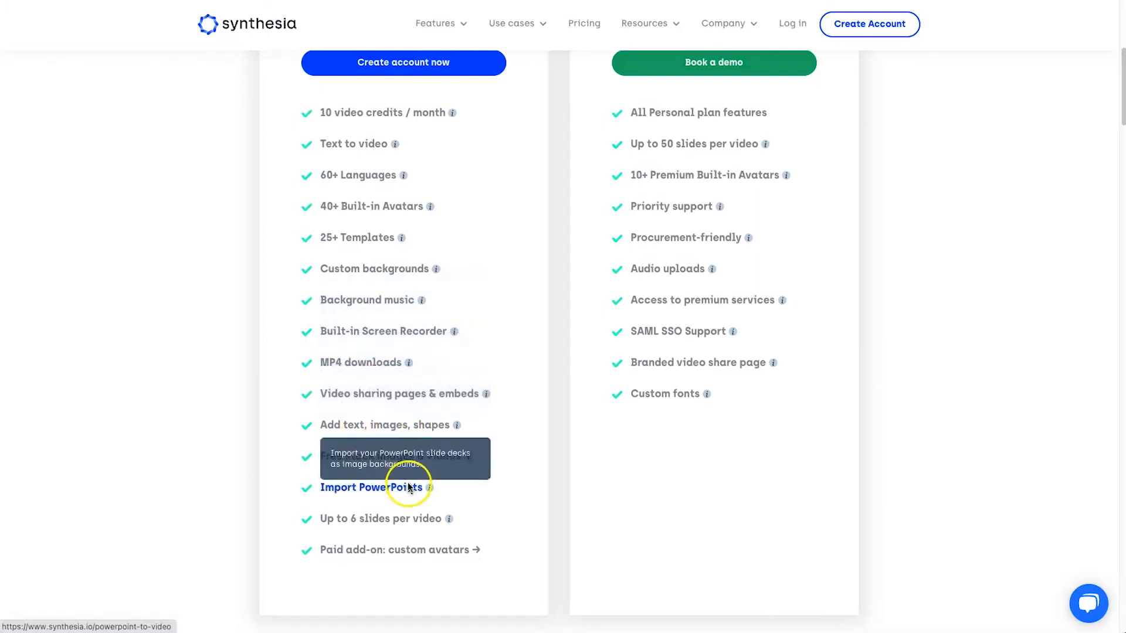
mouse_move(387, 555)
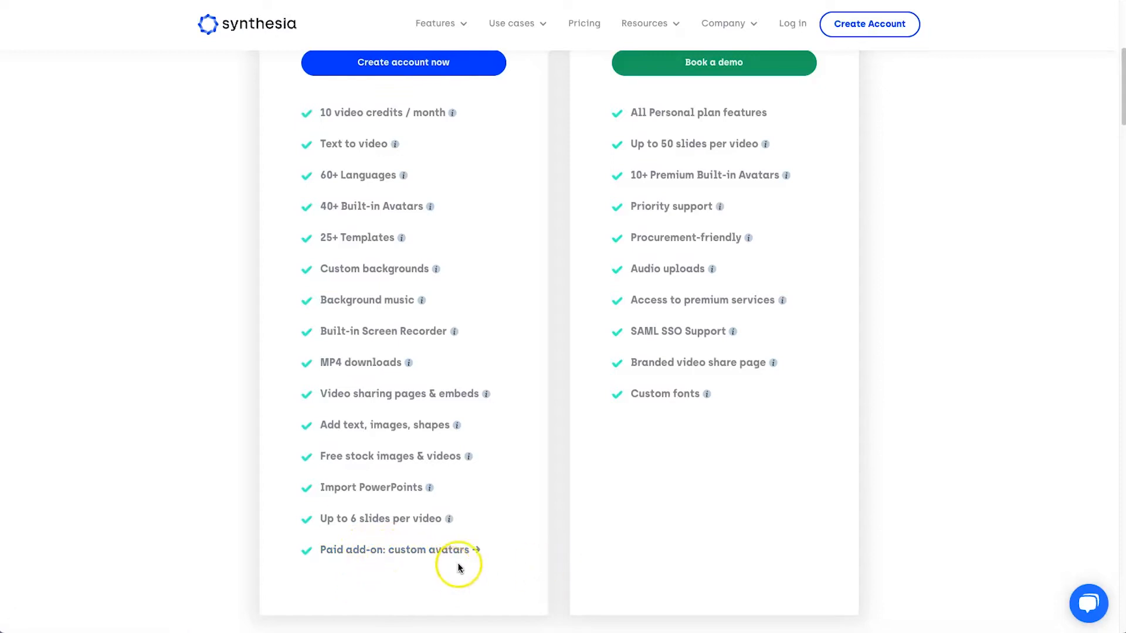
mouse_move(412, 544)
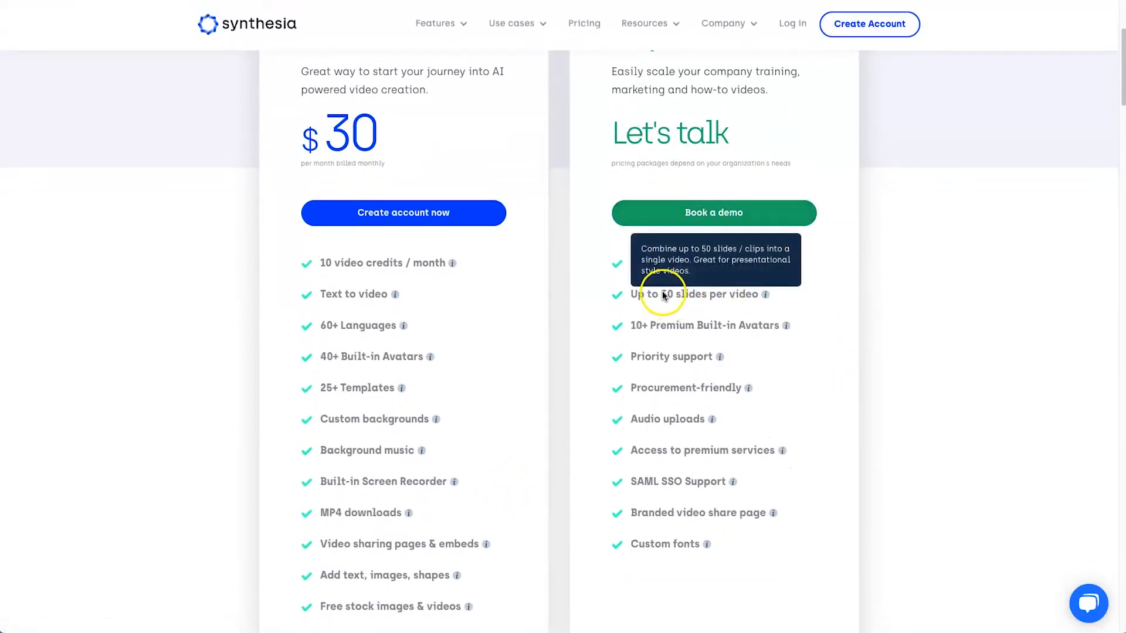
mouse_move(857, 312)
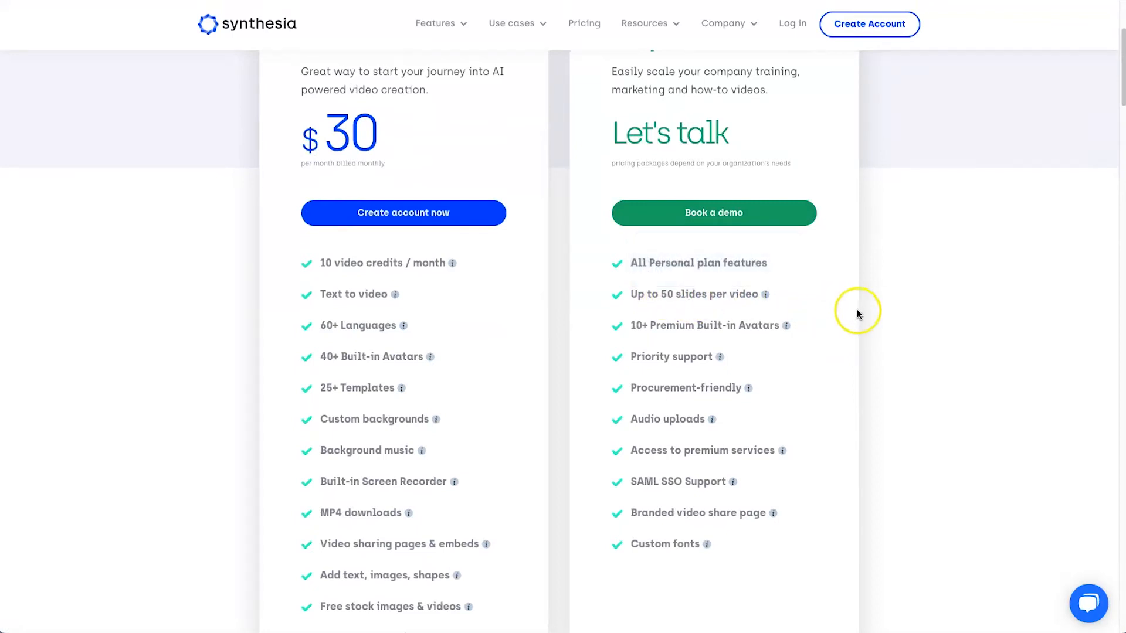
mouse_move(860, 312)
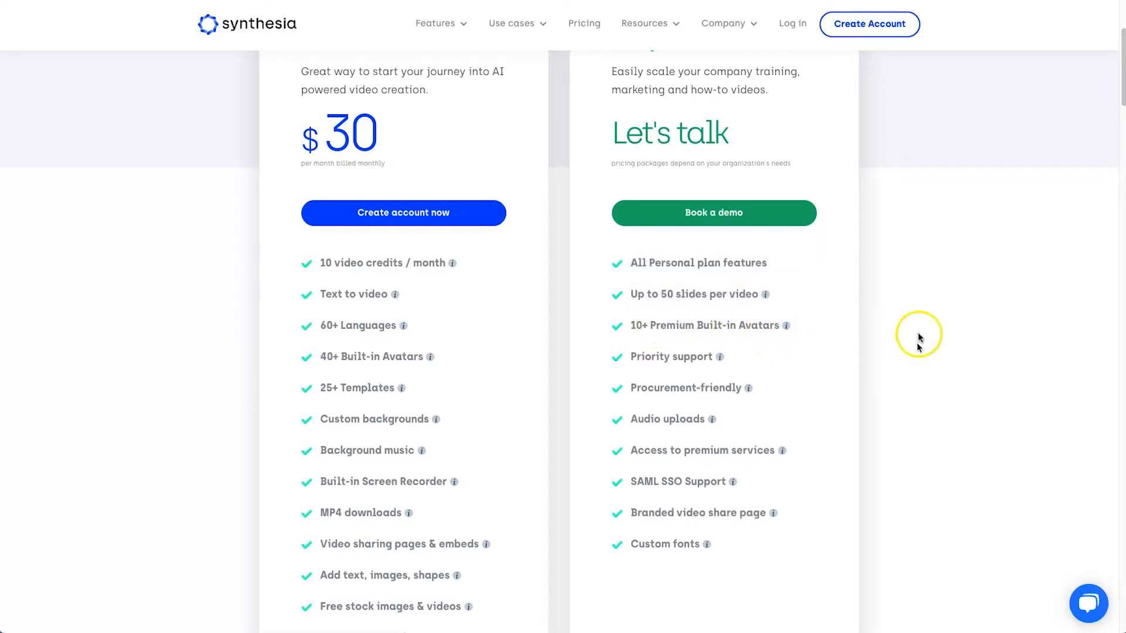
mouse_move(710, 428)
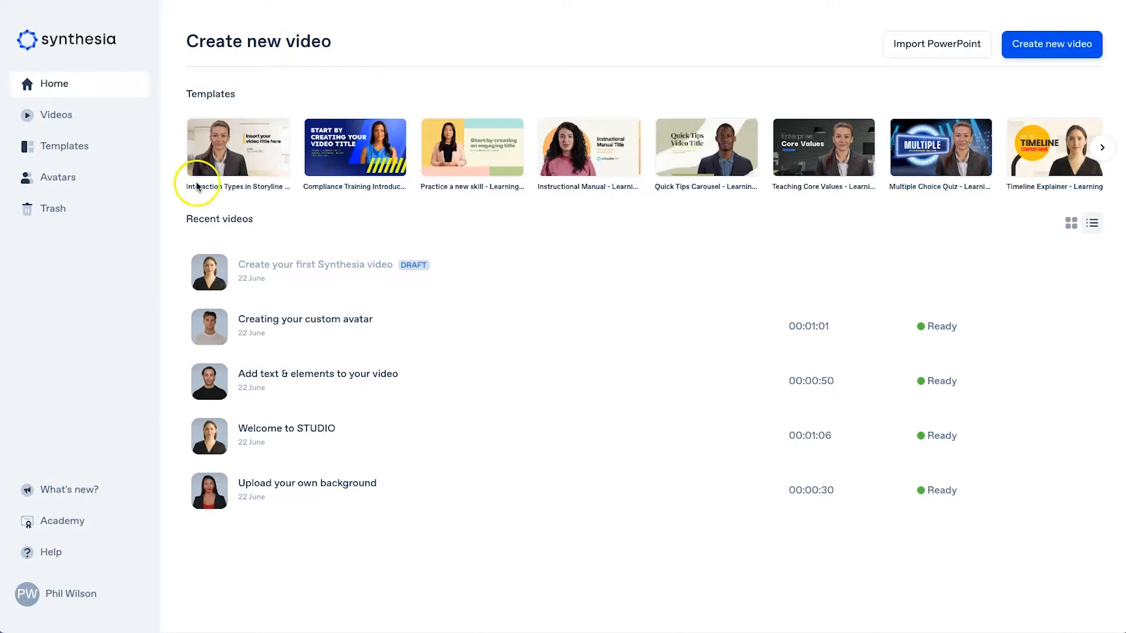
mouse_move(338, 237)
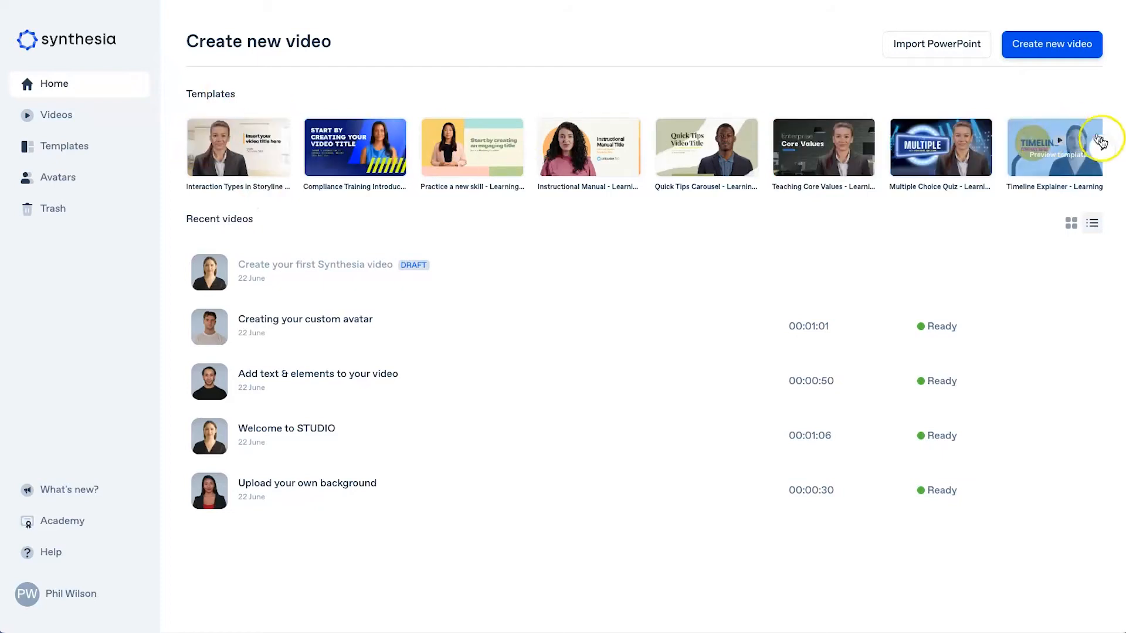
- Page through the Home template carousel six times
left_click(1104, 147)
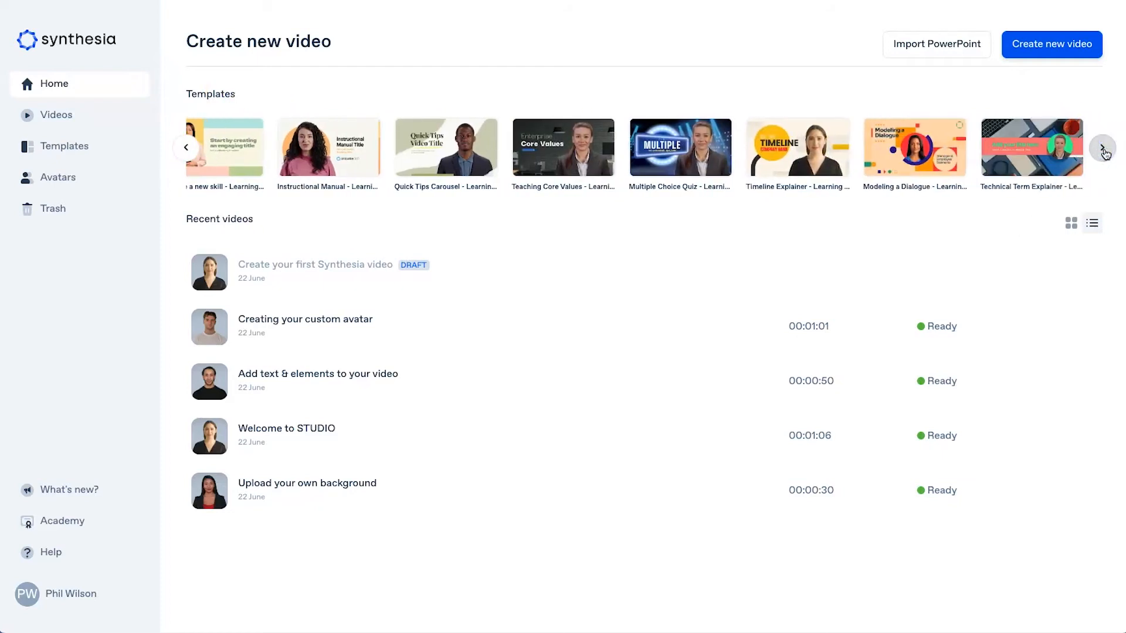
left_click(1104, 148)
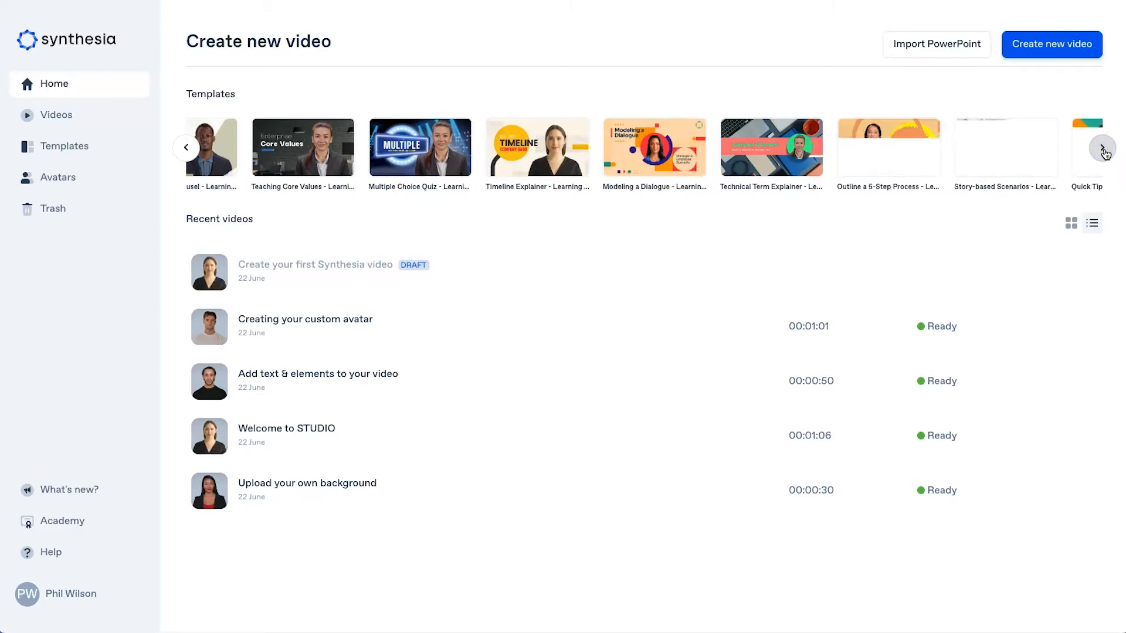
left_click(1104, 147)
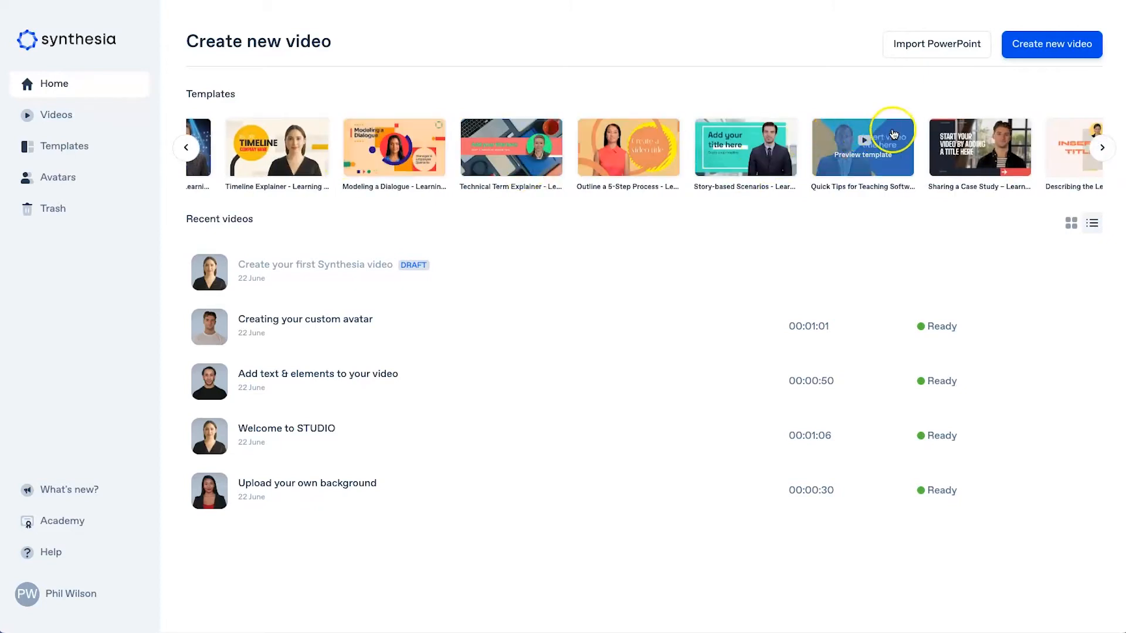
left_click(1102, 147)
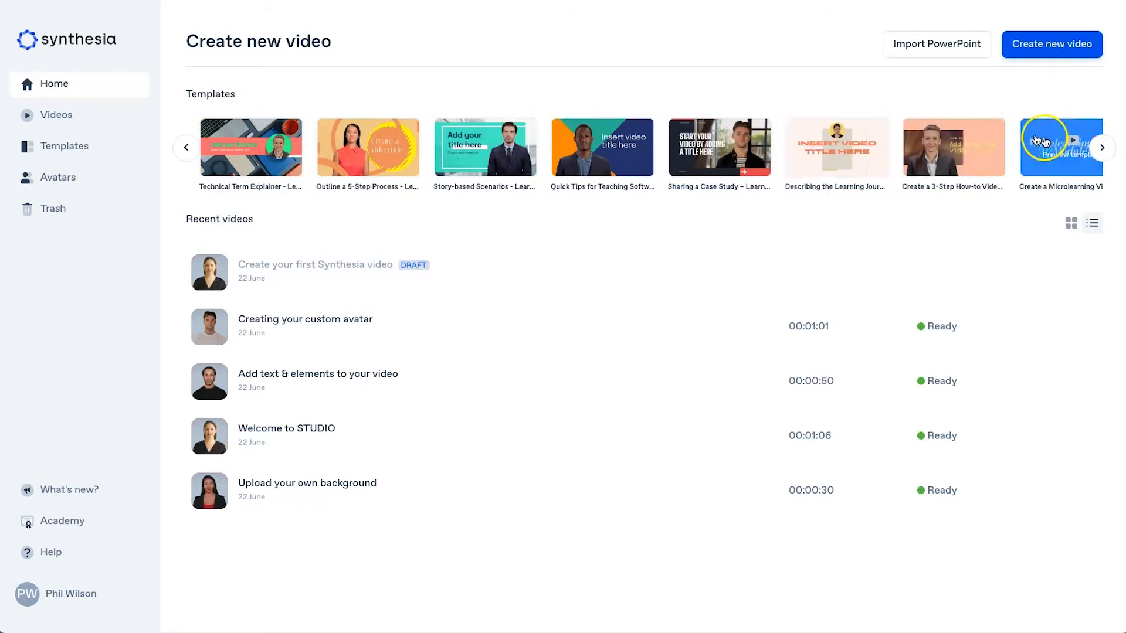
left_click(1104, 147)
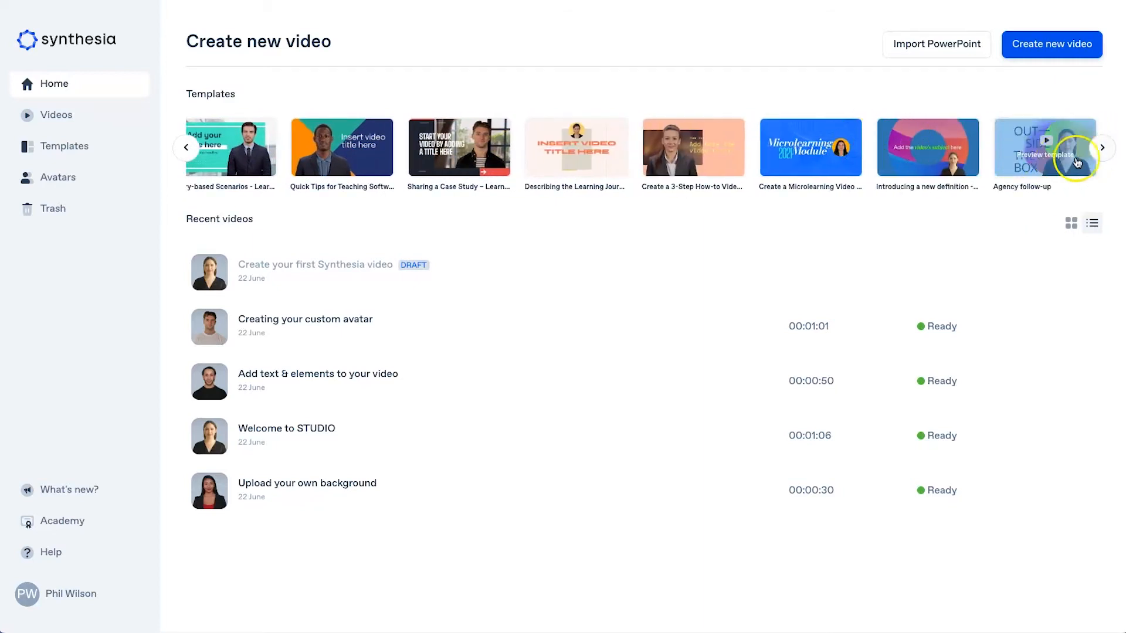
left_click(1103, 148)
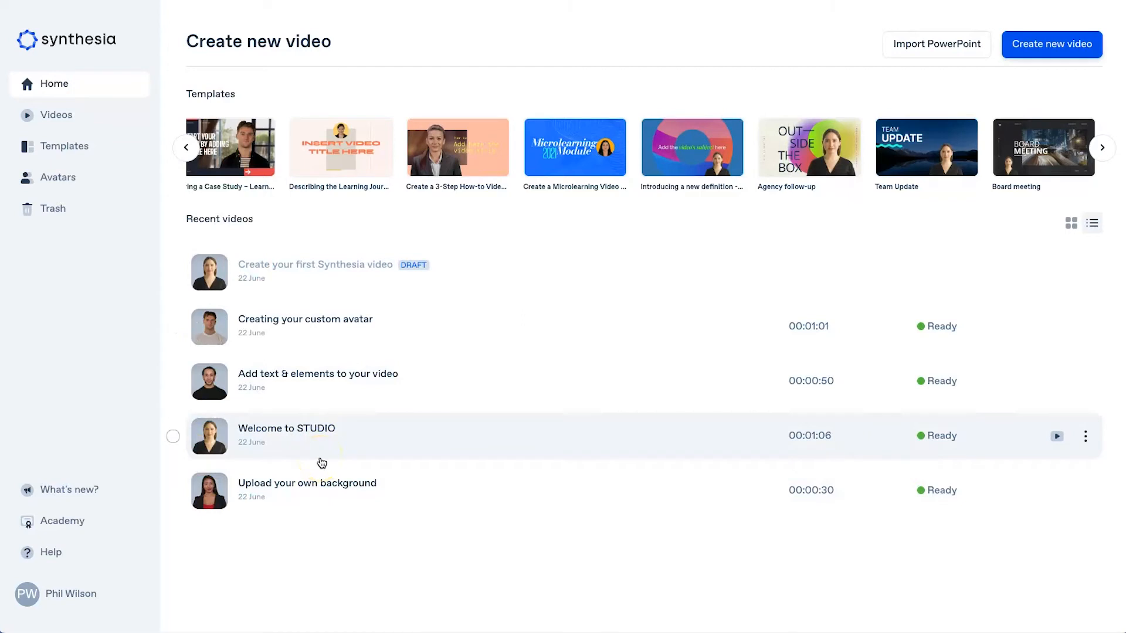
mouse_move(386, 311)
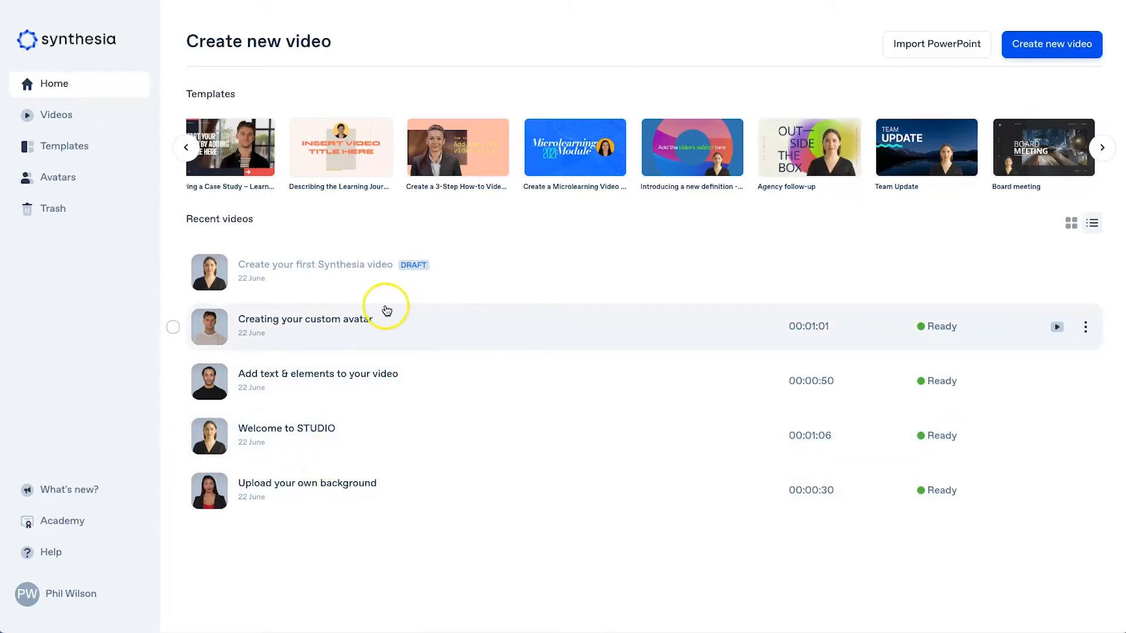
- View Videos and Templates, find My templates empty, and briefly open a new template editor
left_click(55, 115)
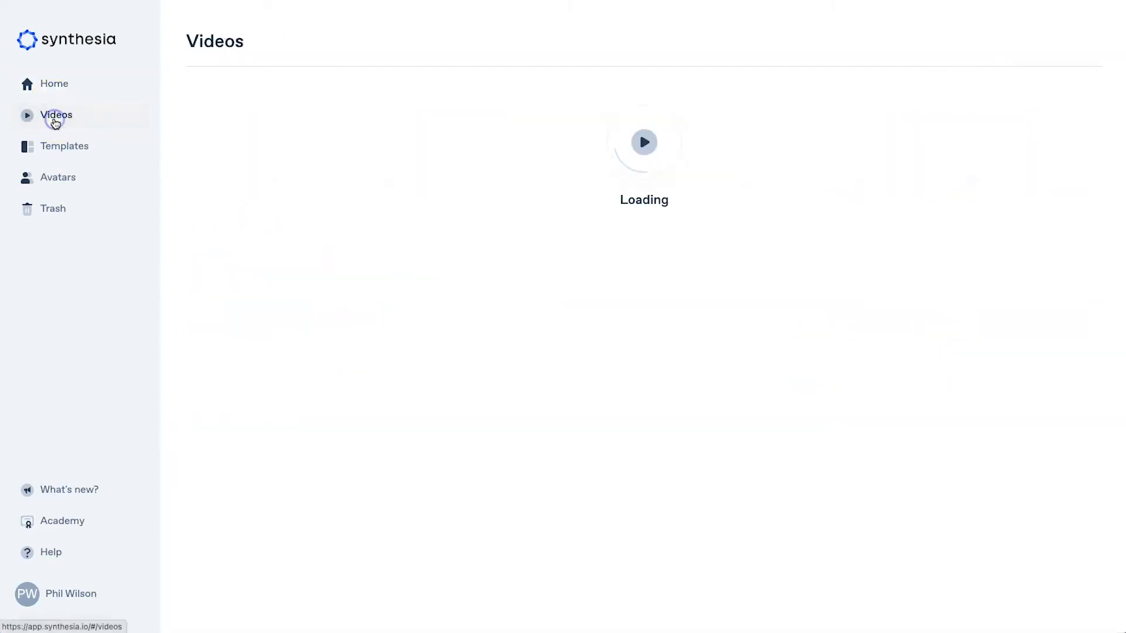
left_click(55, 115)
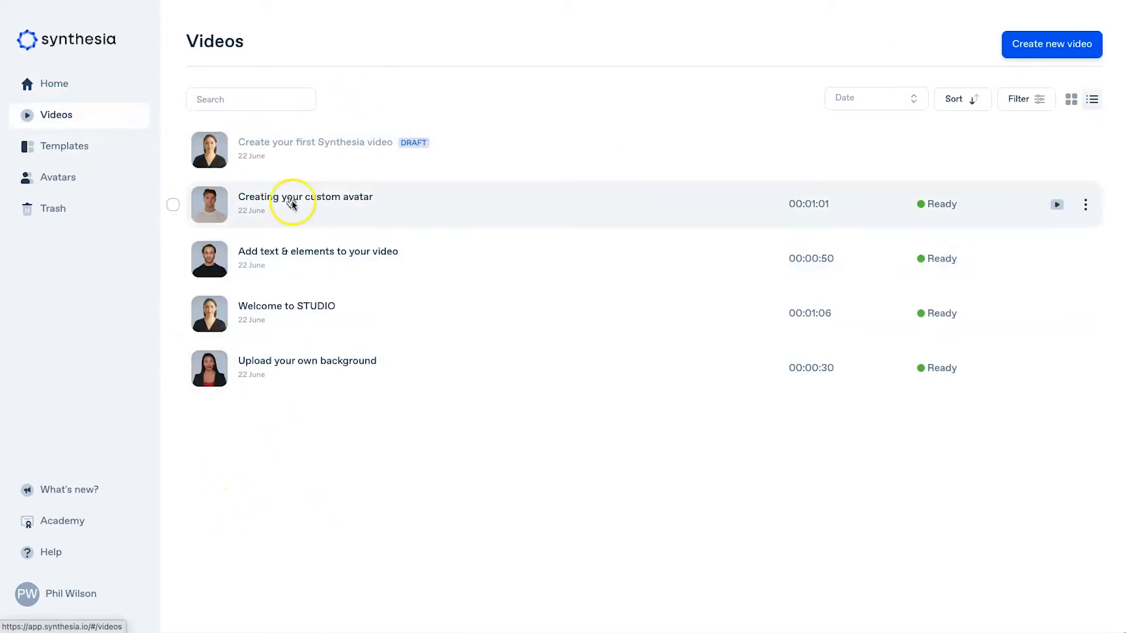
left_click(64, 146)
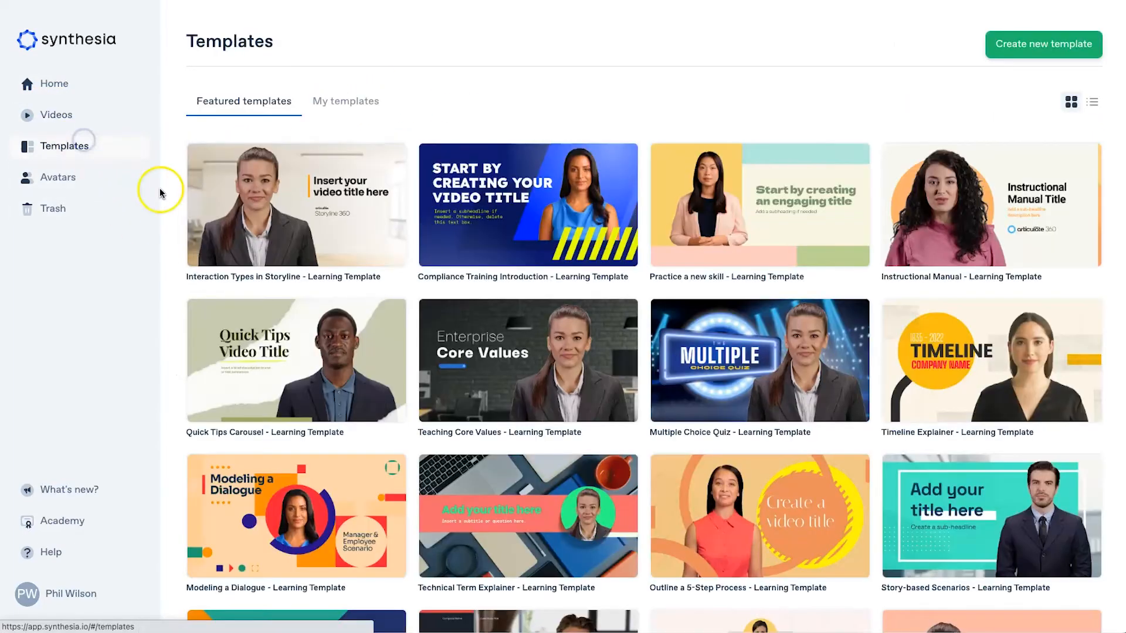
scroll("down", 3)
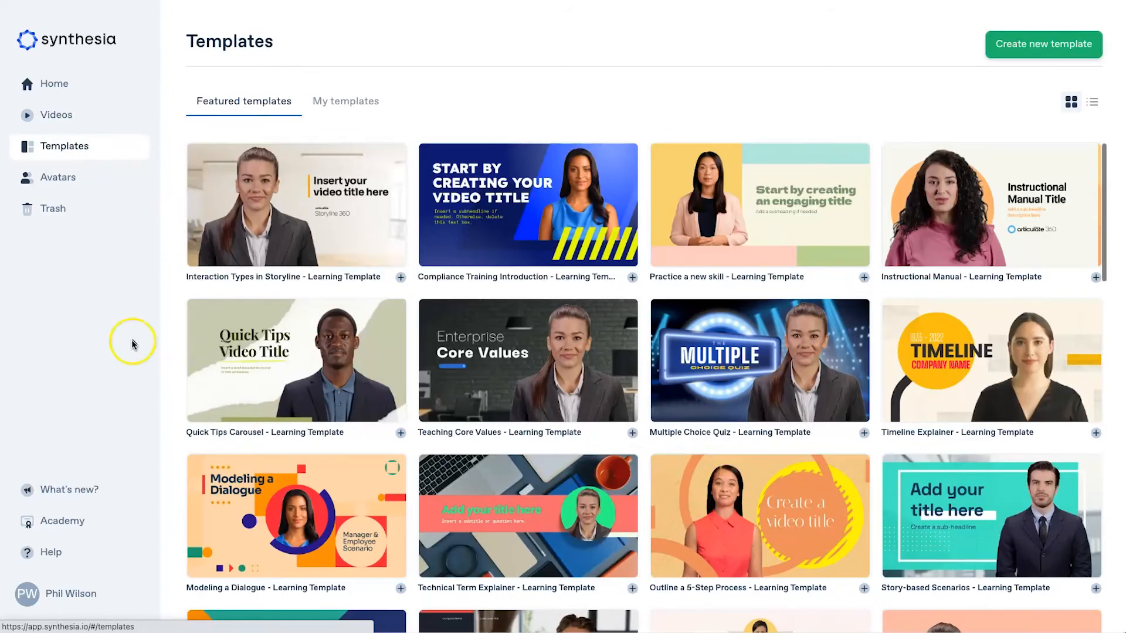
mouse_move(344, 101)
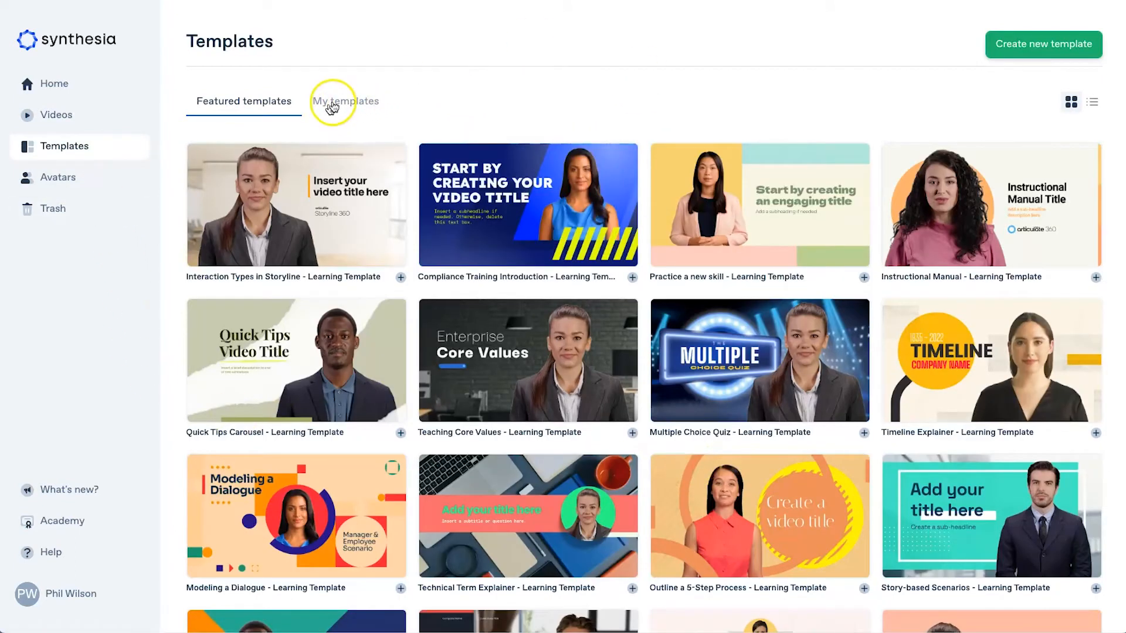
left_click(345, 100)
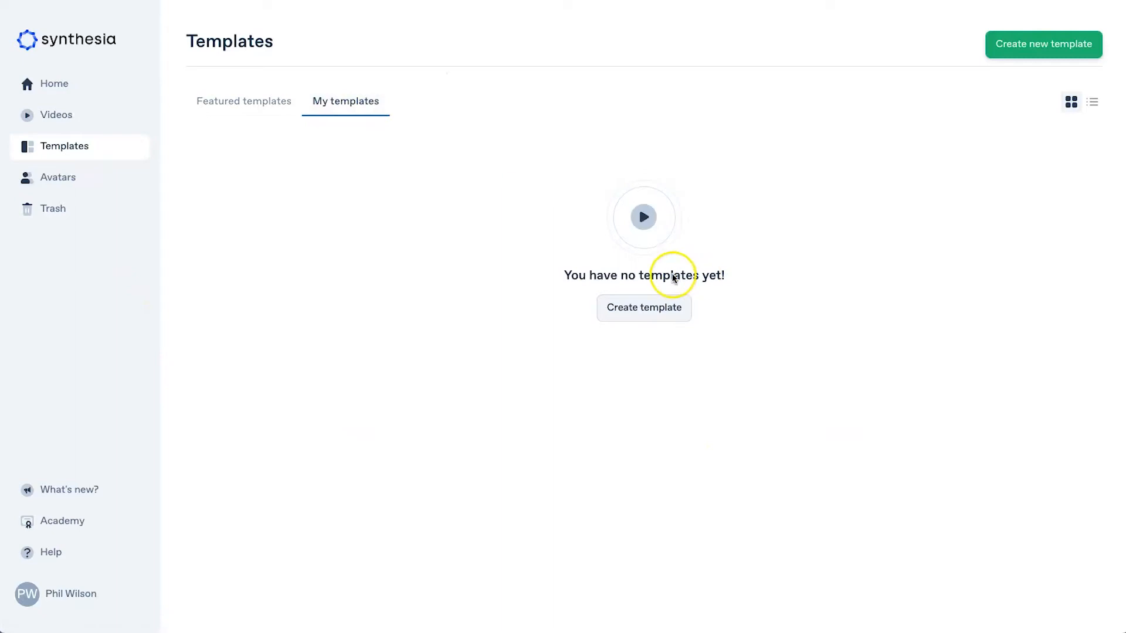
left_click(643, 307)
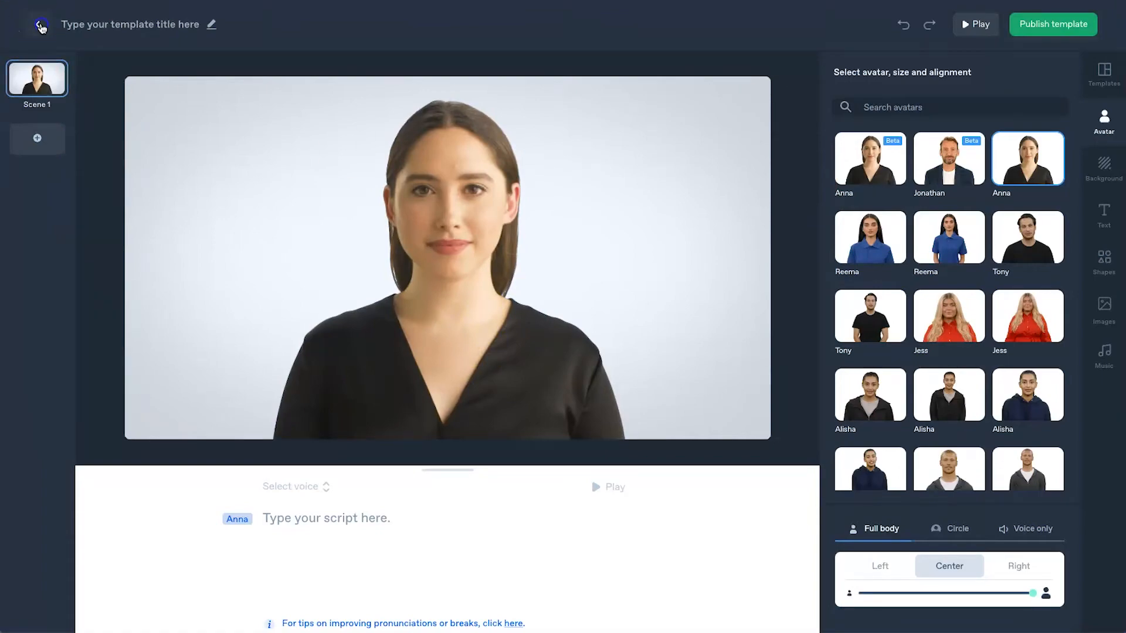
left_click(37, 24)
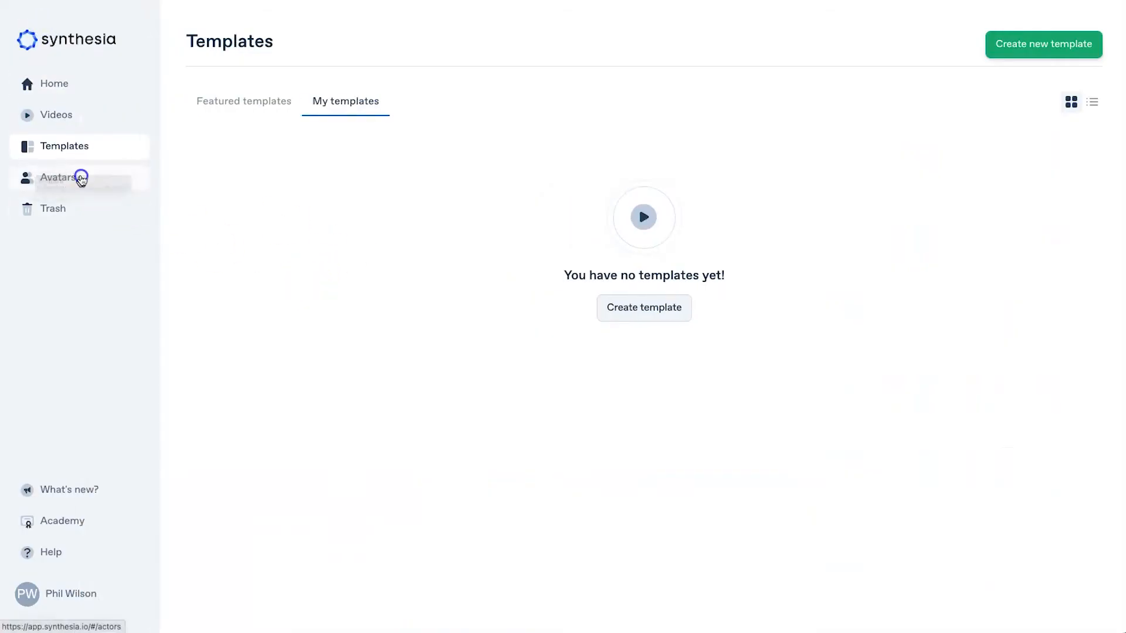
- Open Avatars and scroll through all 84 presenters to the end and back up
left_click(57, 177)
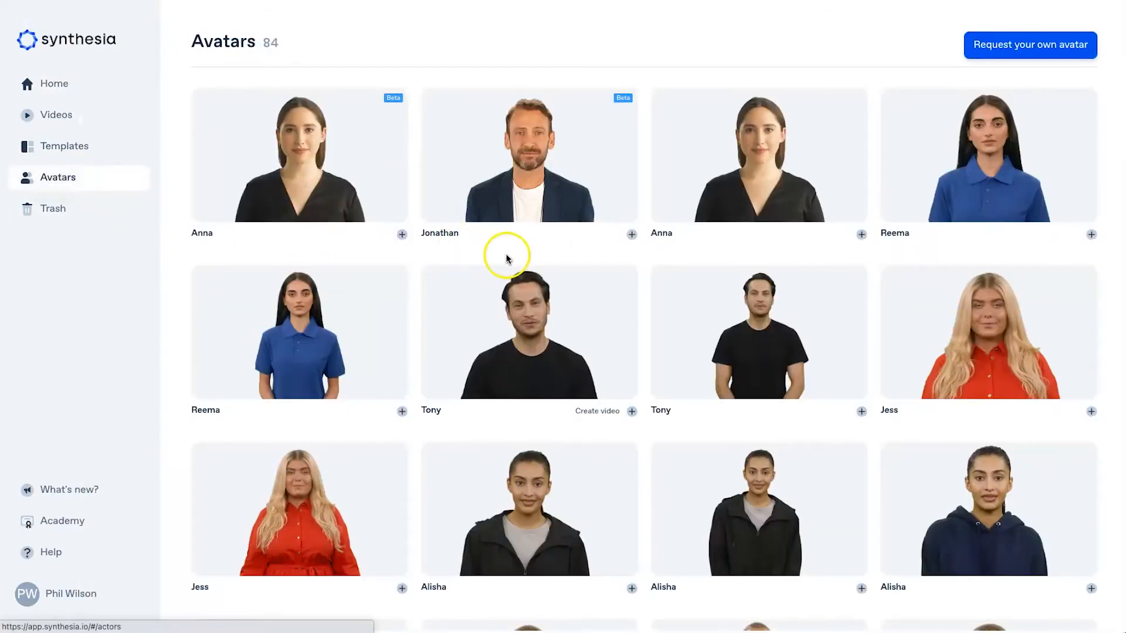
scroll("down", 3)
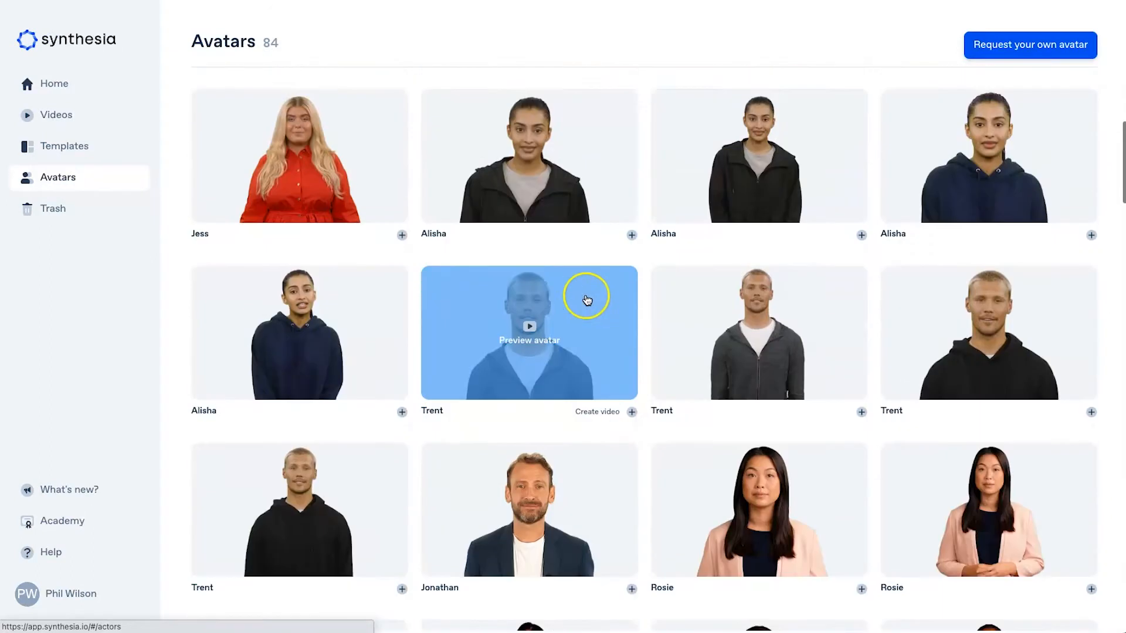
scroll("down", 3)
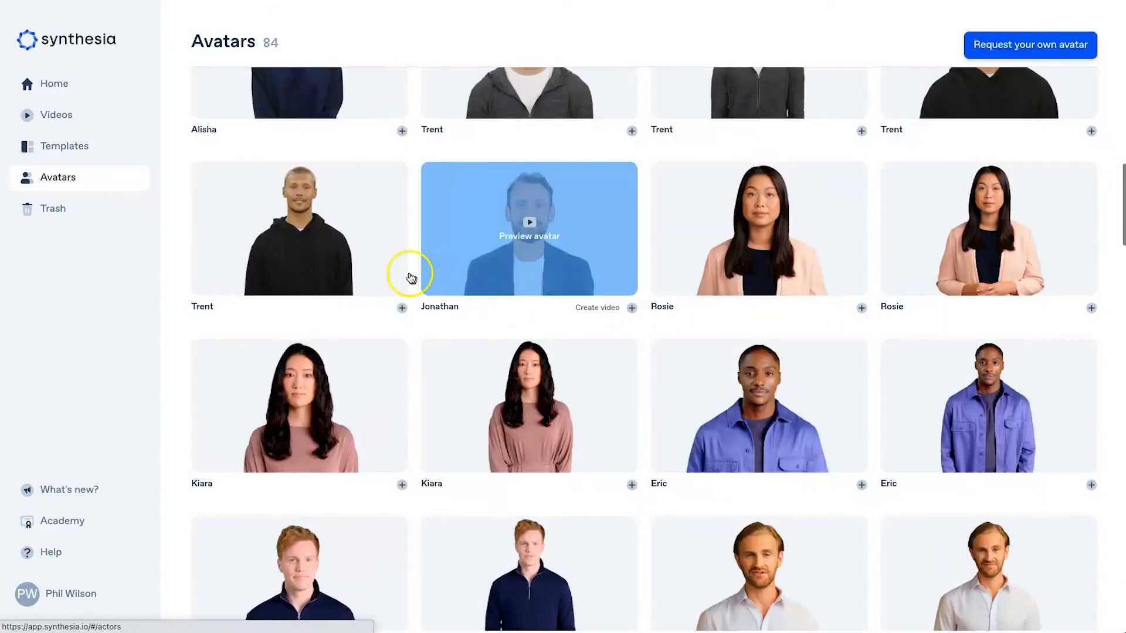
scroll("down", 3)
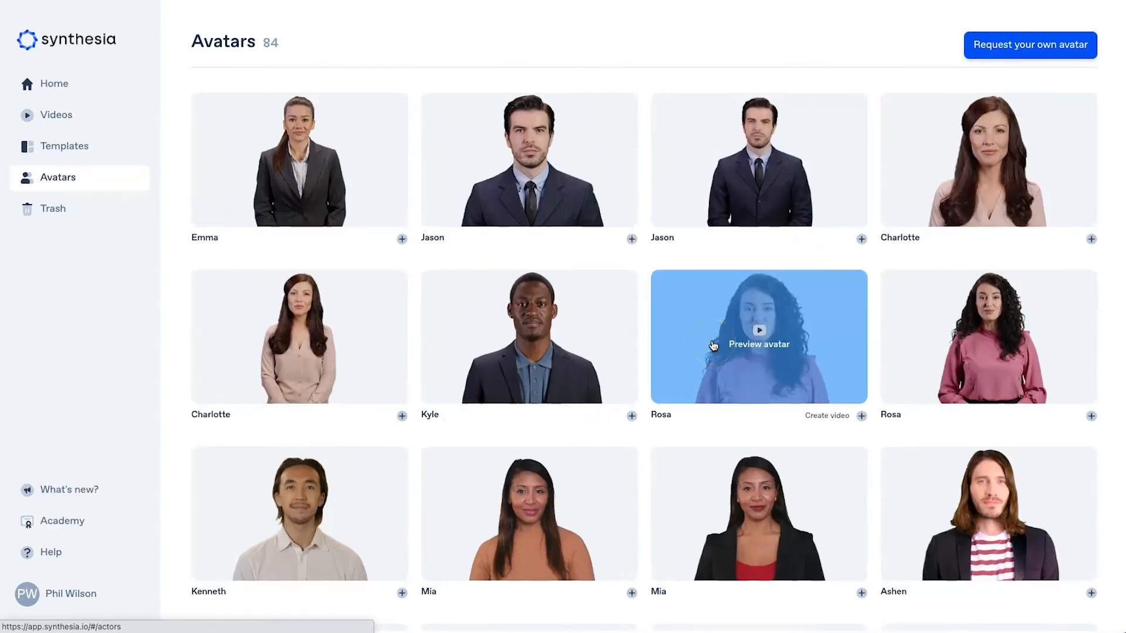
scroll("down", 3)
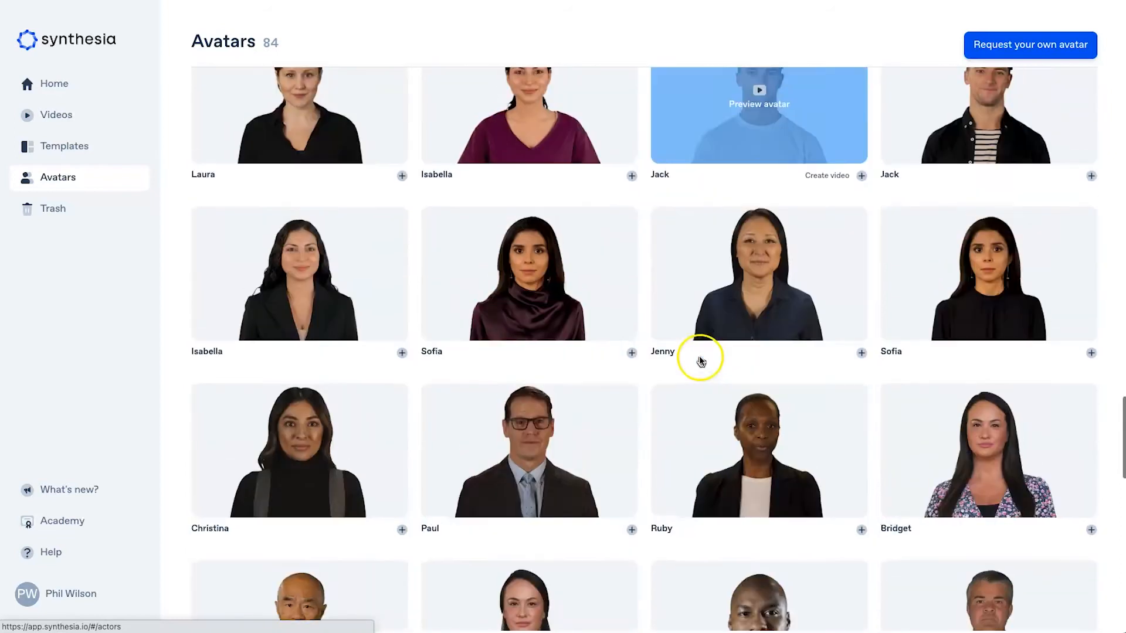
scroll("down", 3)
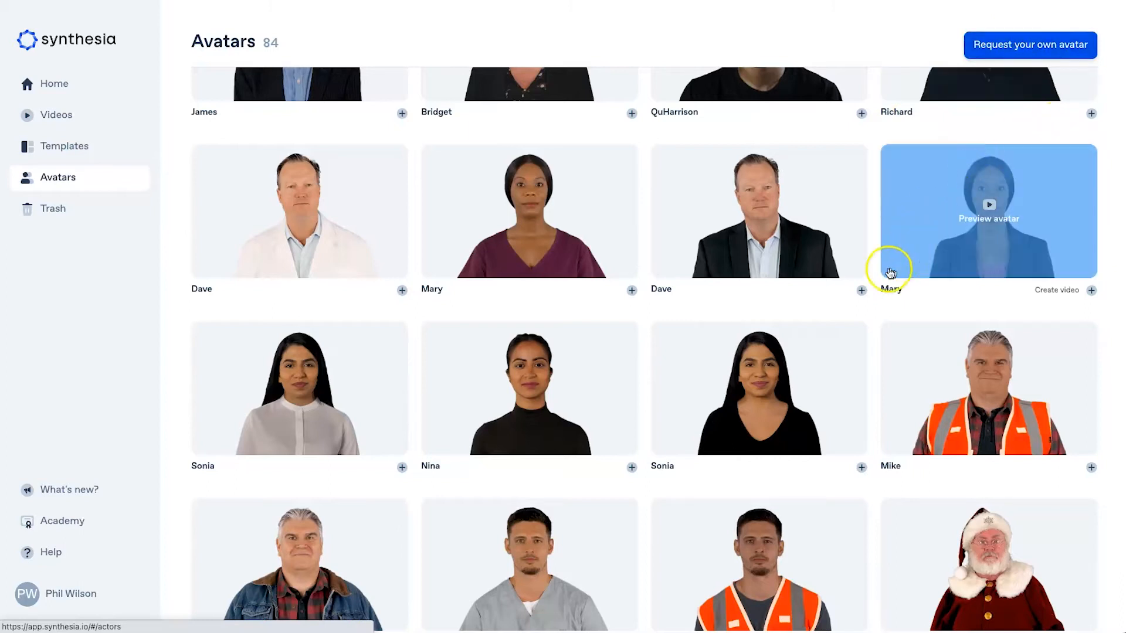
scroll("down", 3)
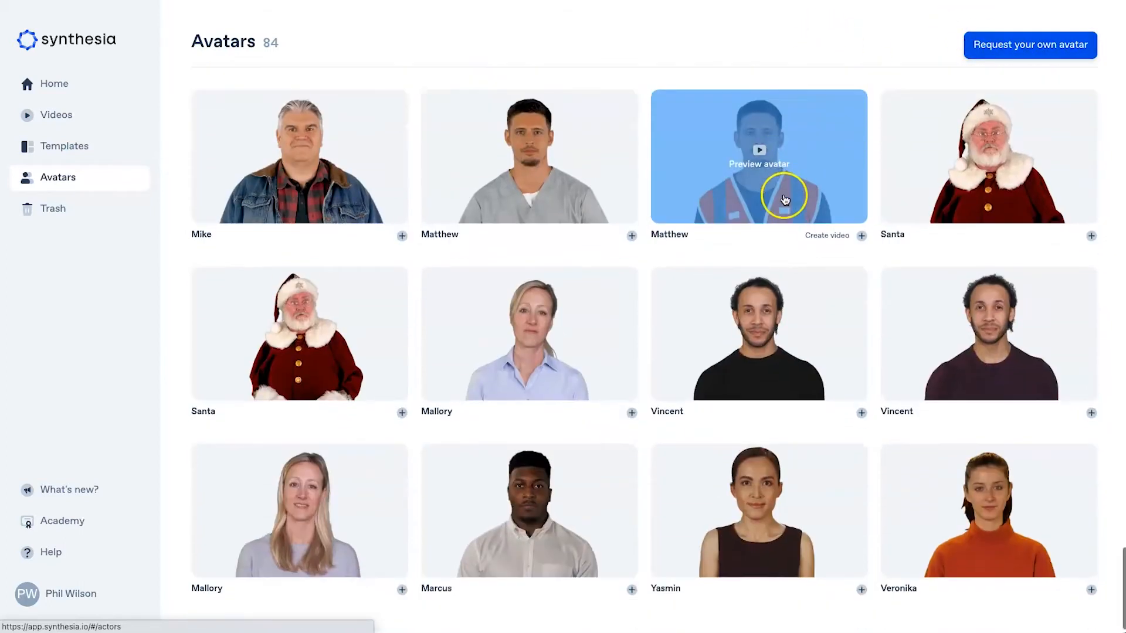
scroll("down", 3)
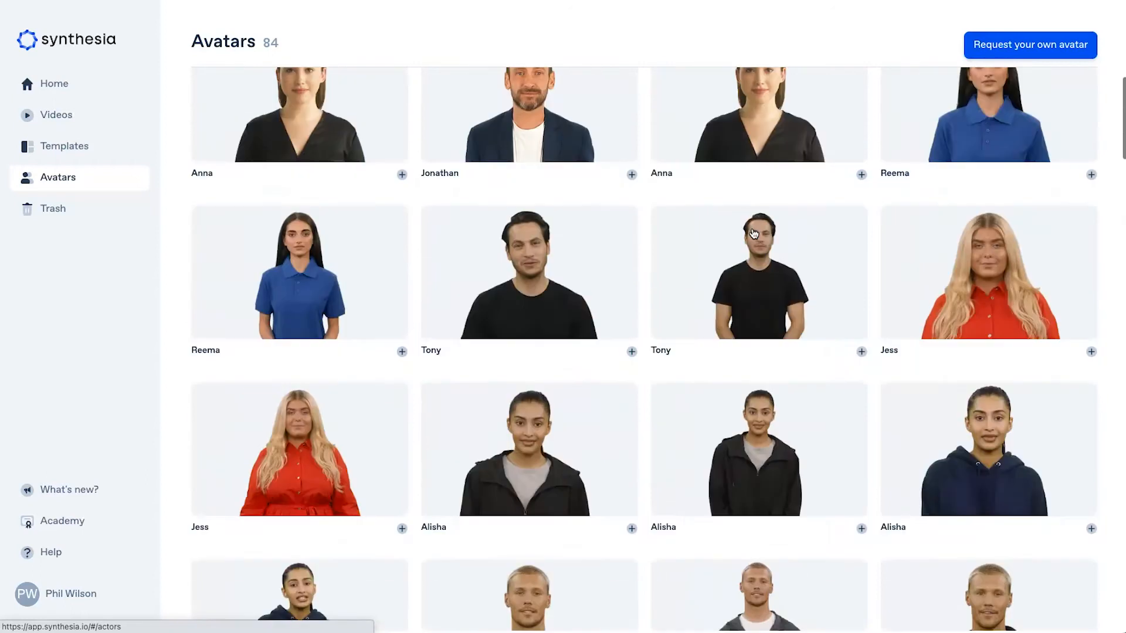
scroll("up", 3)
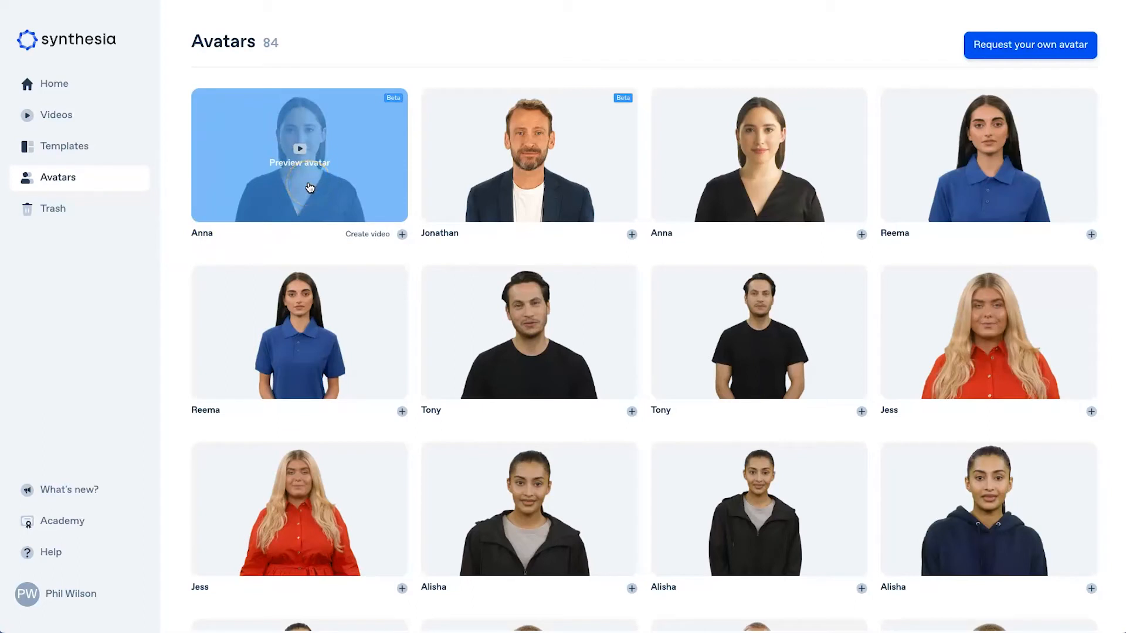
mouse_move(86, 430)
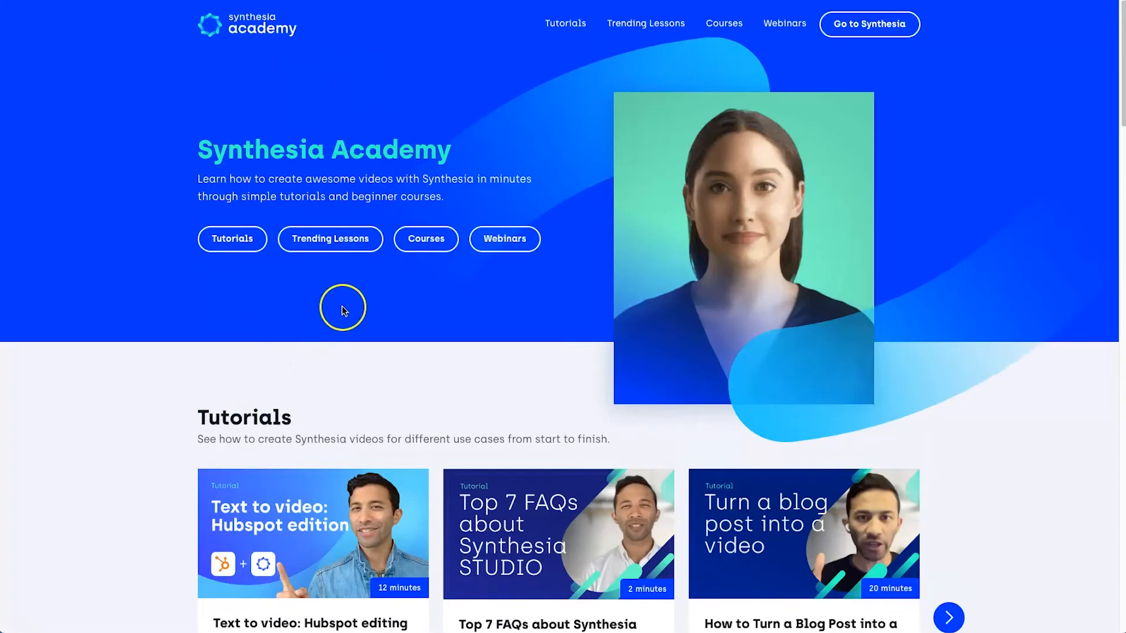
- Scroll through the Academy tutorials, trending lessons and beginner courses, then back up
scroll("down", 3)
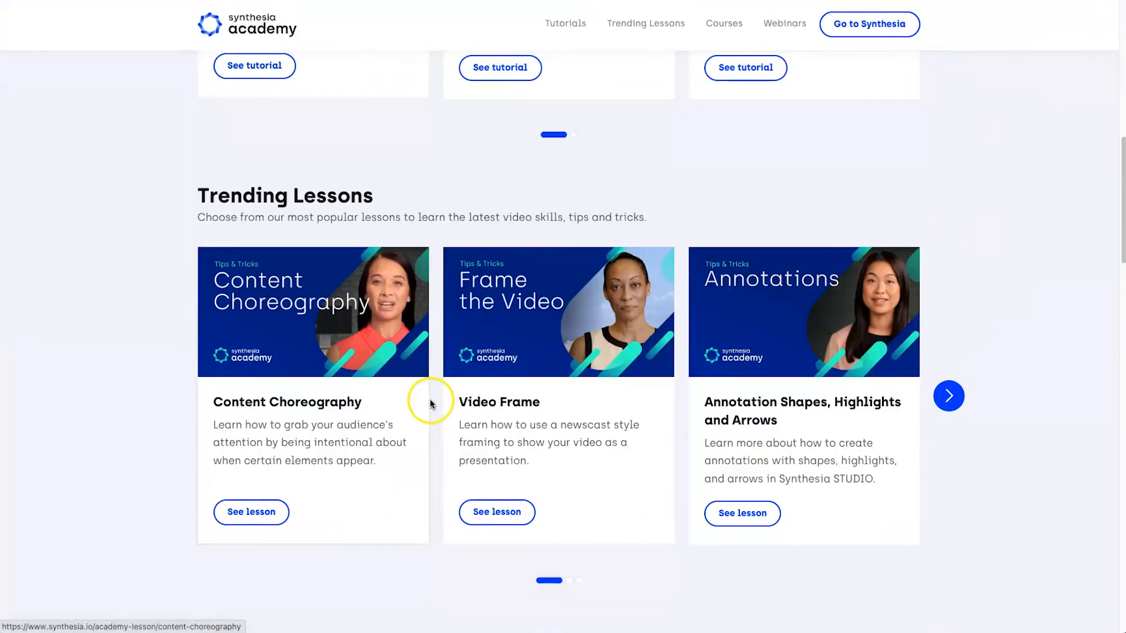
scroll("down", 3)
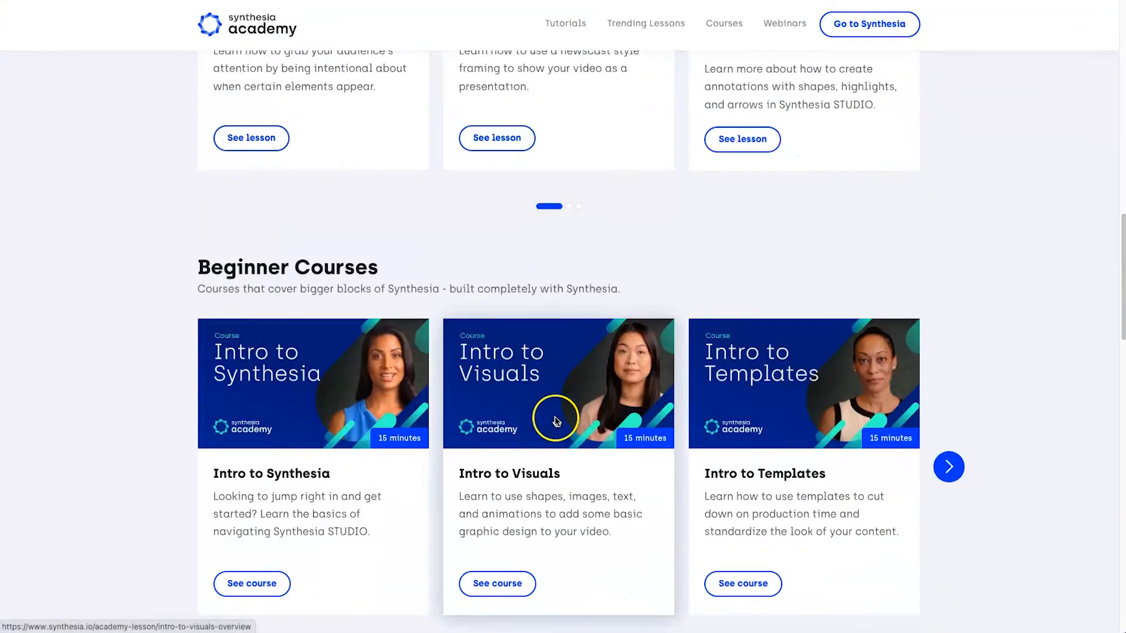
scroll("up", 3)
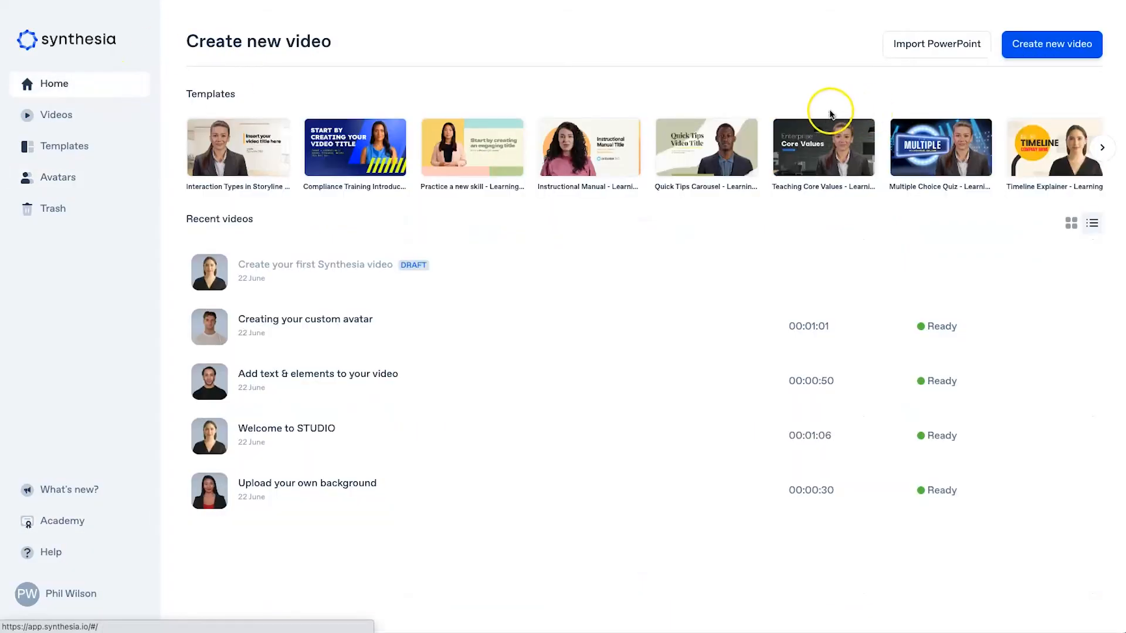
- Create a video with Anna (Beta) and enter the Legit Marketing Reviews welcome script
left_click(1050, 44)
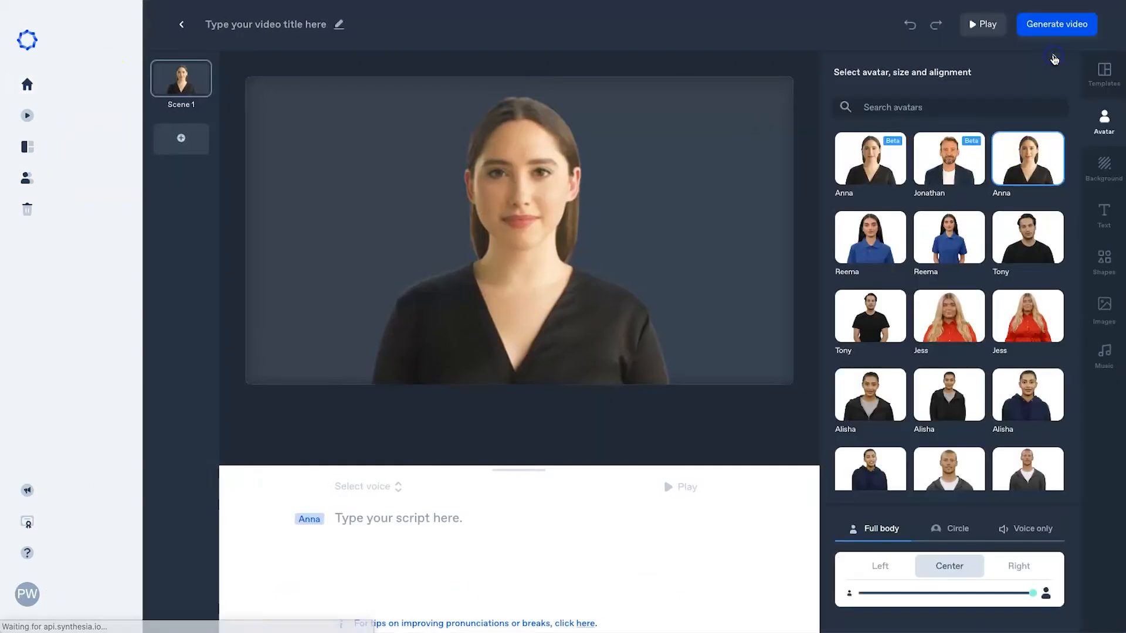
left_click(870, 158)
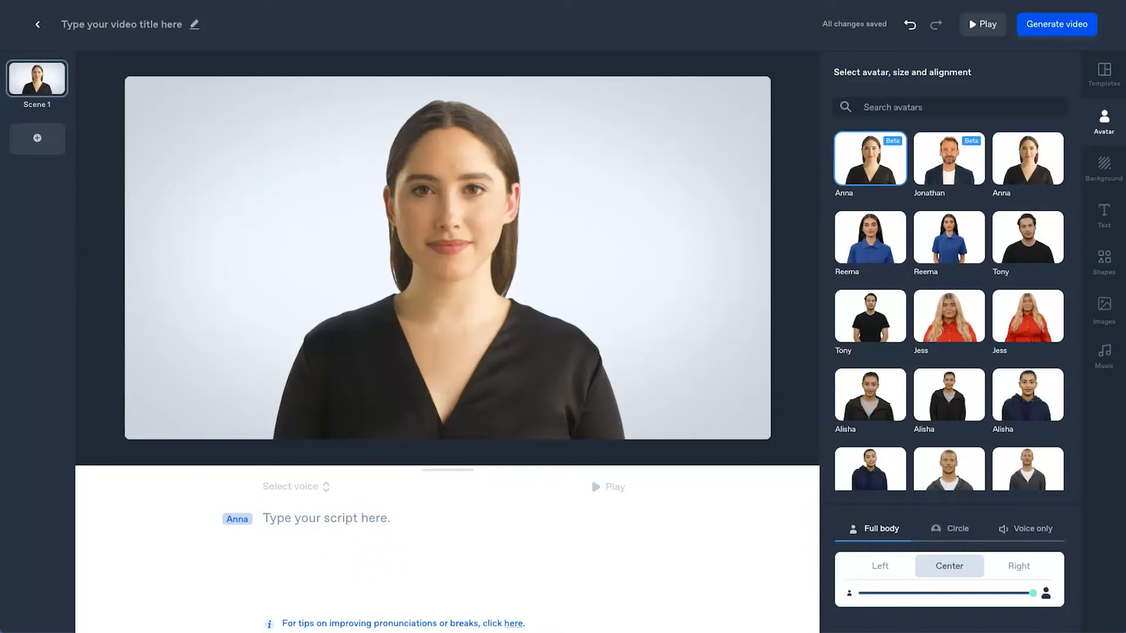
type("Hey, my name is Anna and welcome to the Legit Marketing Reviews website.")
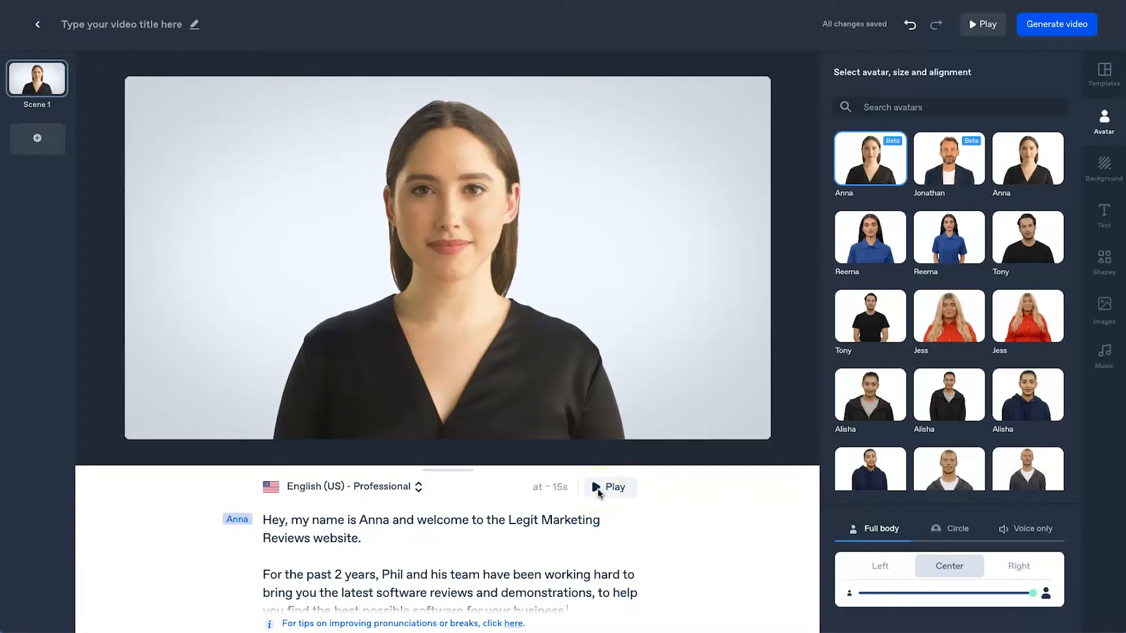
left_click(608, 487)
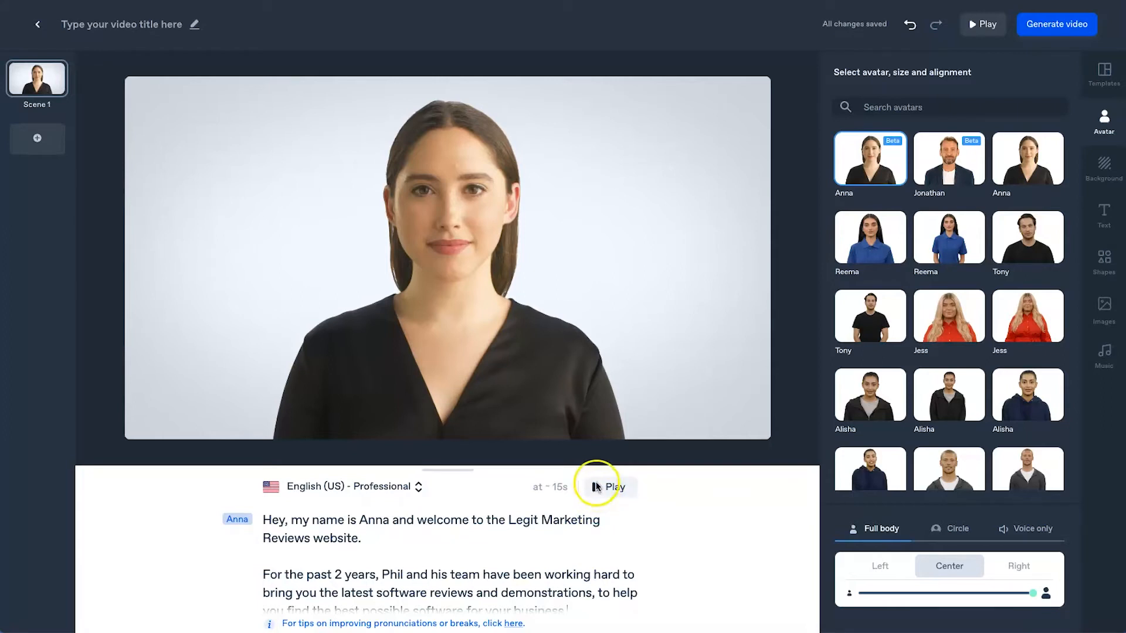
left_click(607, 487)
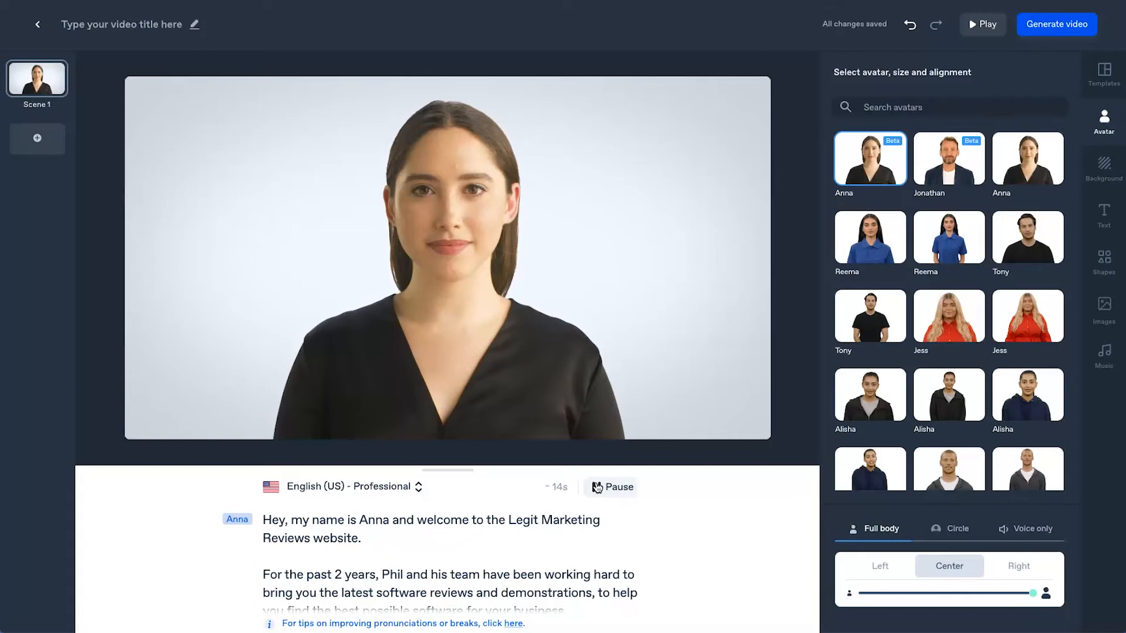
left_click(609, 486)
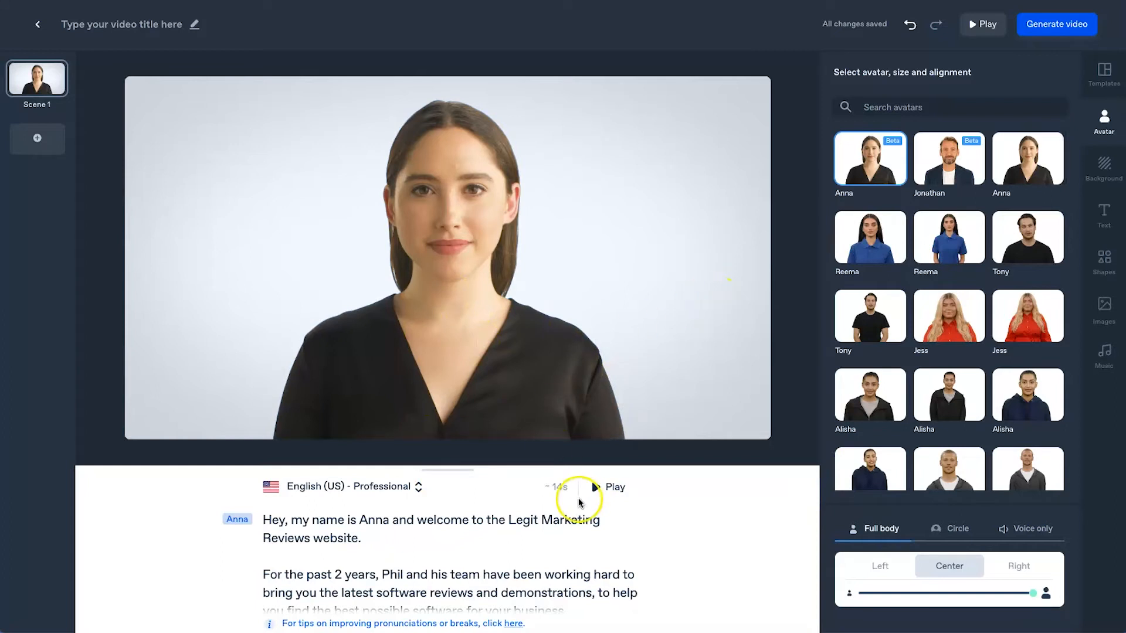
mouse_move(588, 544)
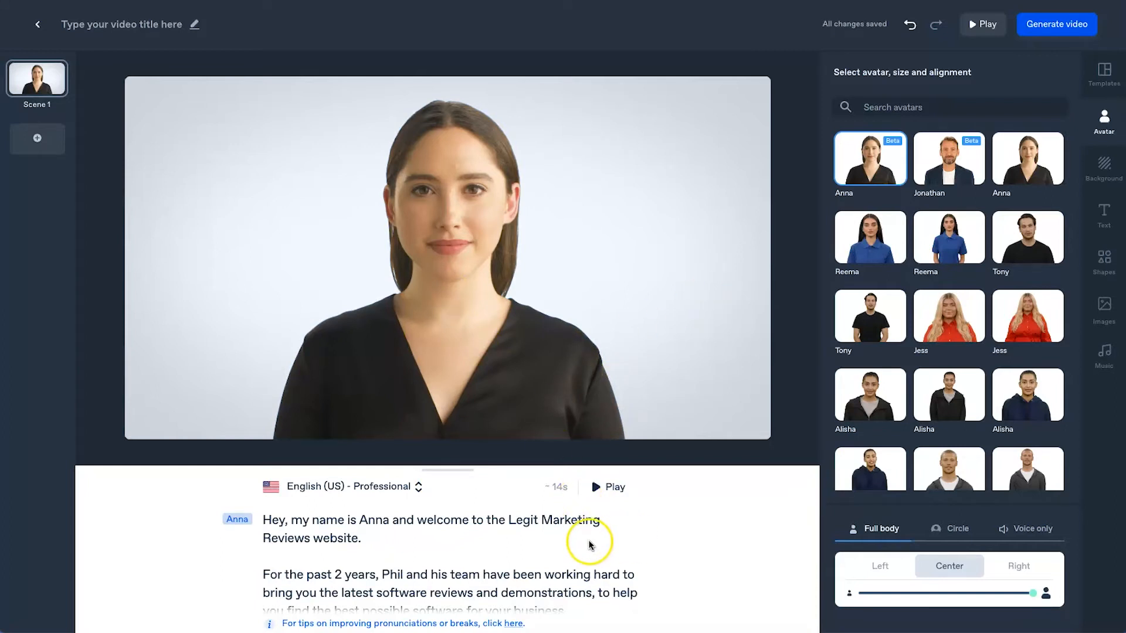
mouse_move(352, 510)
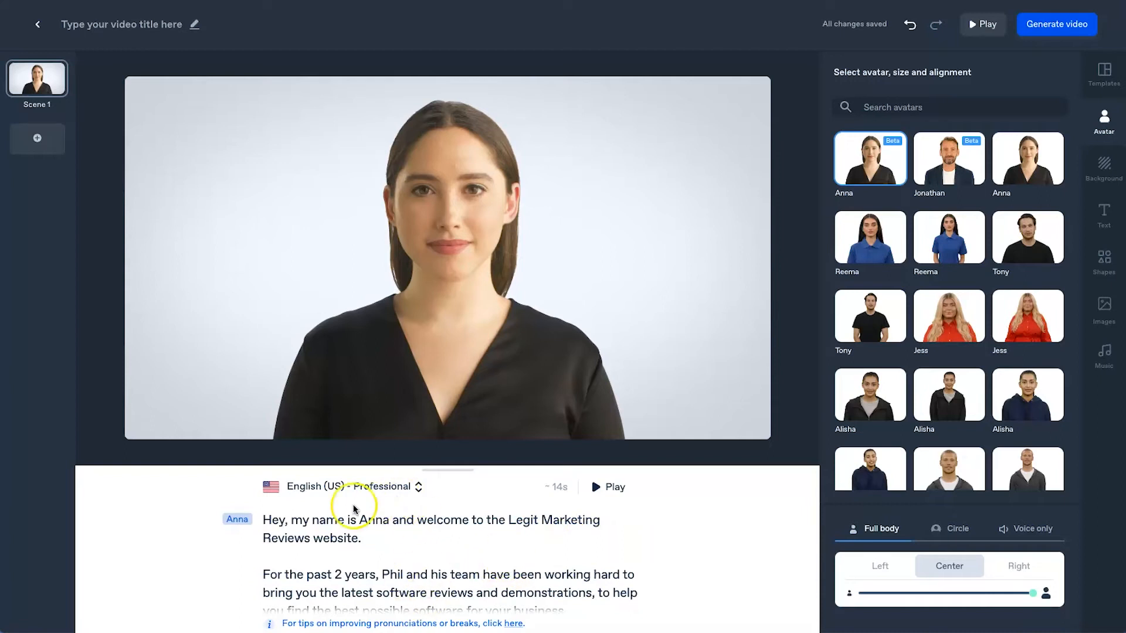
mouse_move(338, 621)
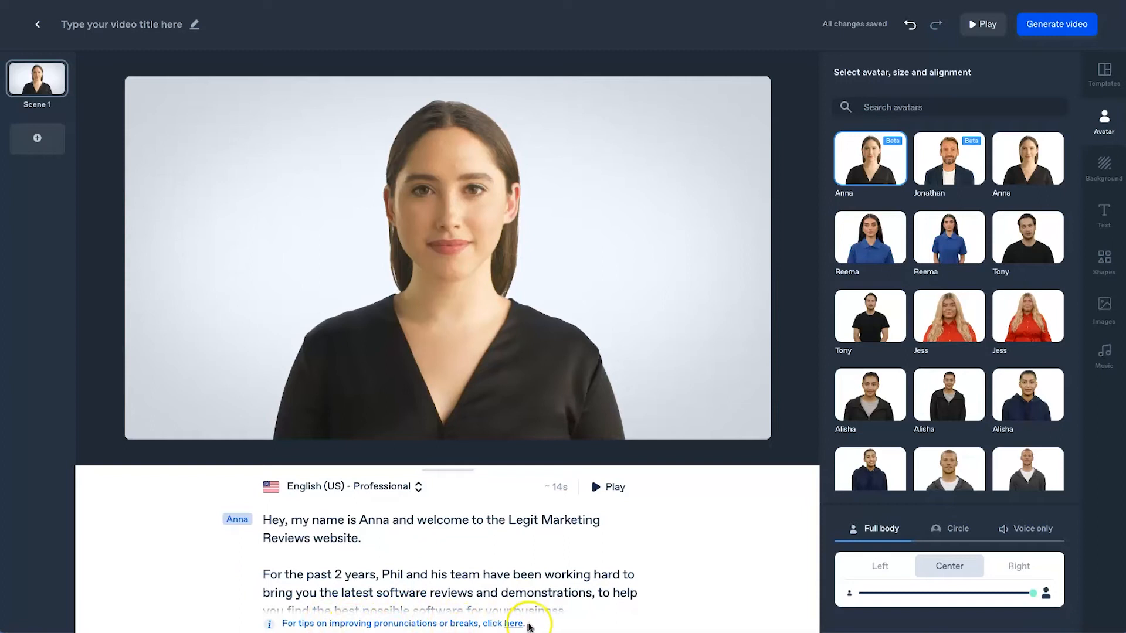
mouse_move(392, 630)
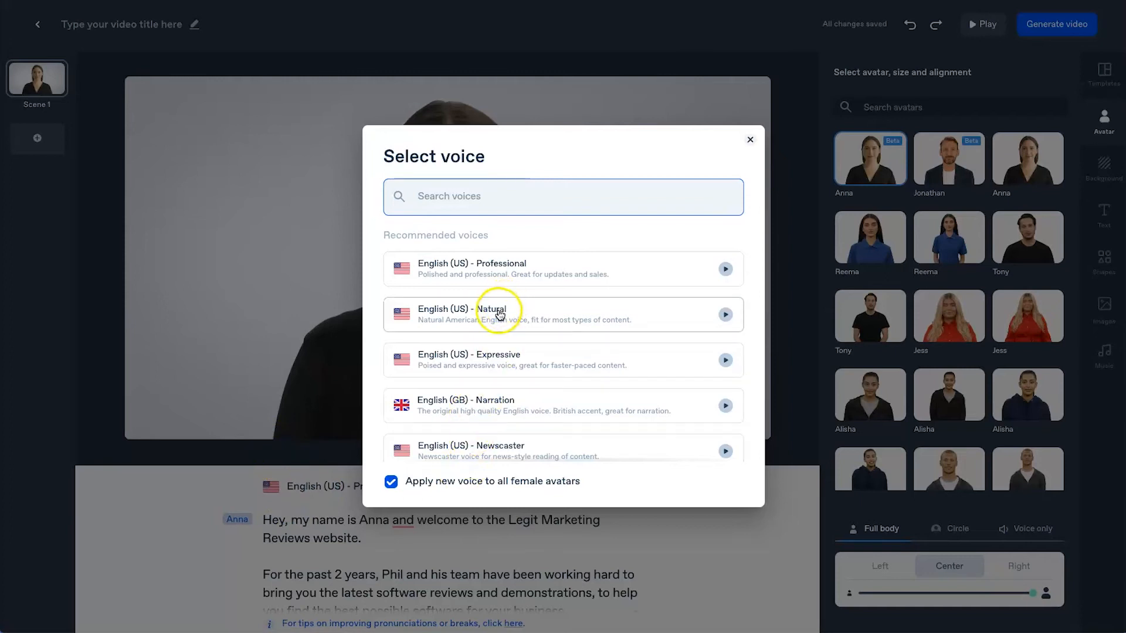
mouse_move(513, 377)
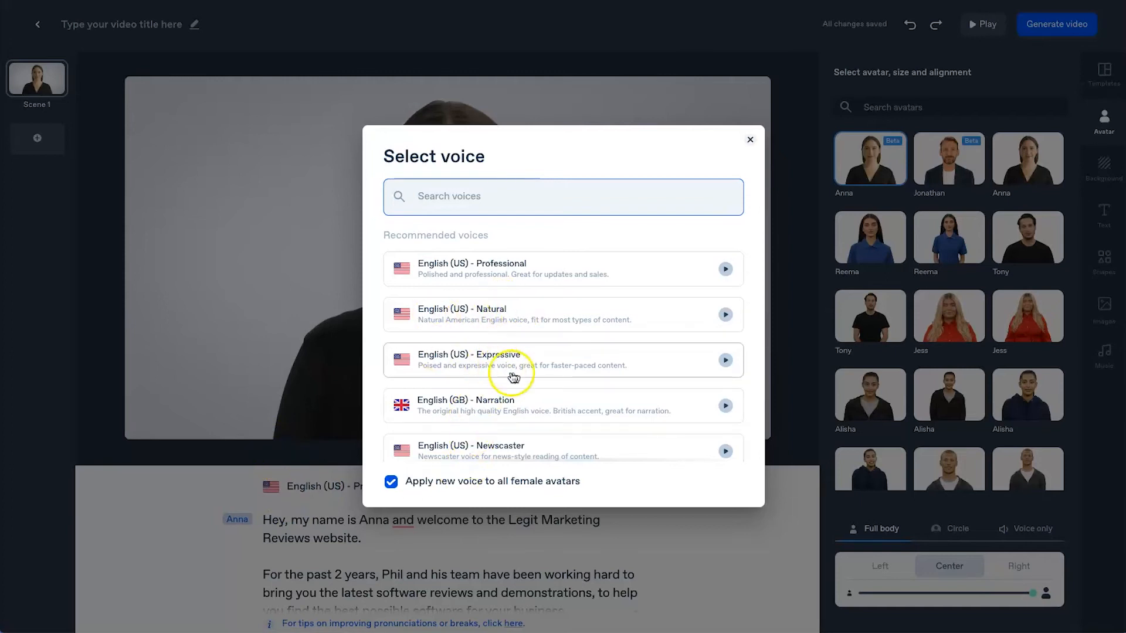
mouse_move(463, 393)
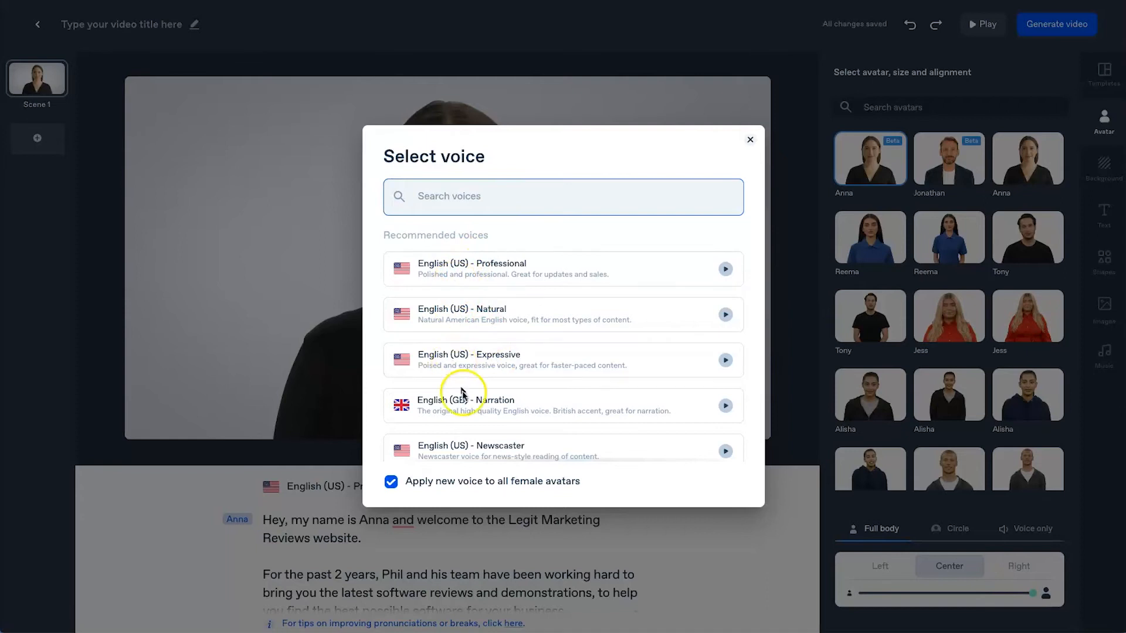
- Scroll through the recommended English voices in the Select voice dialog
scroll("down", 3)
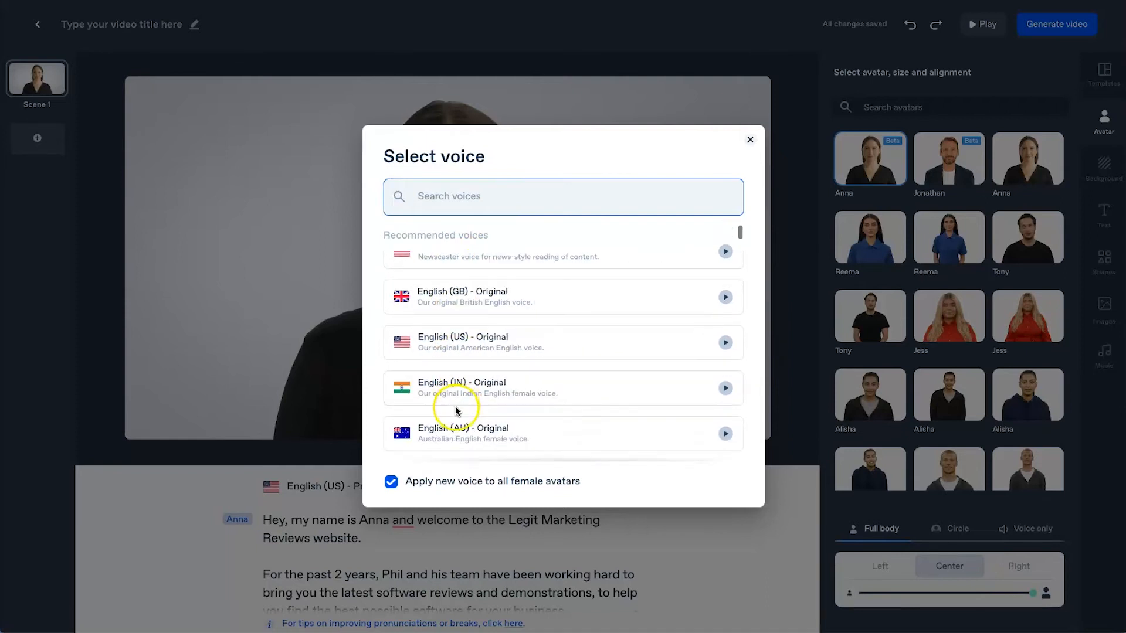
scroll("down", 3)
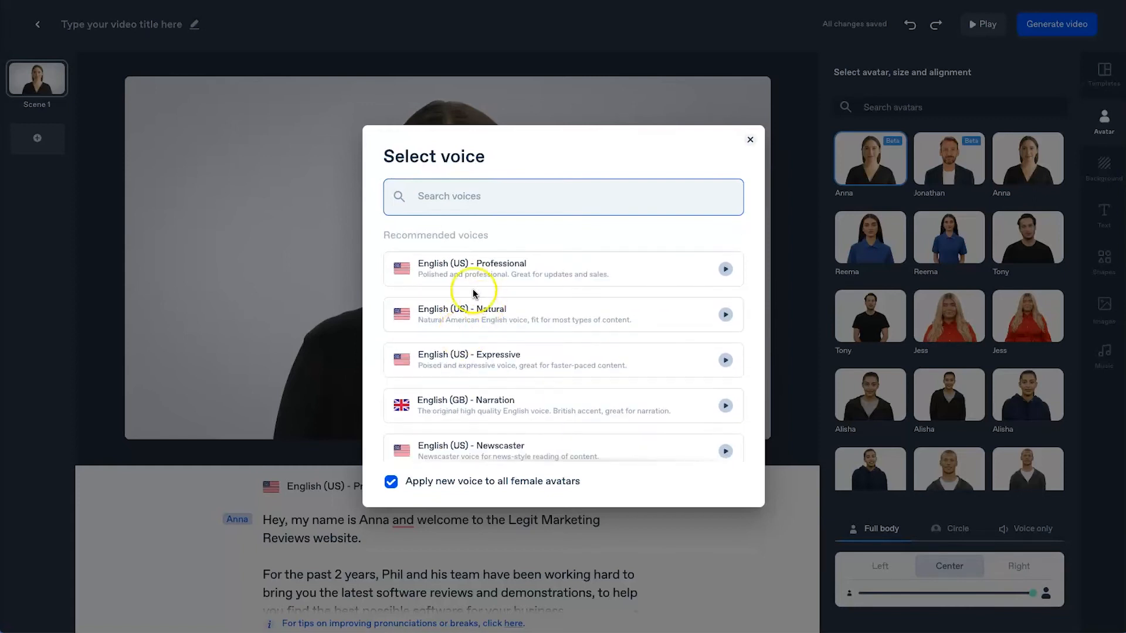
mouse_move(531, 326)
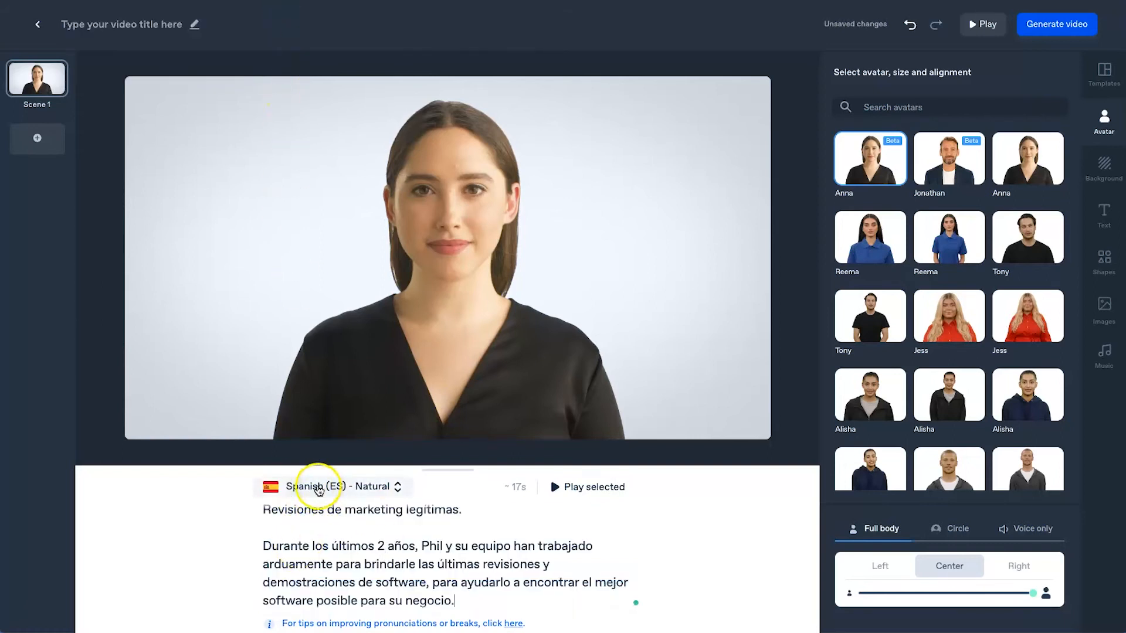
- Choose the Spanish (ES) Natural voice and play the Spanish narration
left_click(330, 487)
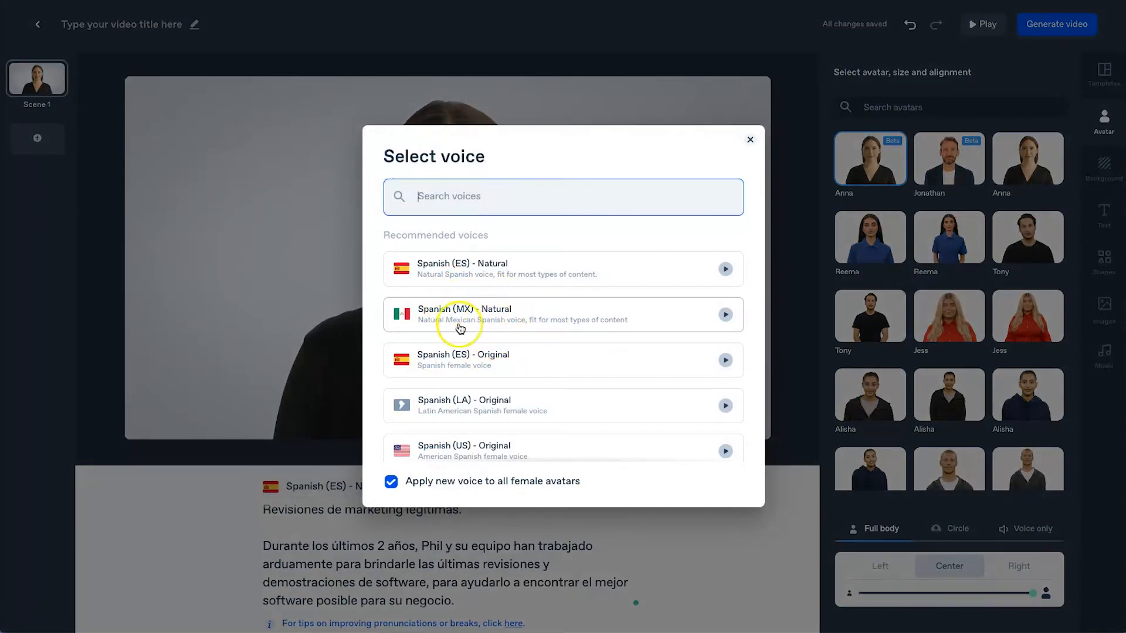
scroll("down", 3)
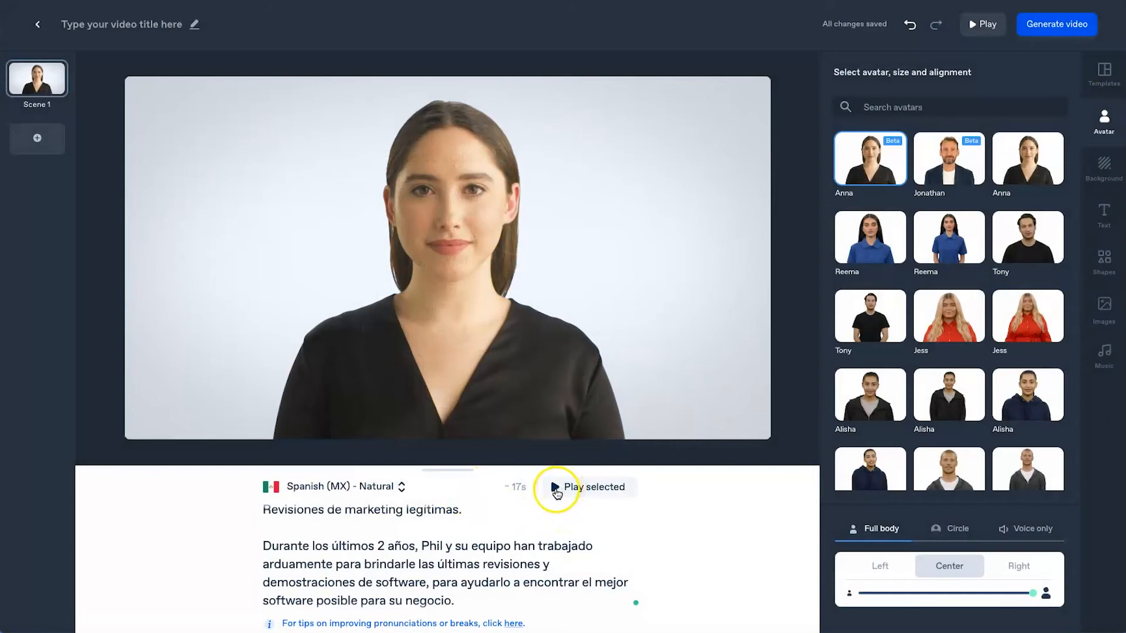
left_click(553, 486)
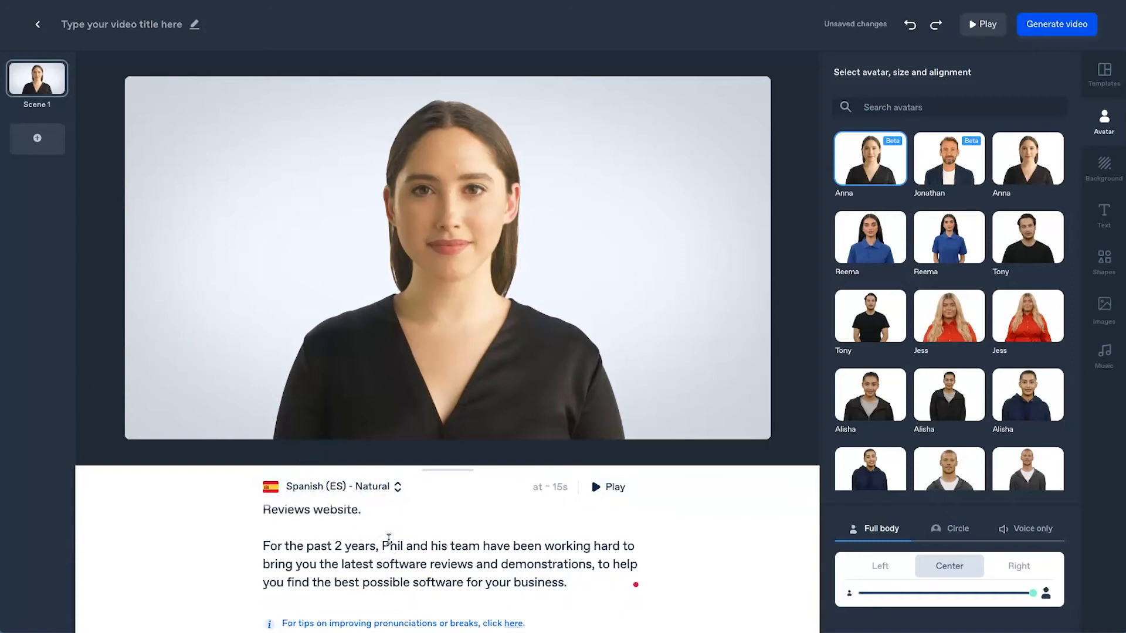
- Undo the voice change to bring back English (US) - Professional
left_click(342, 486)
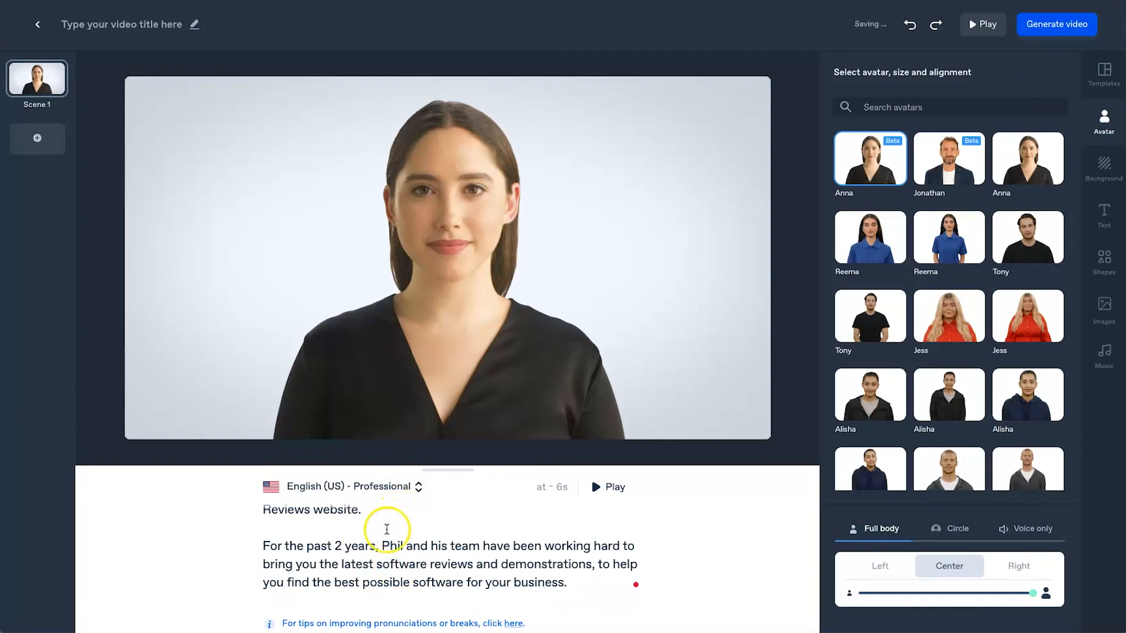
mouse_move(429, 557)
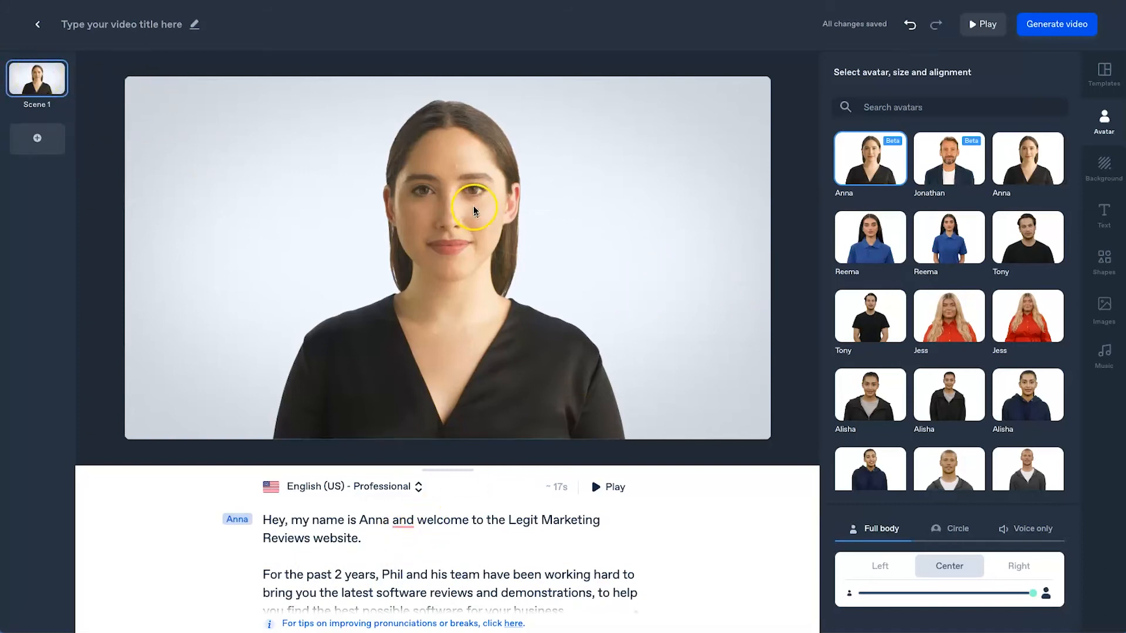
mouse_move(178, 243)
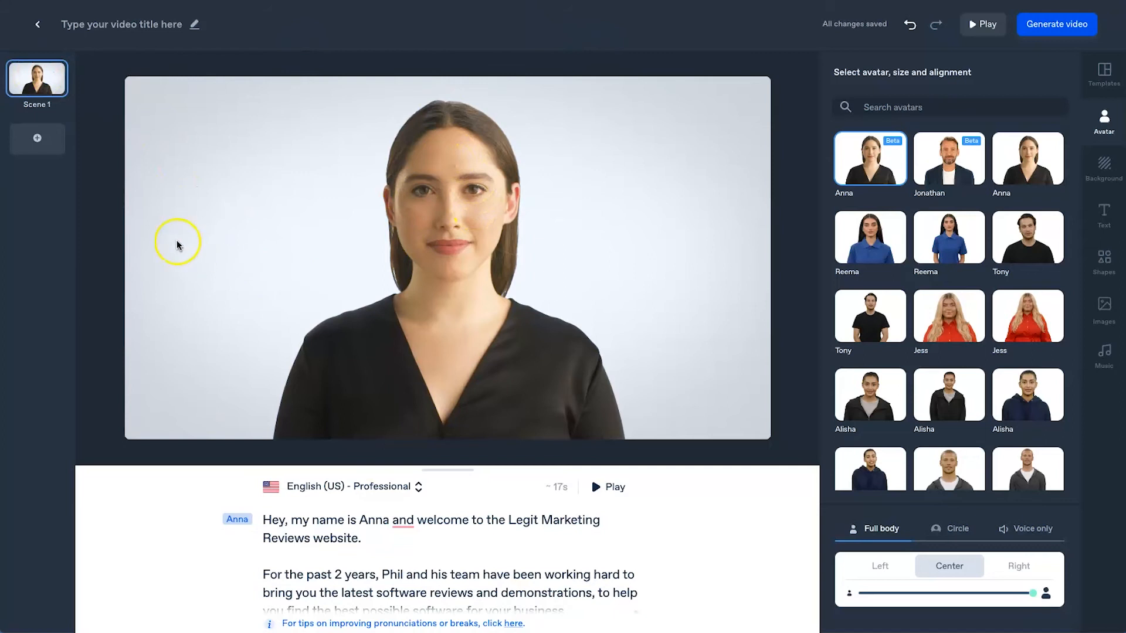
mouse_move(66, 163)
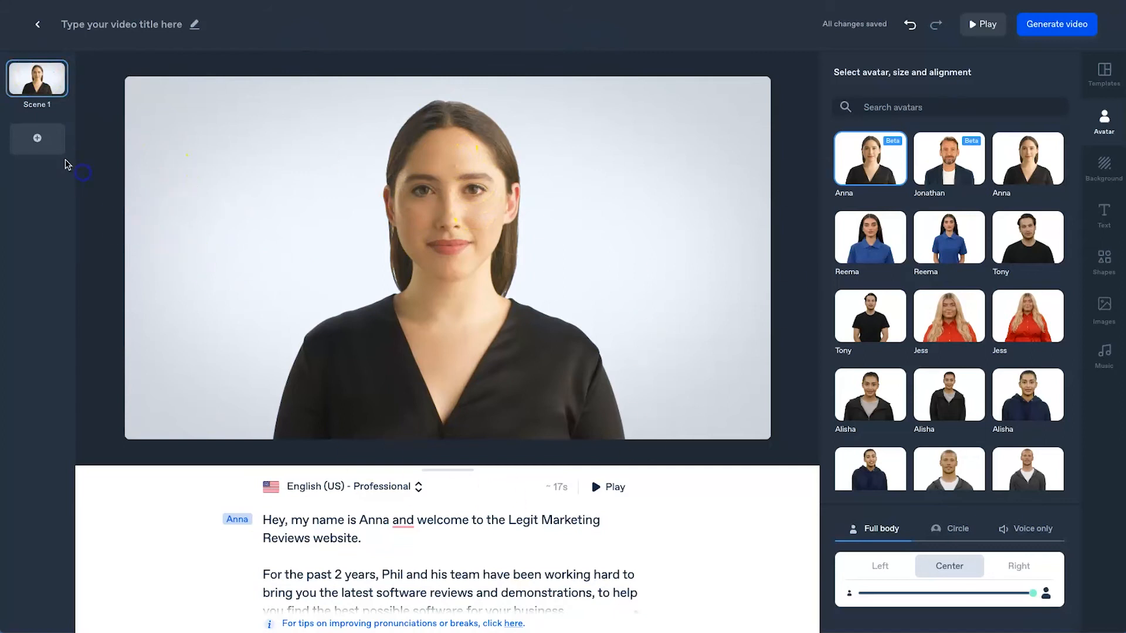
- Add a second scene and apply the Team Update template to it
left_click(36, 138)
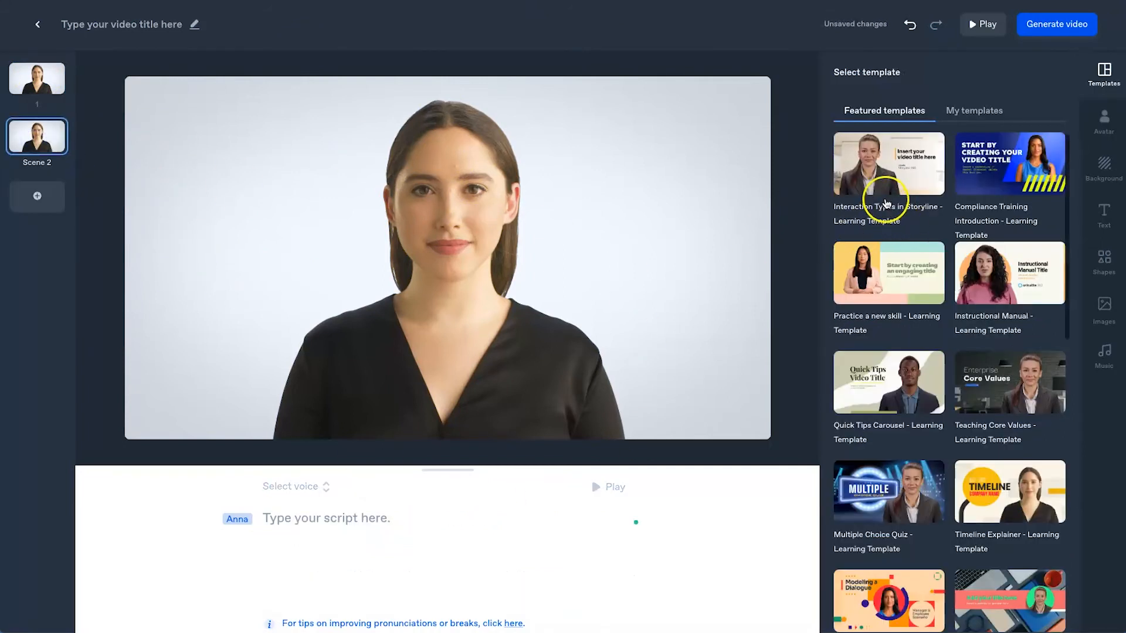
scroll("down", 3)
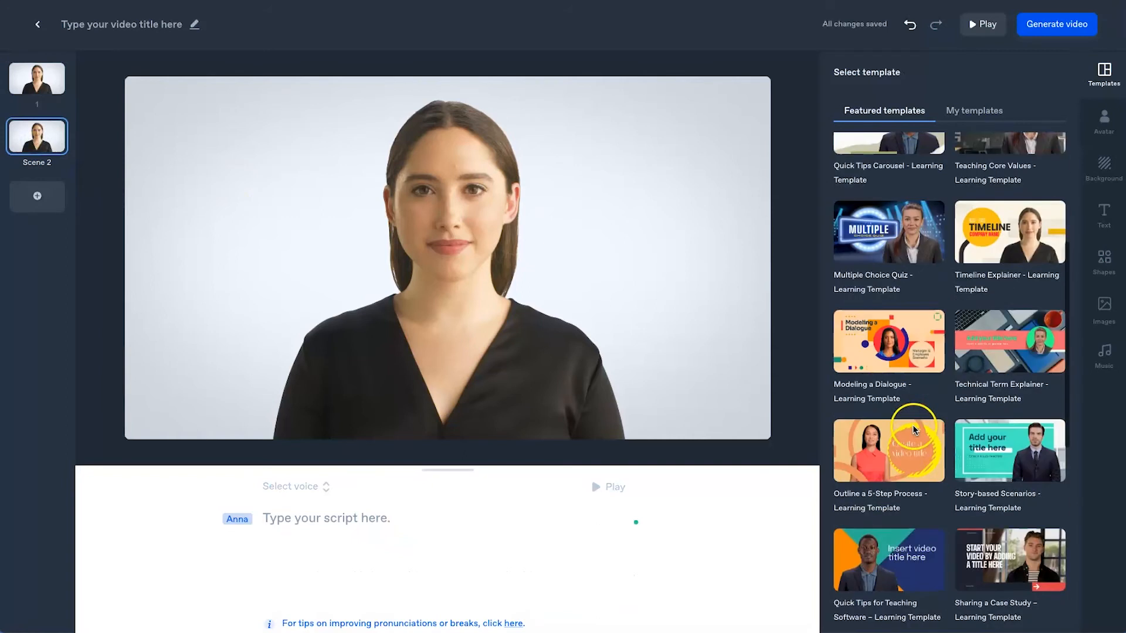
scroll("down", 3)
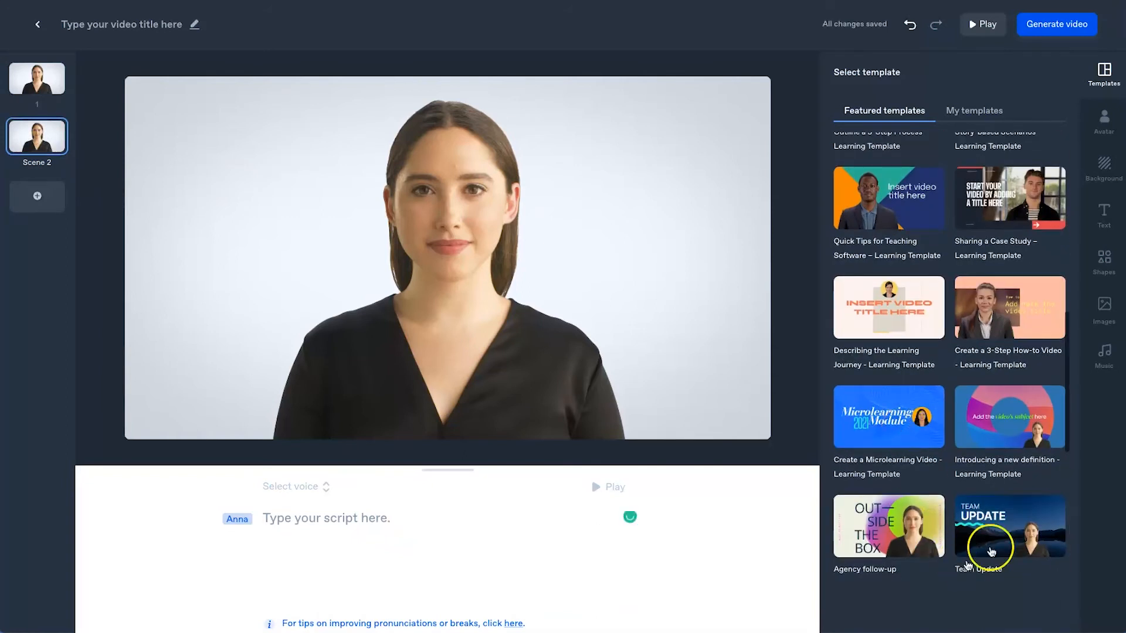
left_click(1009, 527)
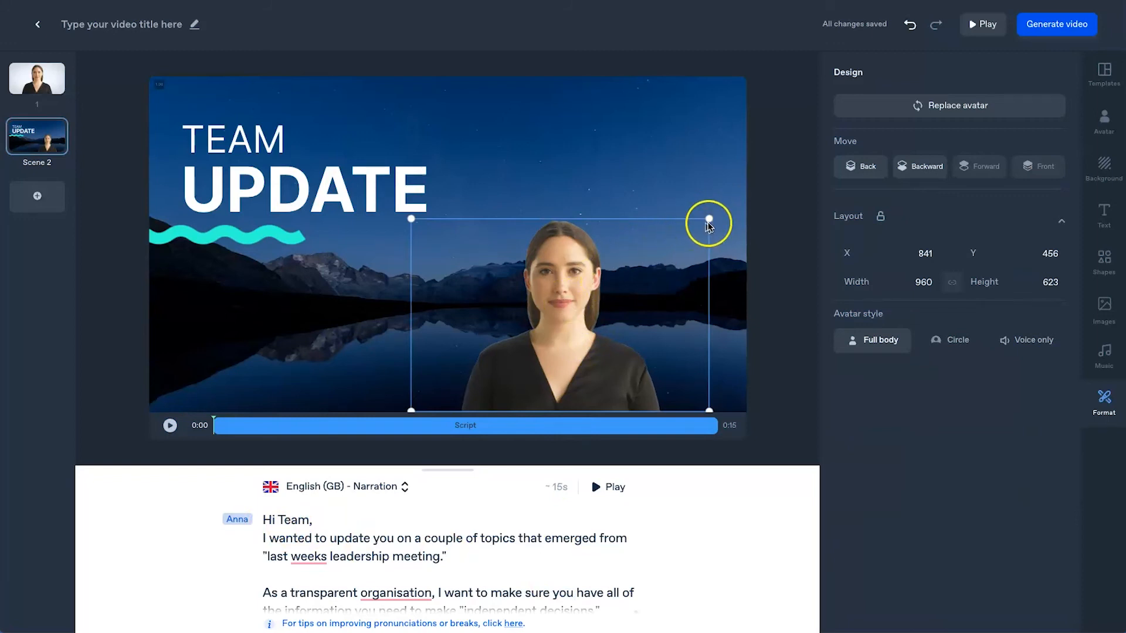
left_click_drag(709, 219, 773, 178)
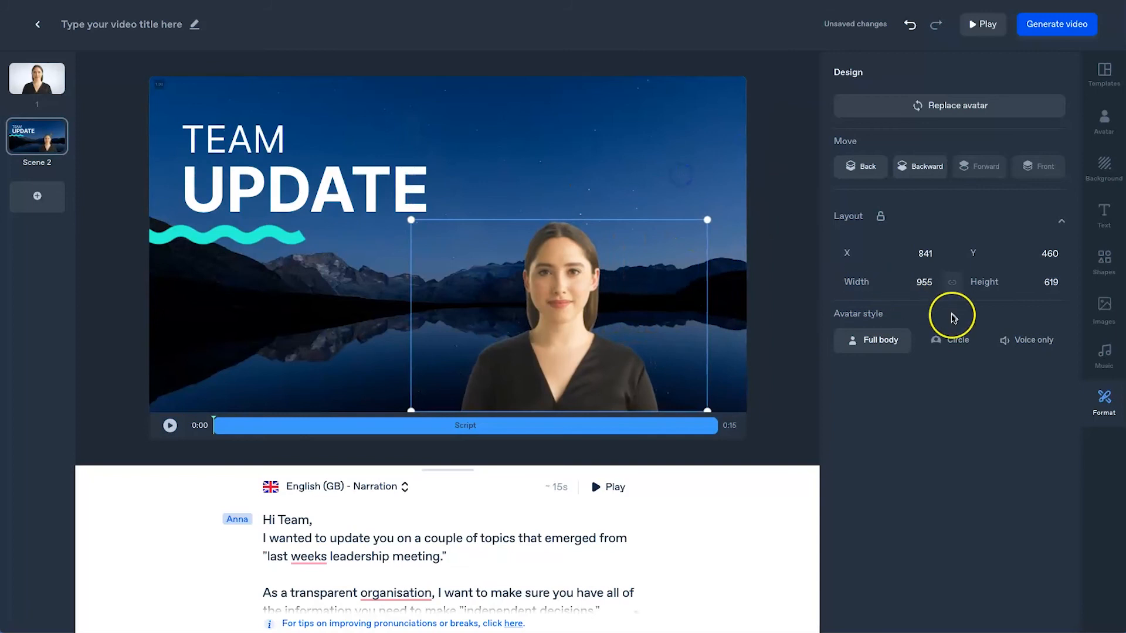
left_click(957, 340)
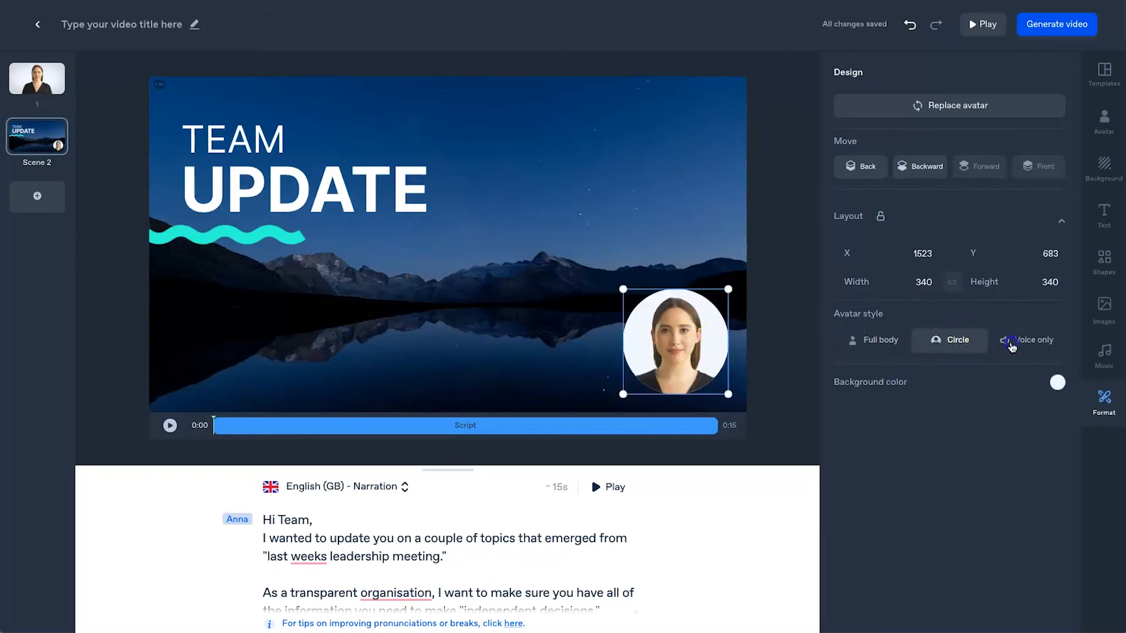
left_click(947, 105)
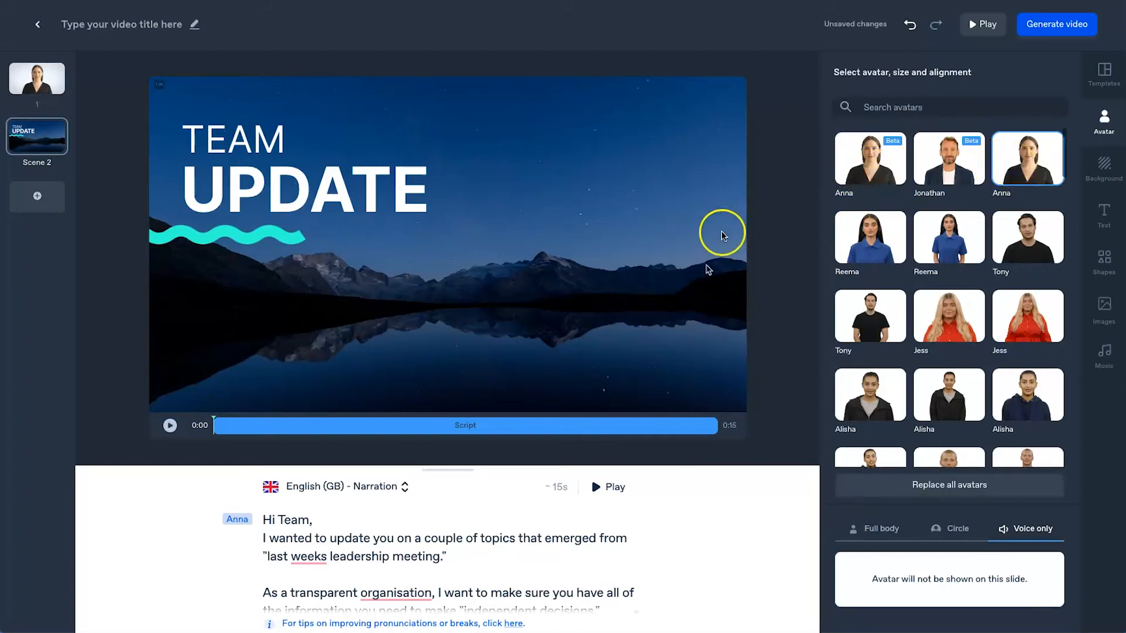
left_click(877, 528)
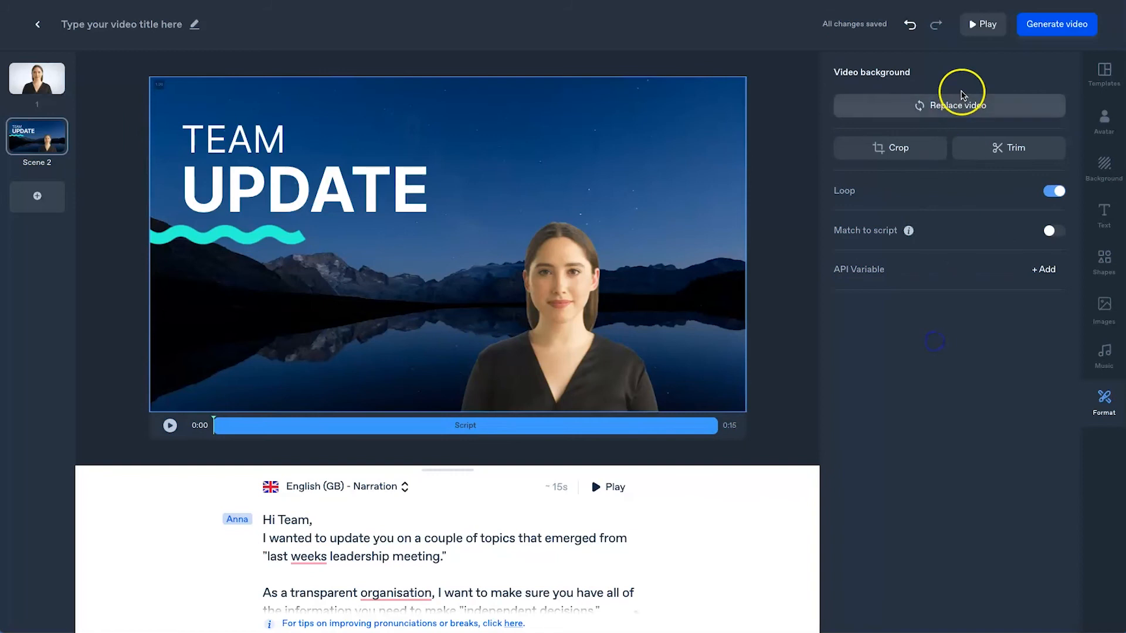
mouse_move(993, 189)
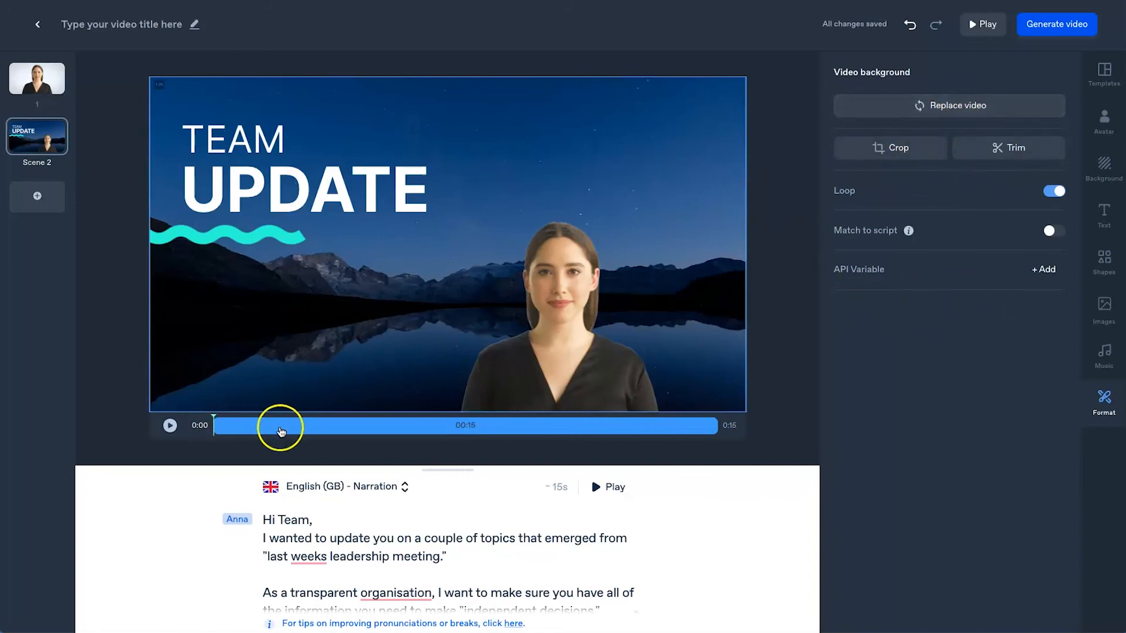
- Select the UPDATE title text on the Team Update scene
left_click(310, 188)
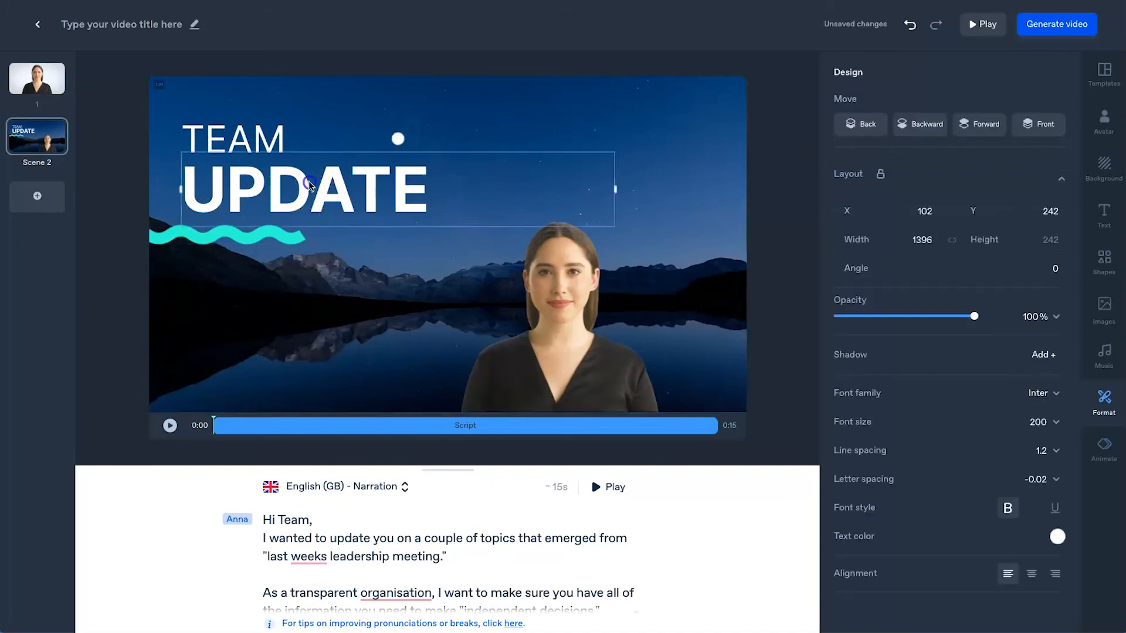
left_click_drag(309, 182, 309, 185)
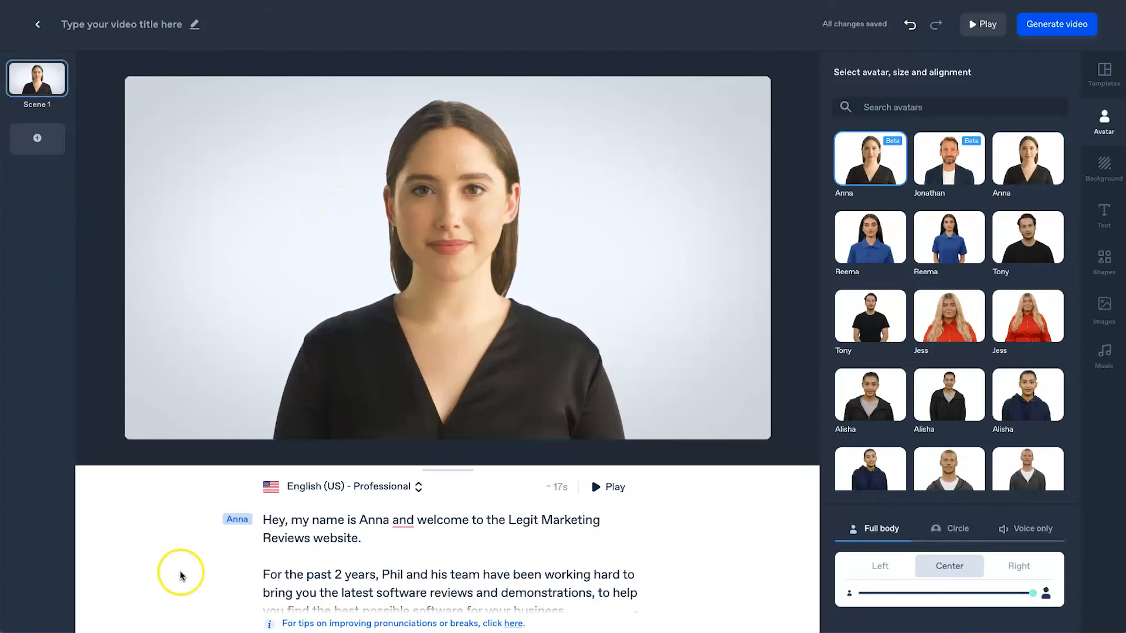
mouse_move(530, 316)
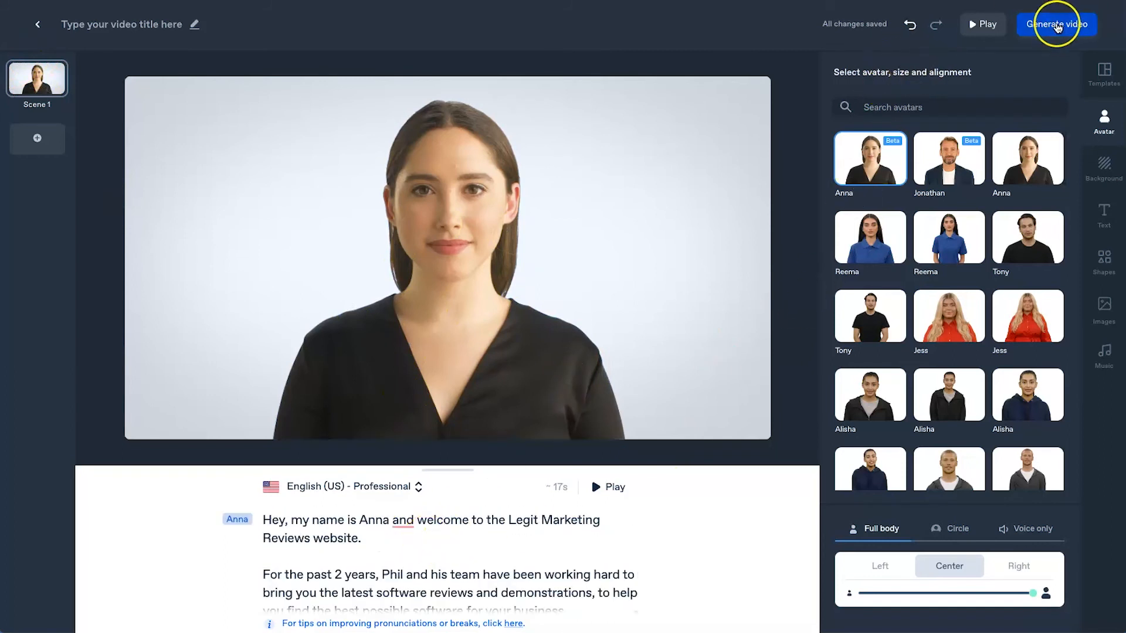
- Generate the video titled 'Legit marketing reviews welcome' and submit it for processing
left_click(1055, 23)
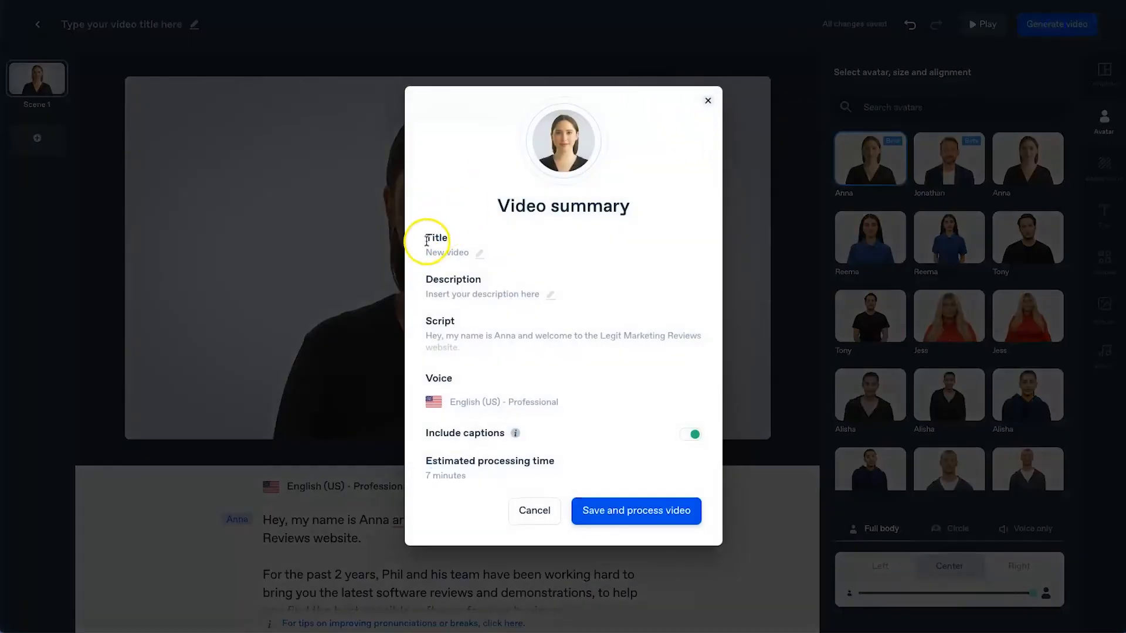
left_click(479, 253)
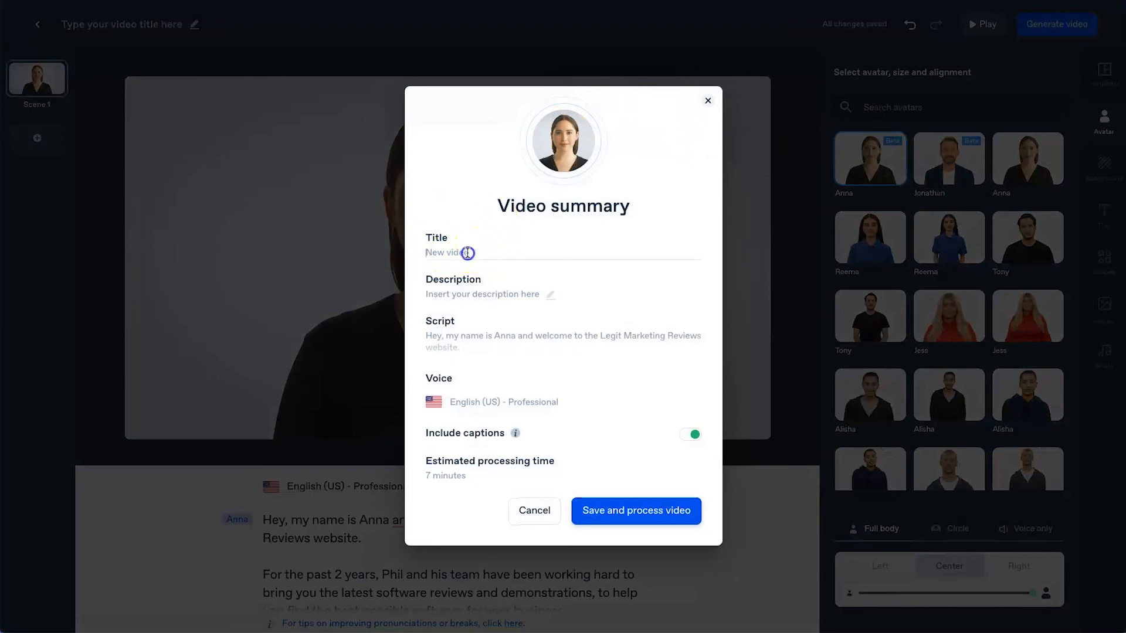
type("Legit marketing reviewss")
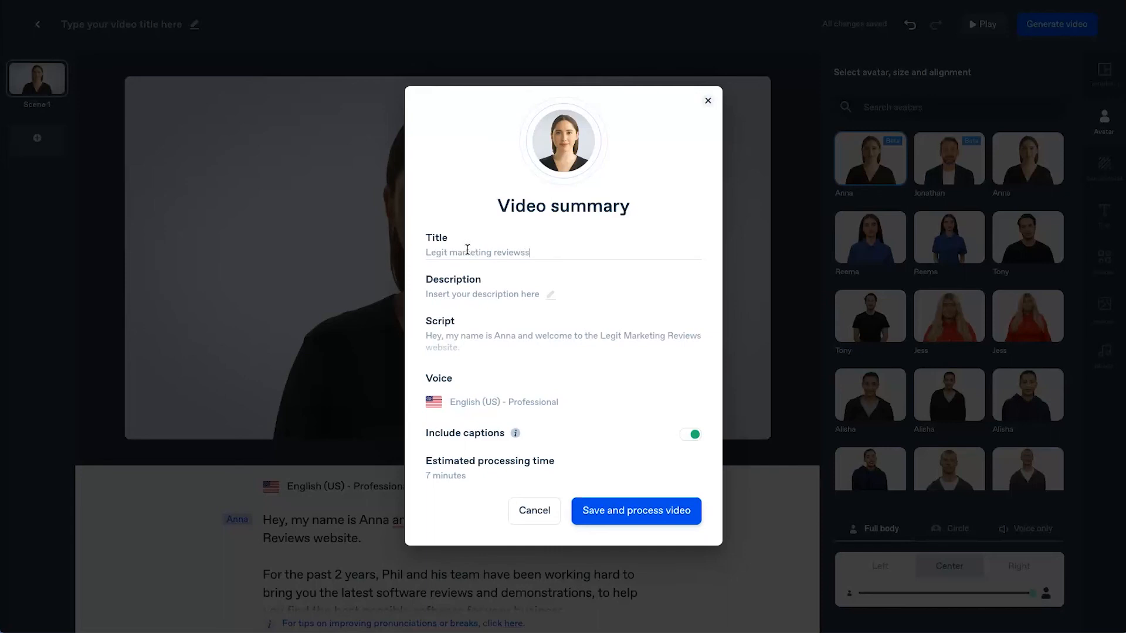
type("welcome")
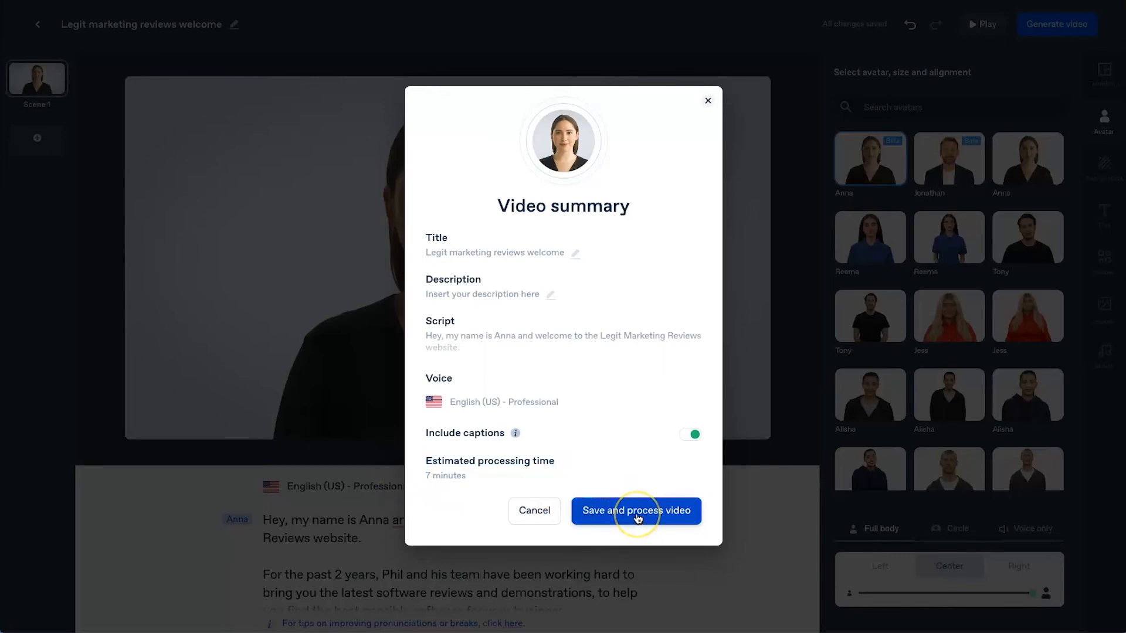
left_click(635, 510)
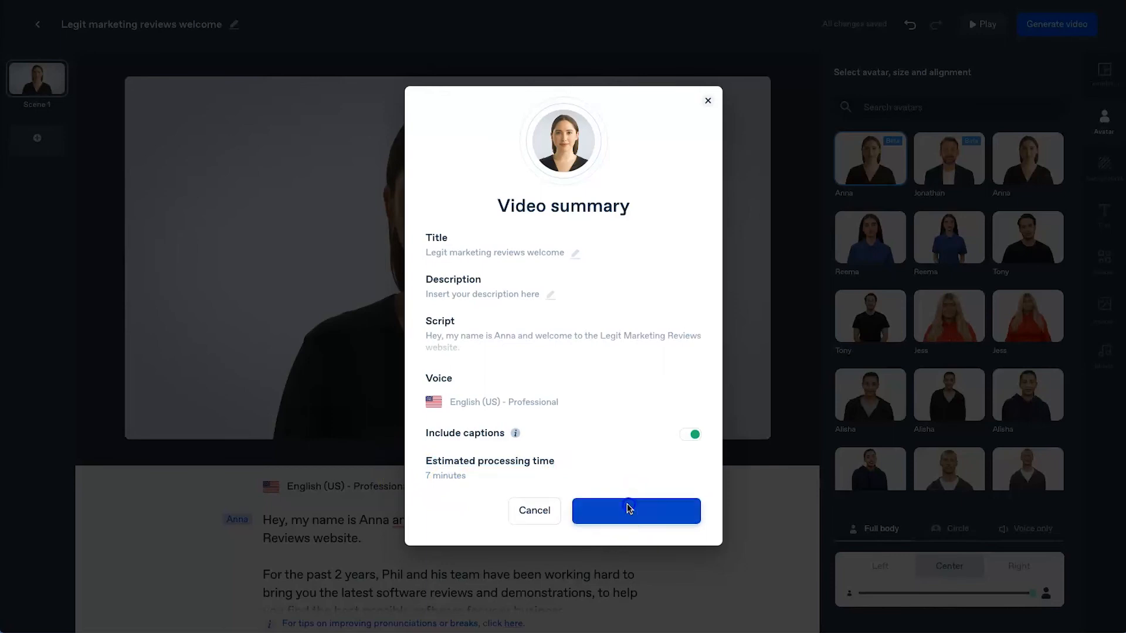
left_click(635, 511)
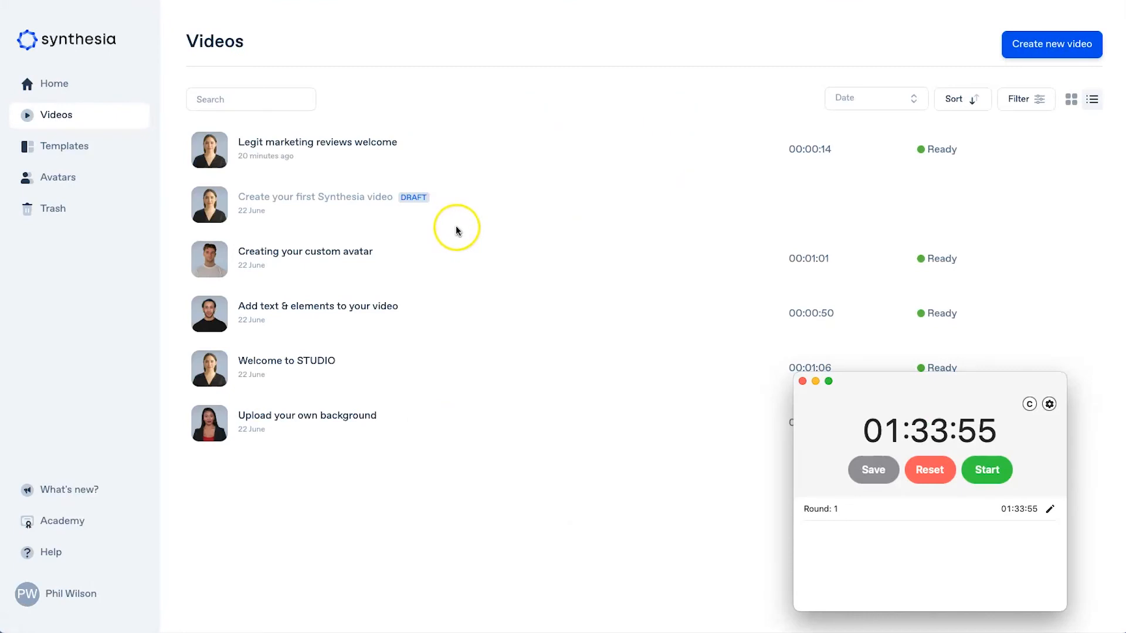
mouse_move(686, 345)
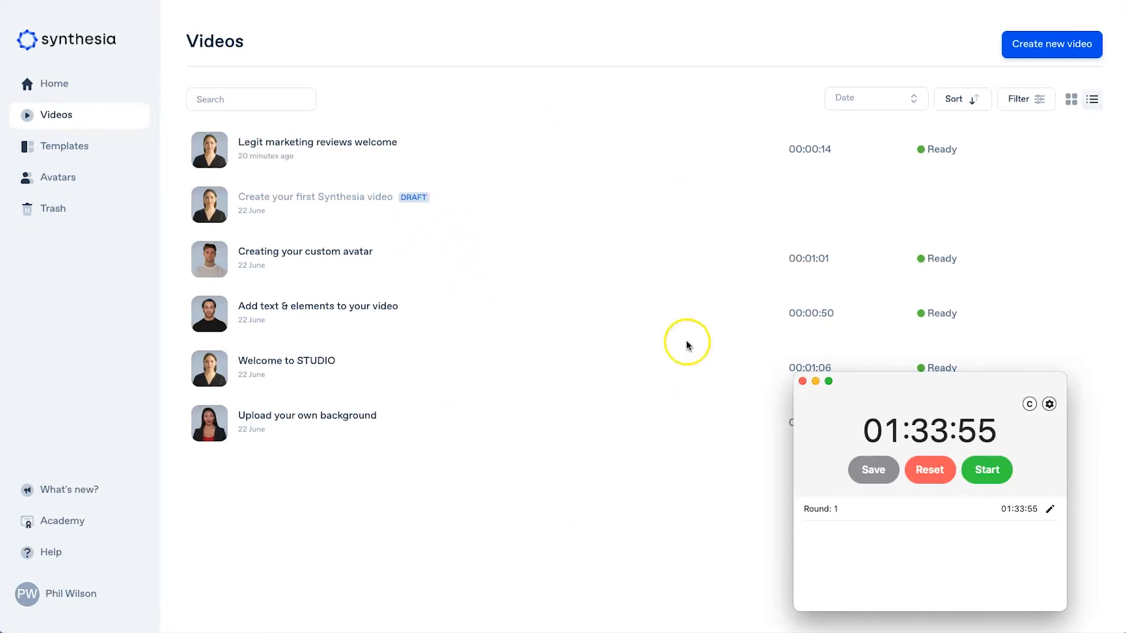
mouse_move(882, 348)
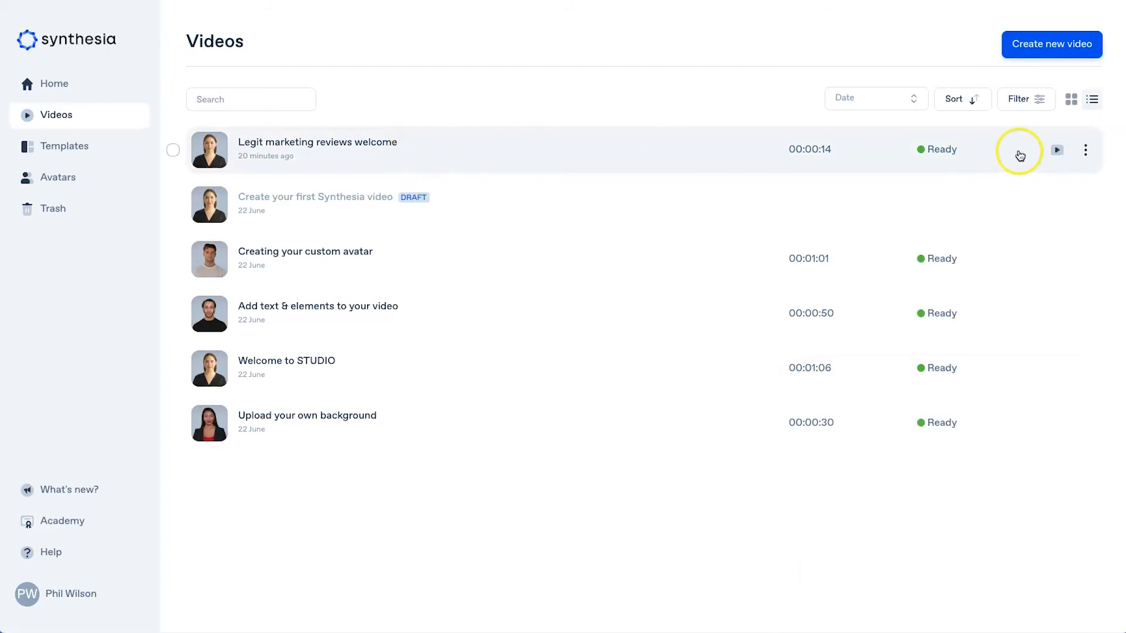
- Open the 'Legit marketing reviews welcome' video in the preview player
left_click(1055, 150)
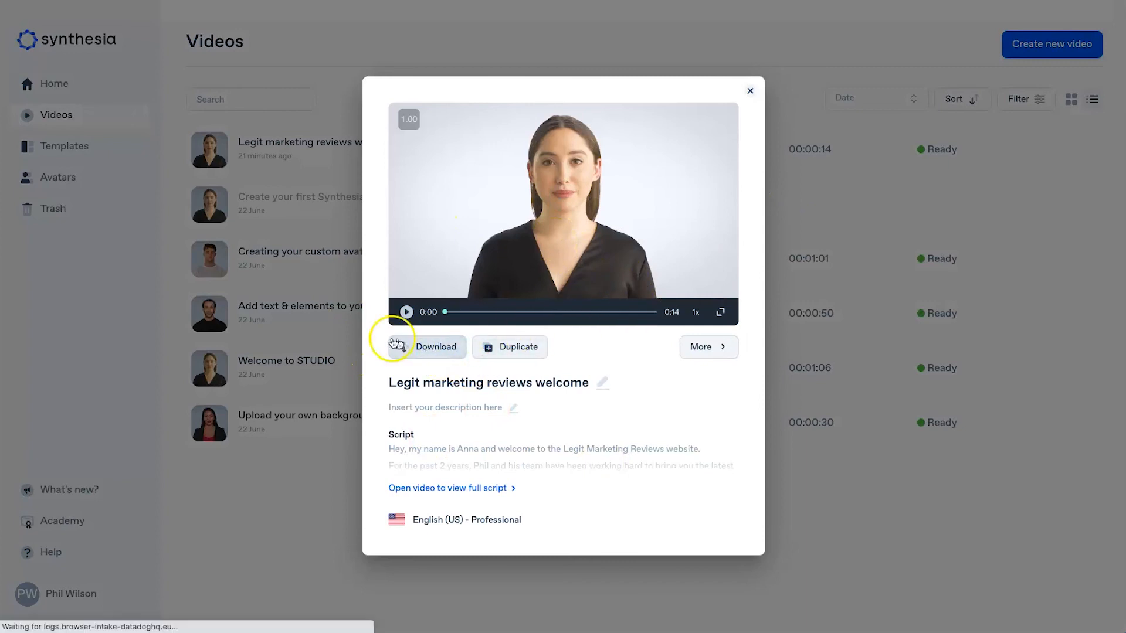
- Download 'Legit marketing reviews welcome.mp4' and open the downloaded file
left_click(427, 346)
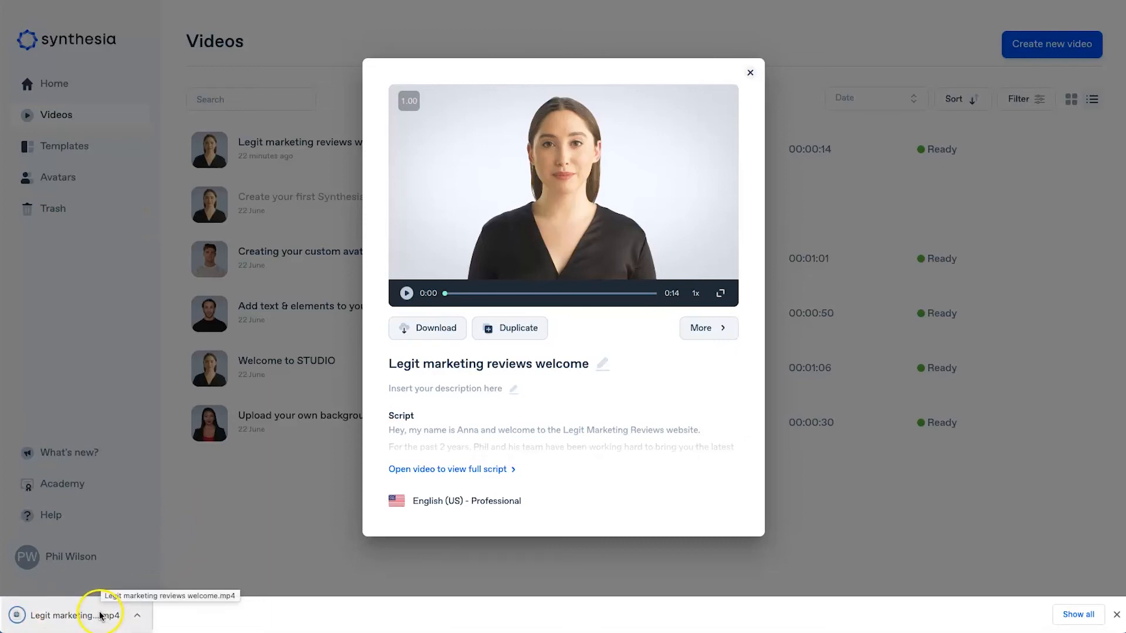
left_click(68, 615)
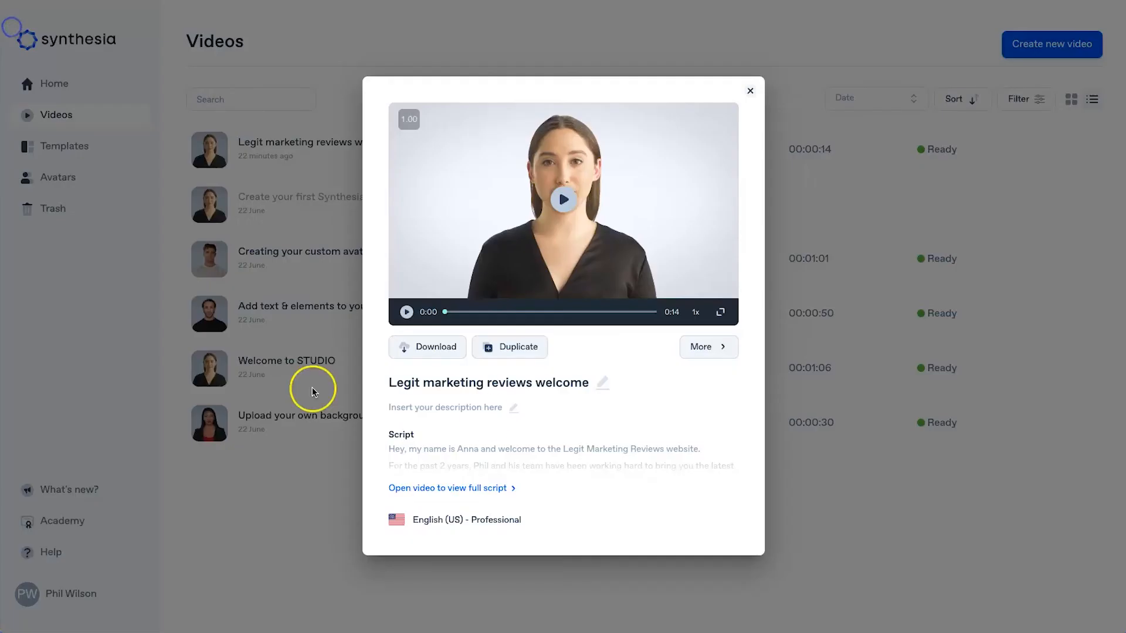
mouse_move(666, 439)
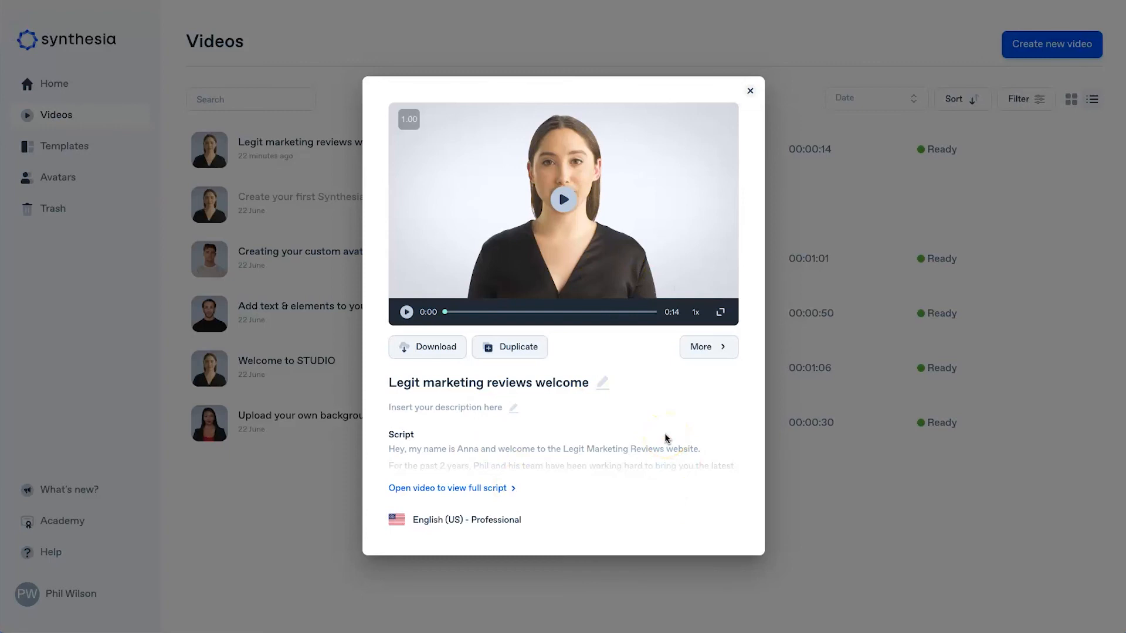
mouse_move(669, 56)
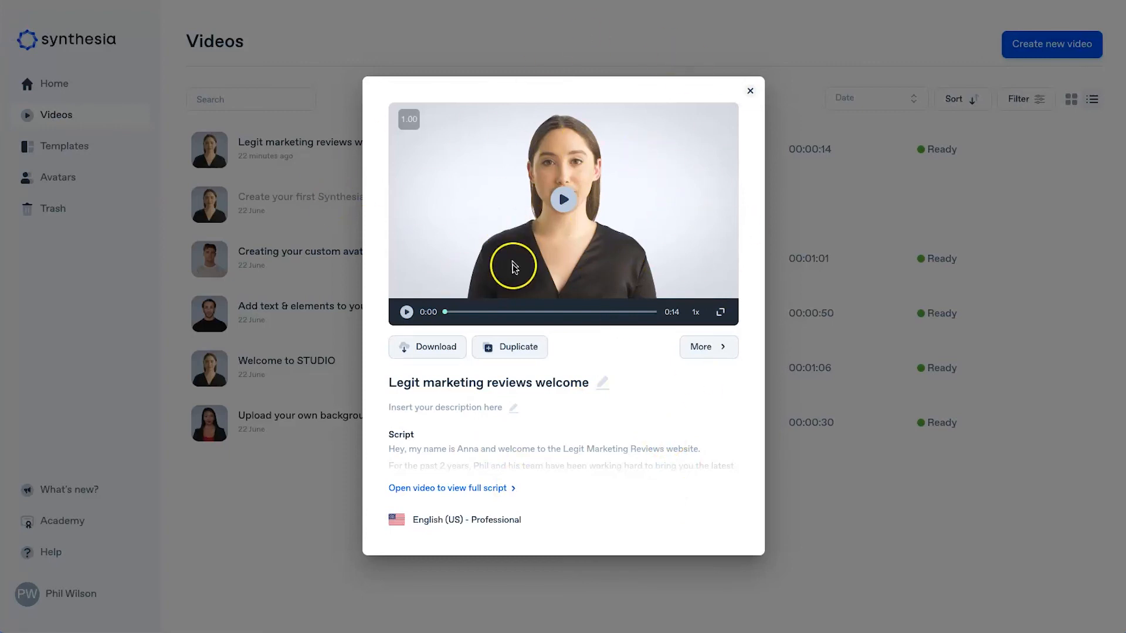
mouse_move(614, 269)
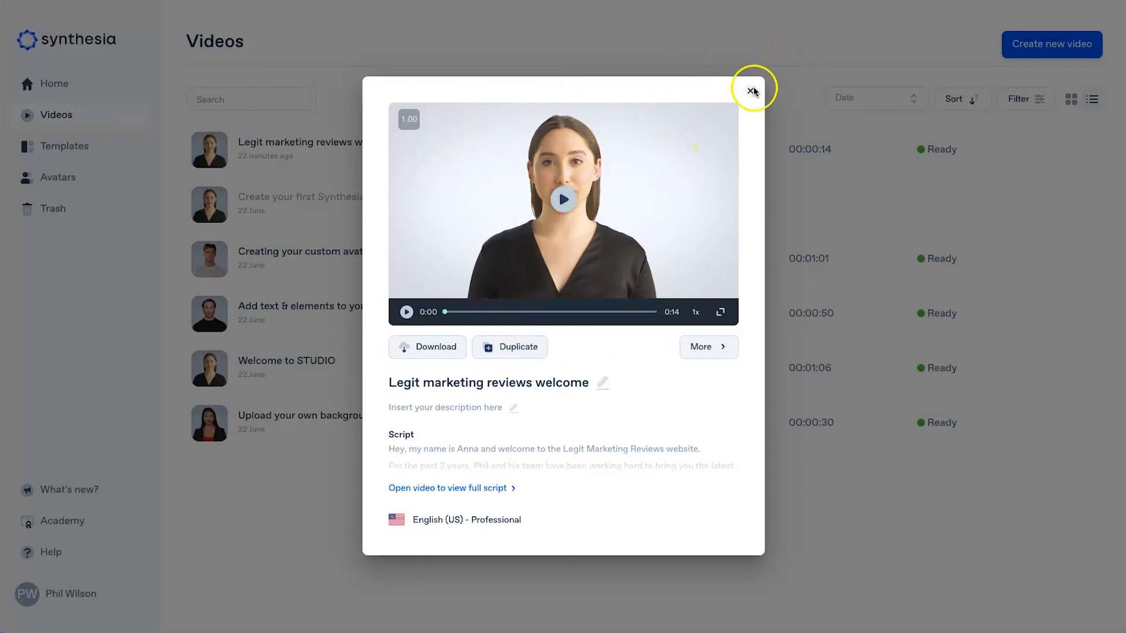
- Close the video preview to return to the Videos list
left_click(752, 91)
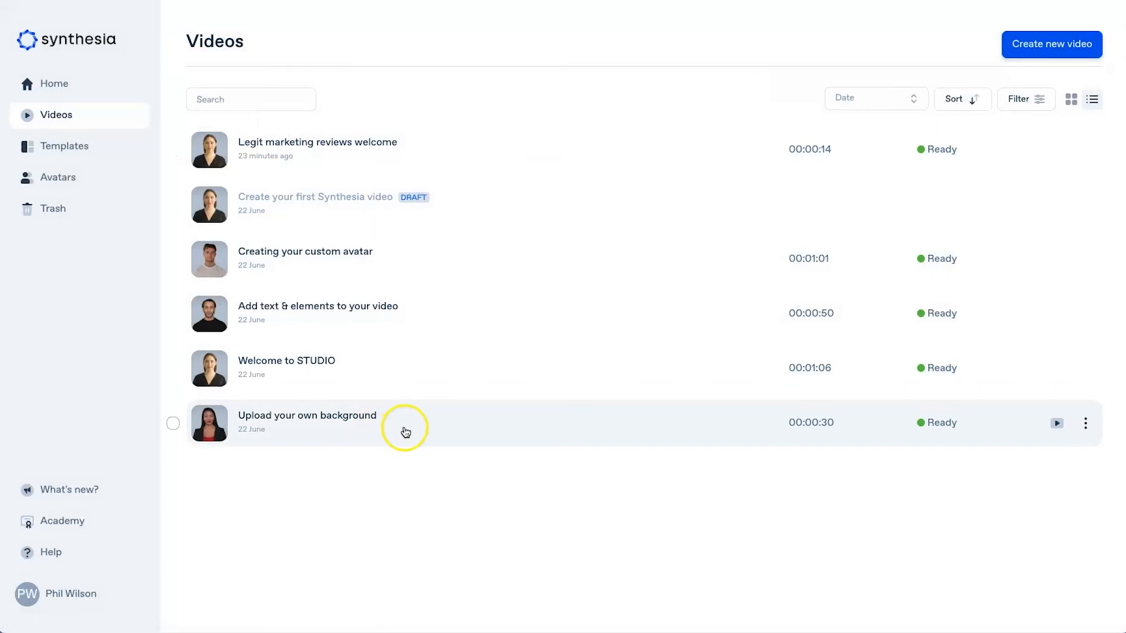
mouse_move(367, 474)
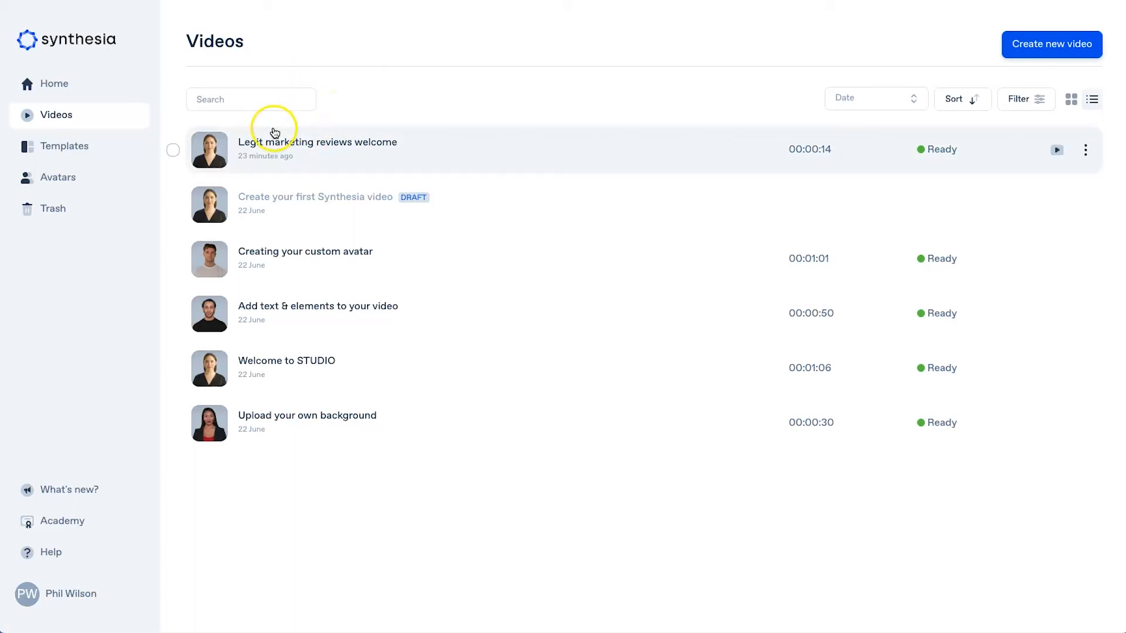
mouse_move(436, 124)
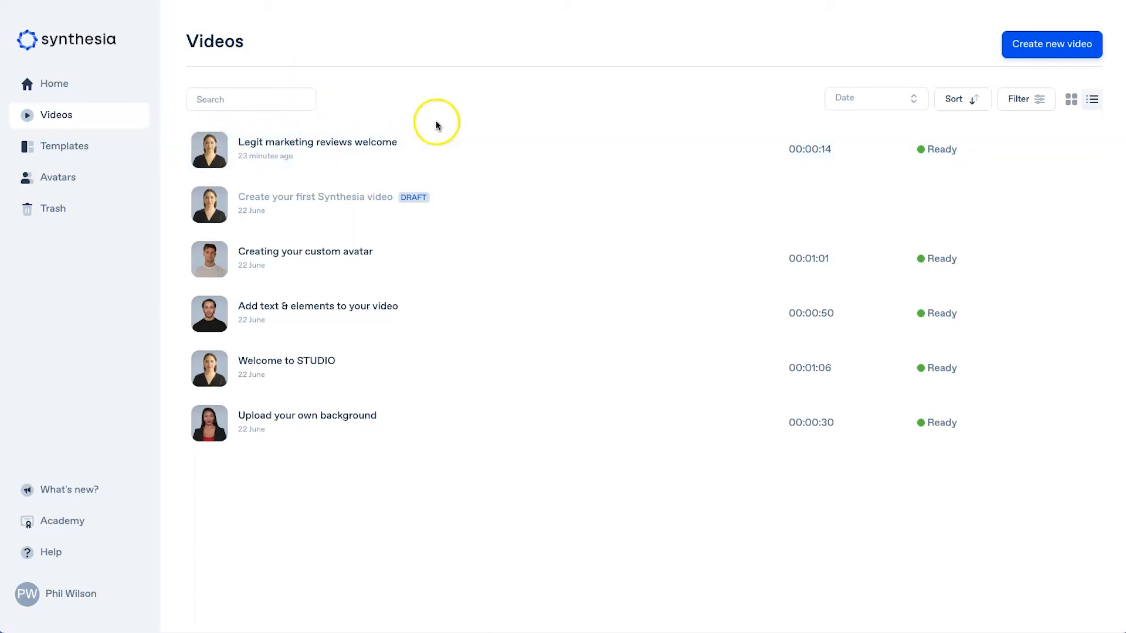
mouse_move(68, 28)
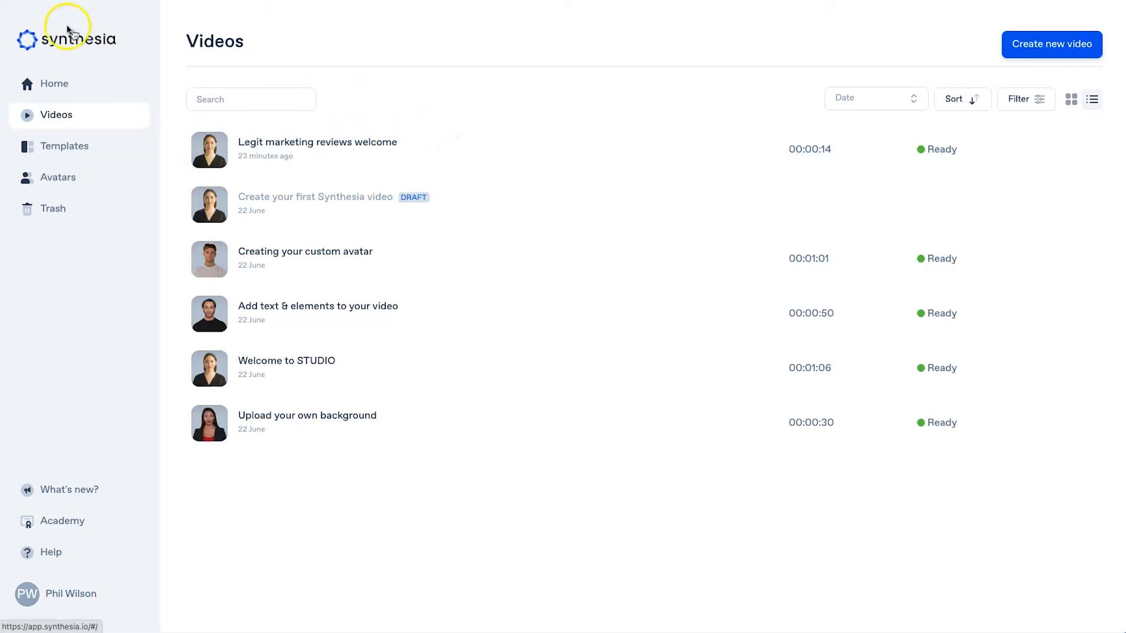
mouse_move(34, 7)
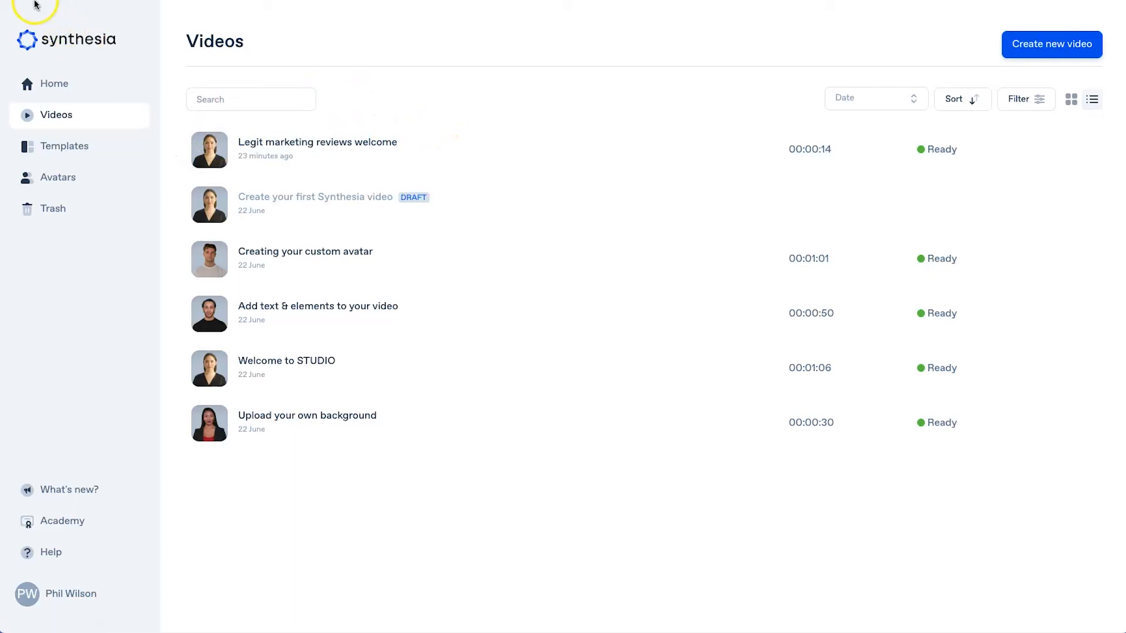